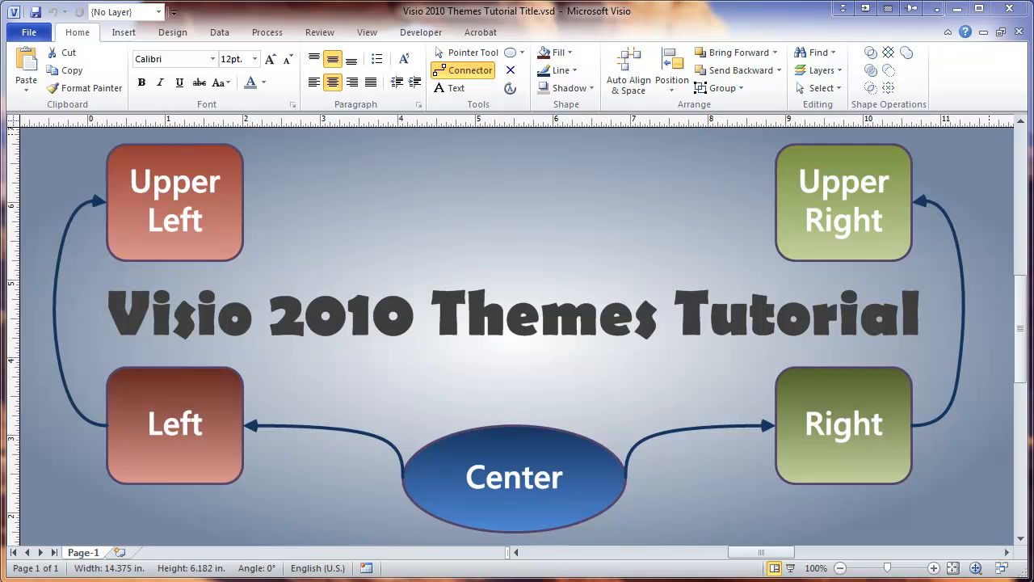
mouse_move(578, 181)
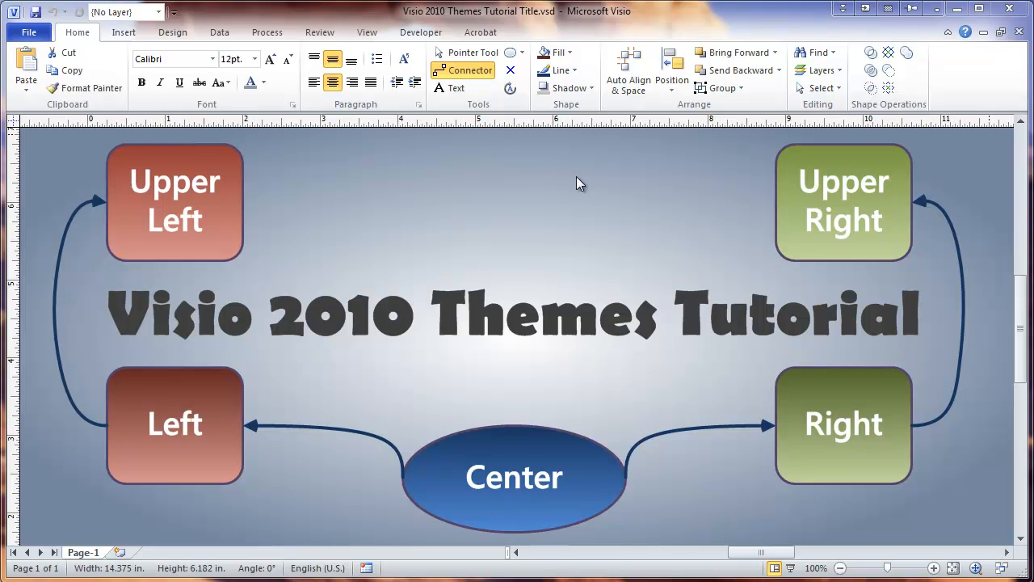
mouse_move(564, 218)
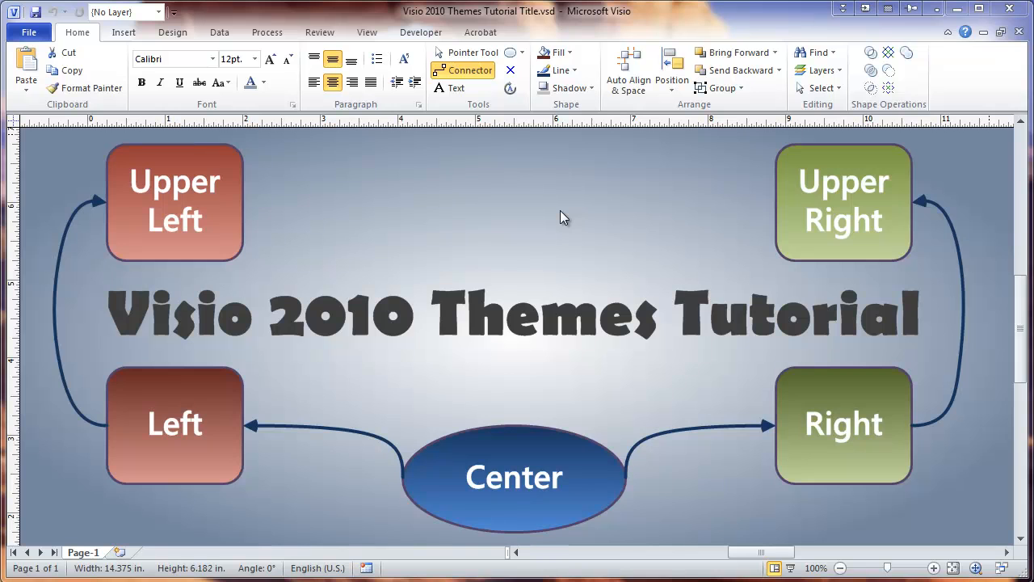
mouse_move(294, 134)
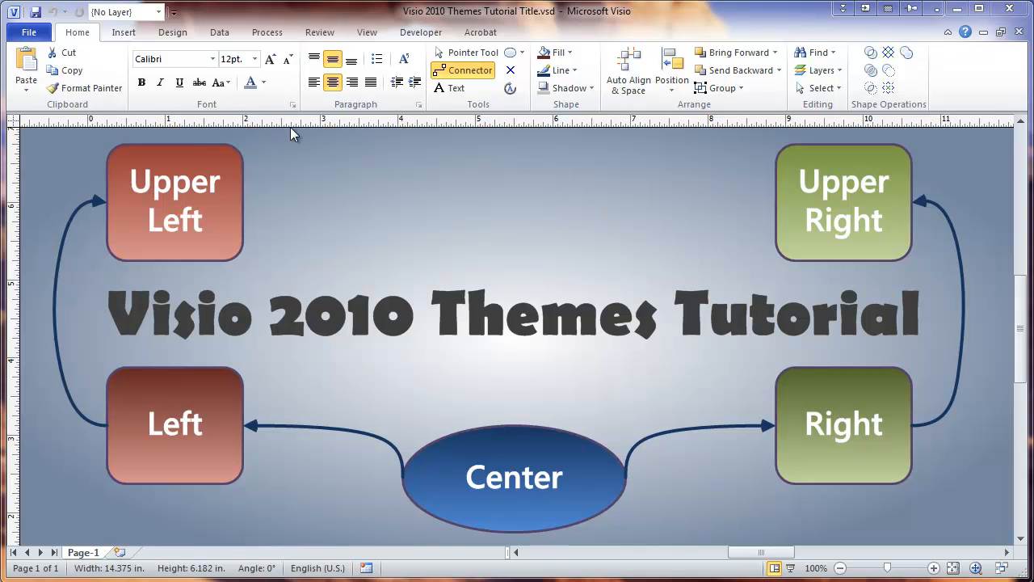
mouse_move(91, 89)
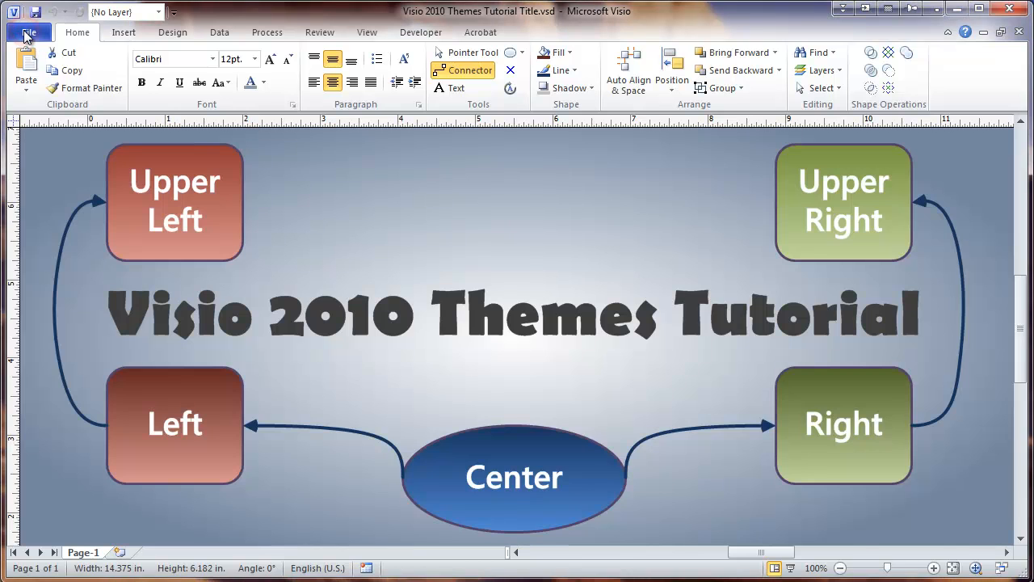
Step: Create a new blank drawing (Drawing1) from the File menu
click(29, 32)
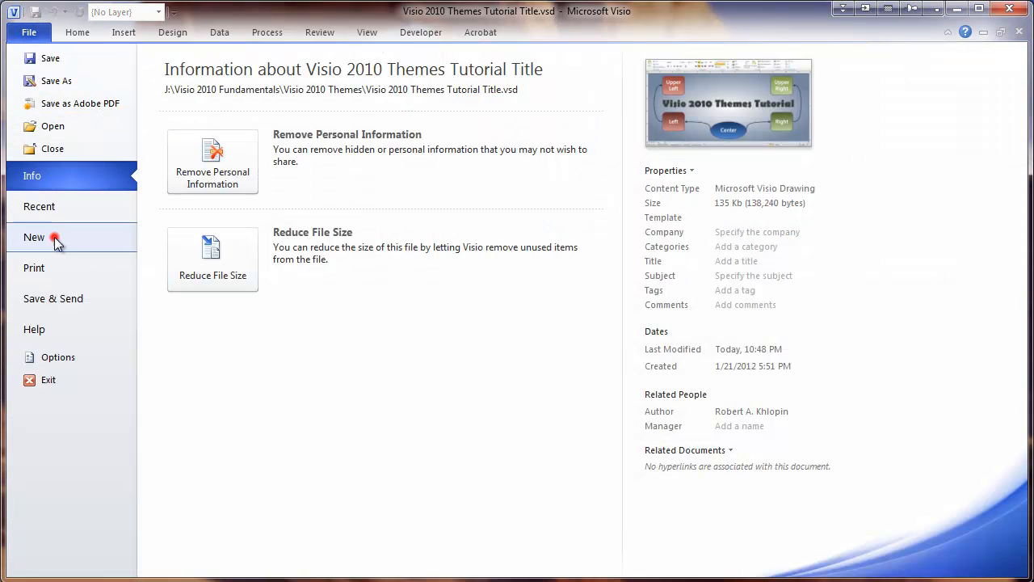
click(34, 236)
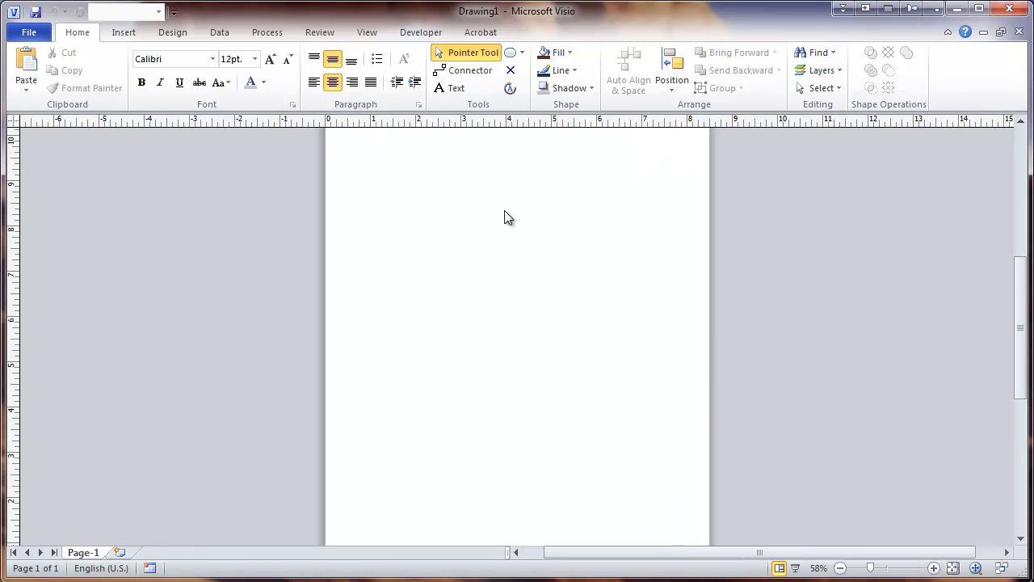
mouse_move(394, 236)
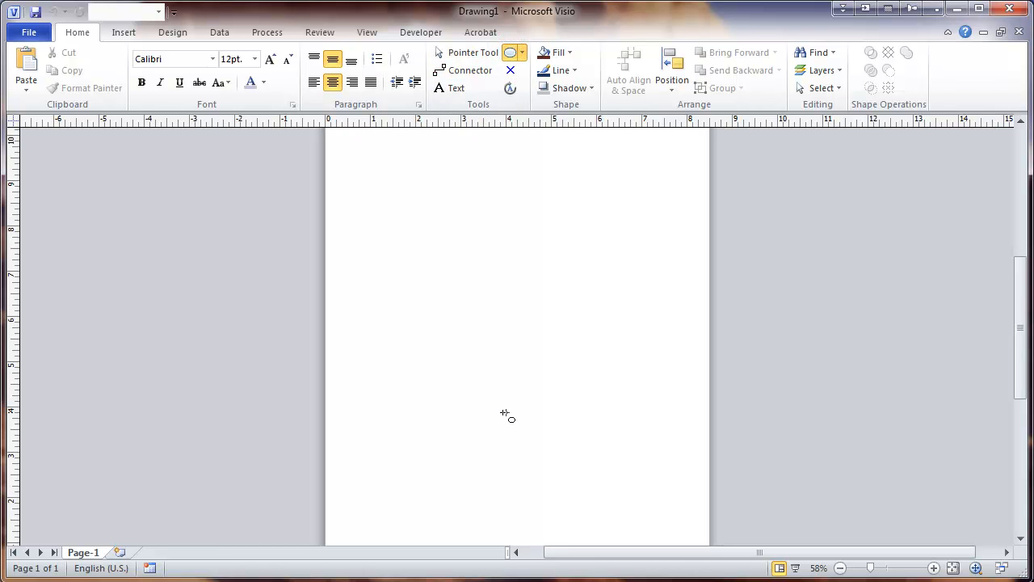
Step: Draw an ellipse near the page bottom and add a text block reading 'Something Experimental'
drag(483, 407, 585, 464)
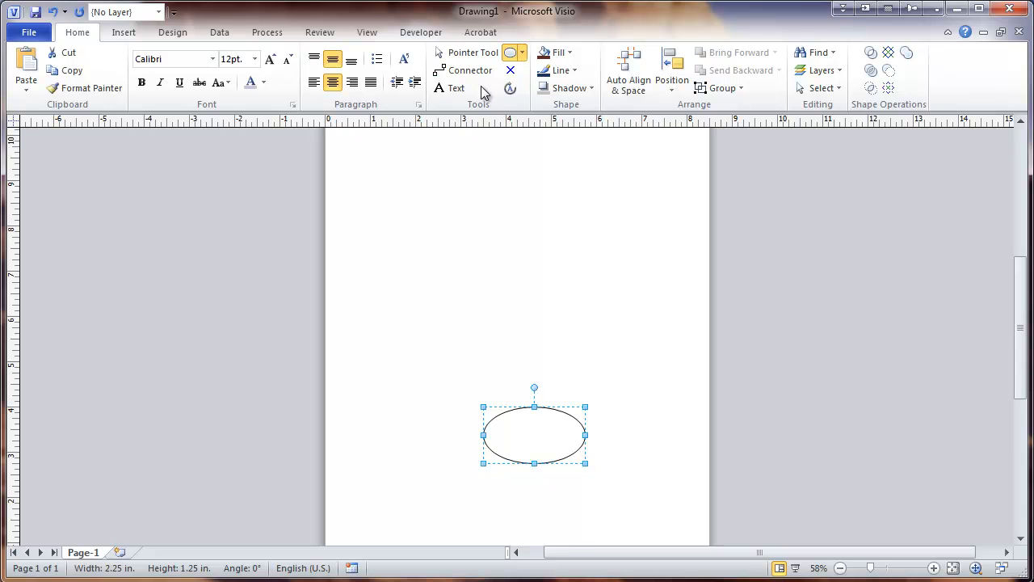
click(524, 51)
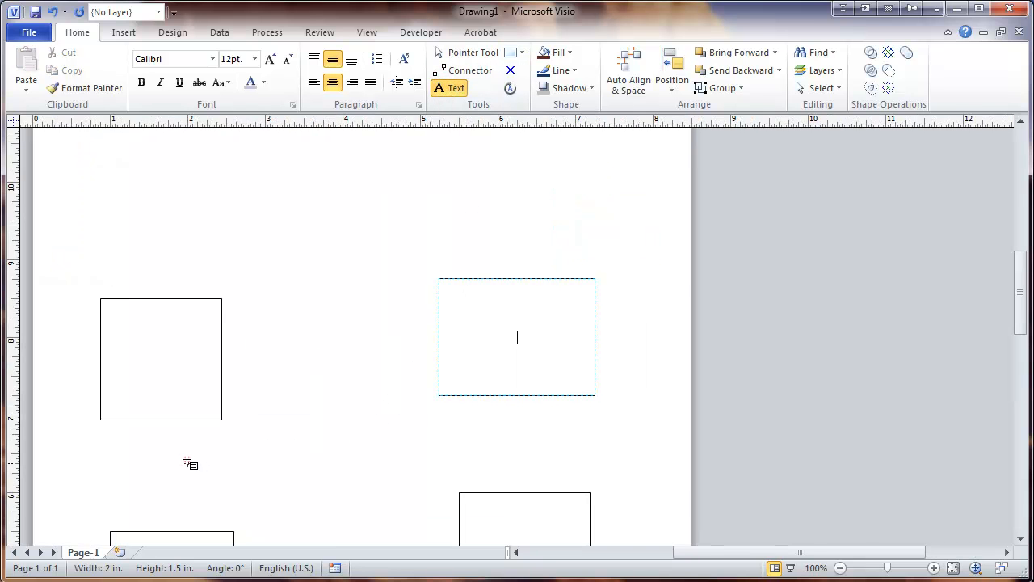
text(Something Experimental)
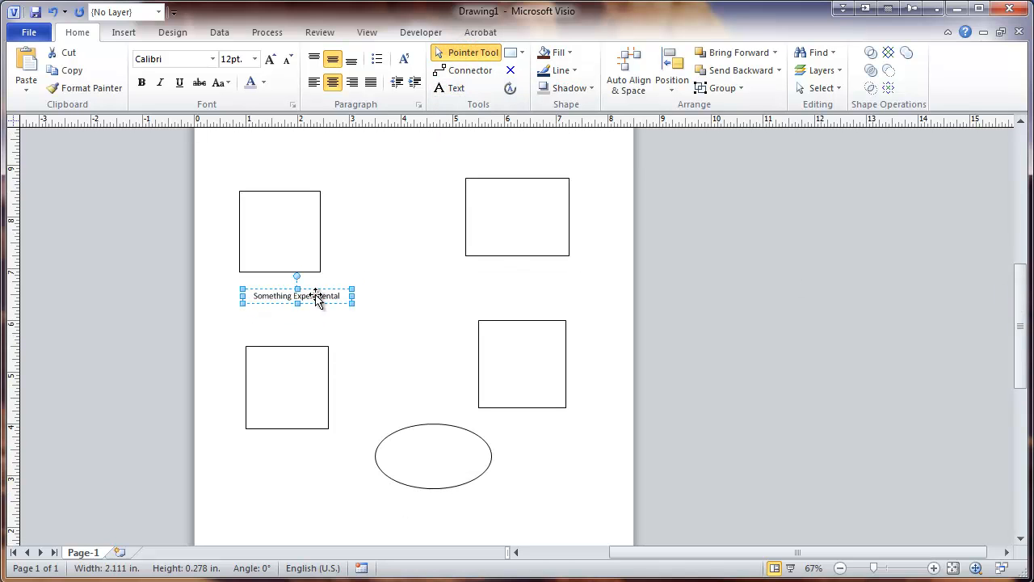
Step: Centre the 'Something Experimental' text and label the top squares 'Main shape' and 'Alternate shape'
drag(297, 296, 404, 300)
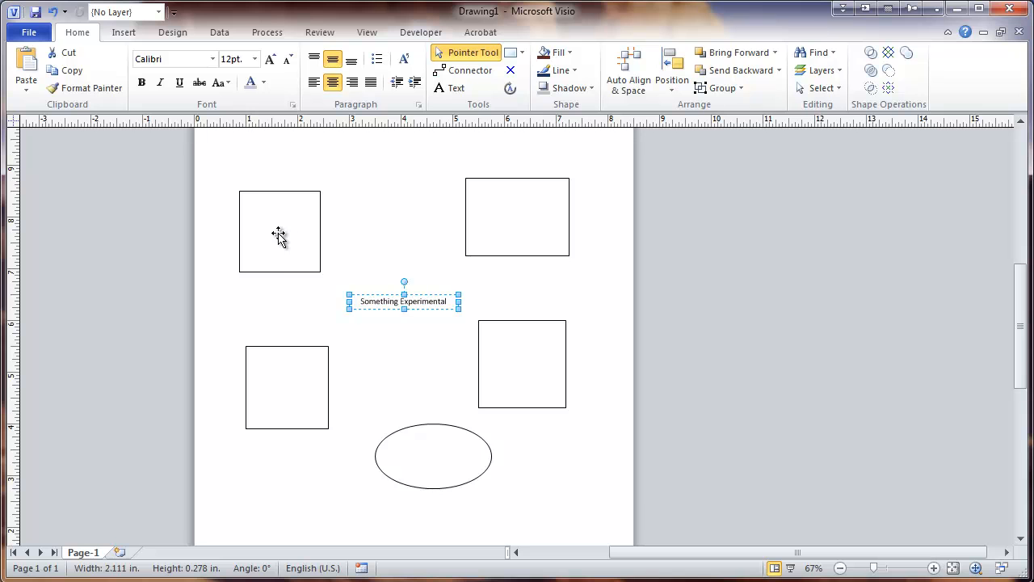
text(Main shape)
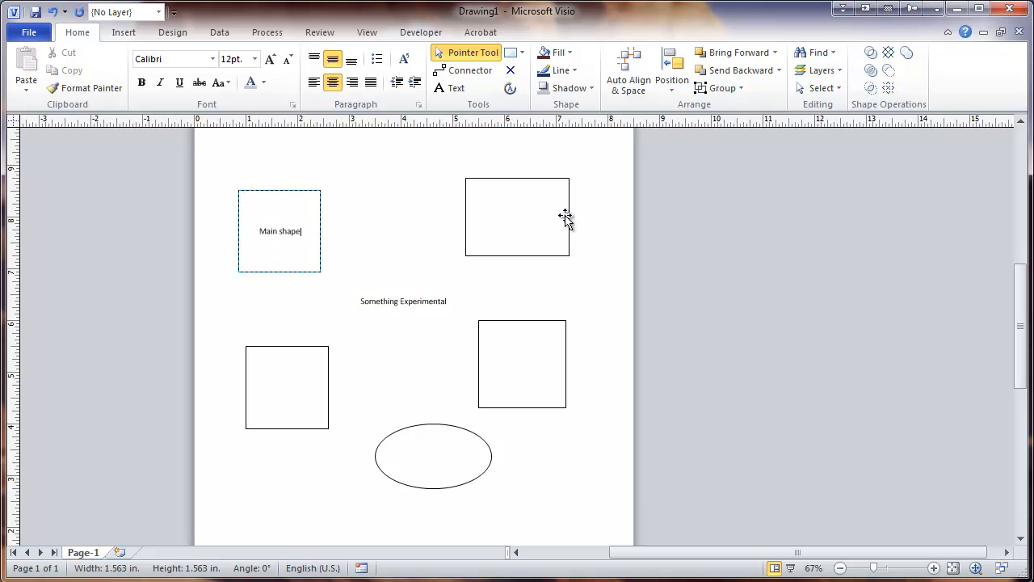
click(517, 216)
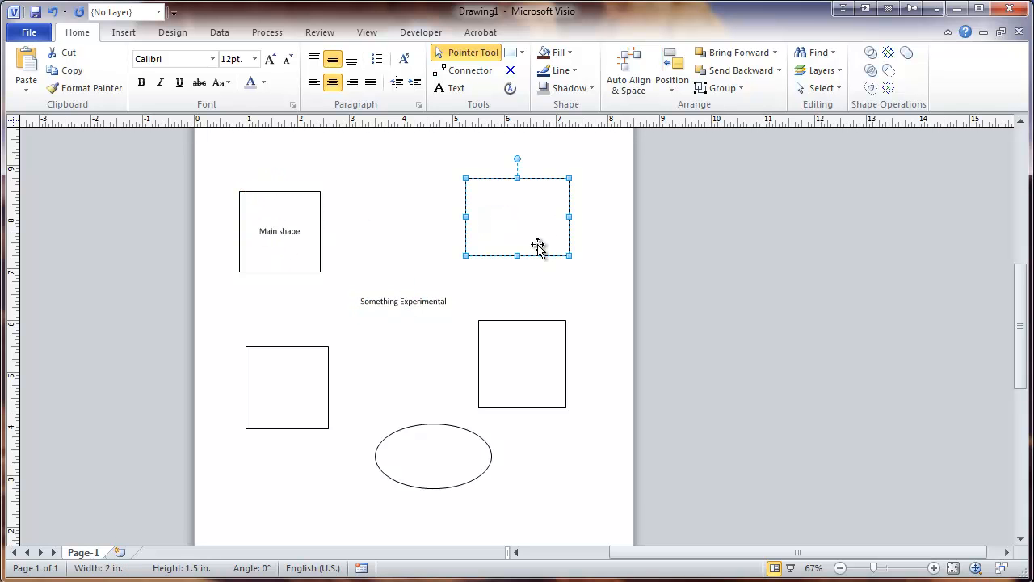
text(Alternate shape)
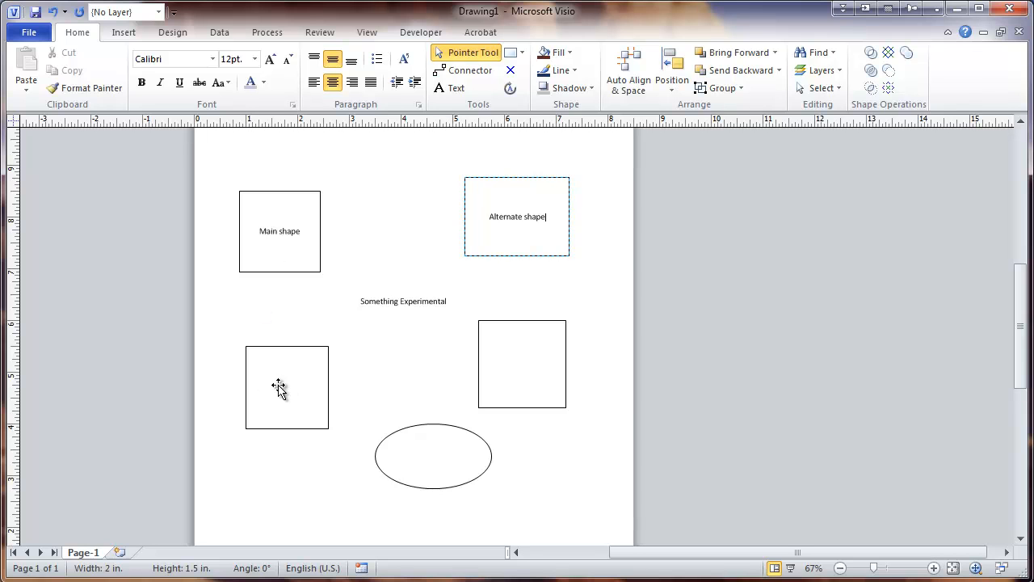
Step: Label the lower-left shape 'Rectangular' and the right shape 'Ellipse', then clear the selection
click(287, 387)
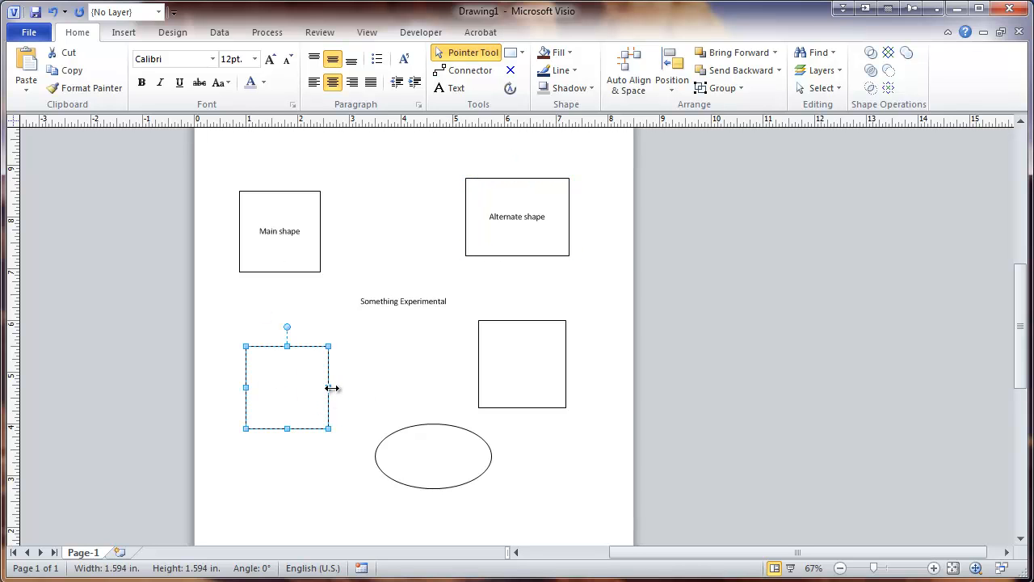
text(Rectangular)
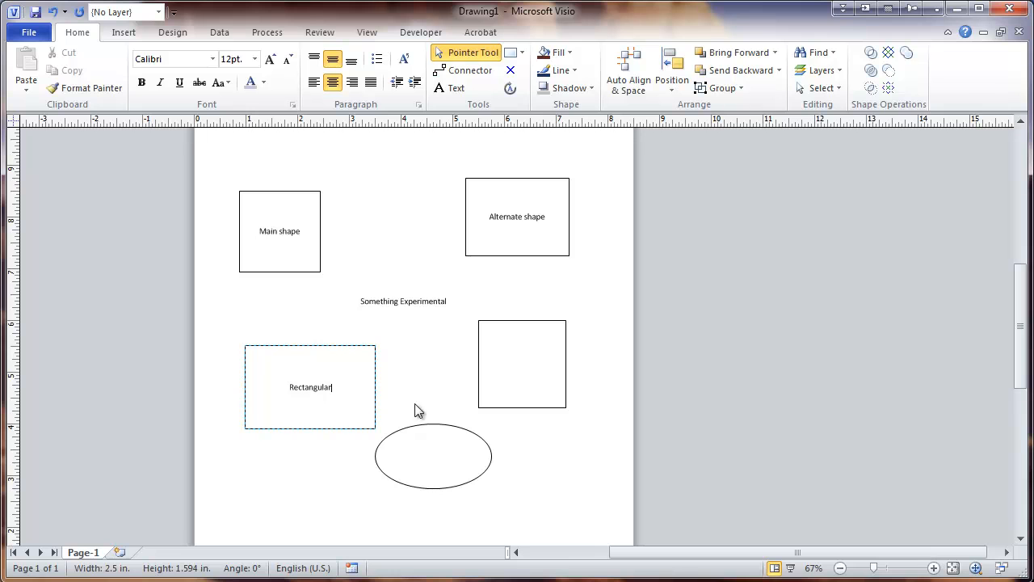
click(520, 364)
text(Square)
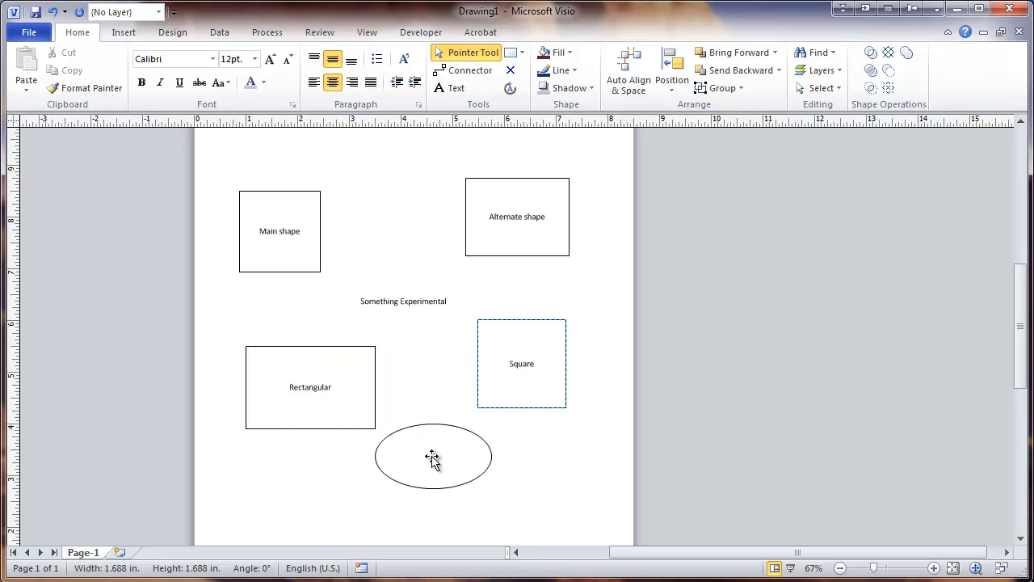
text(Ellipse)
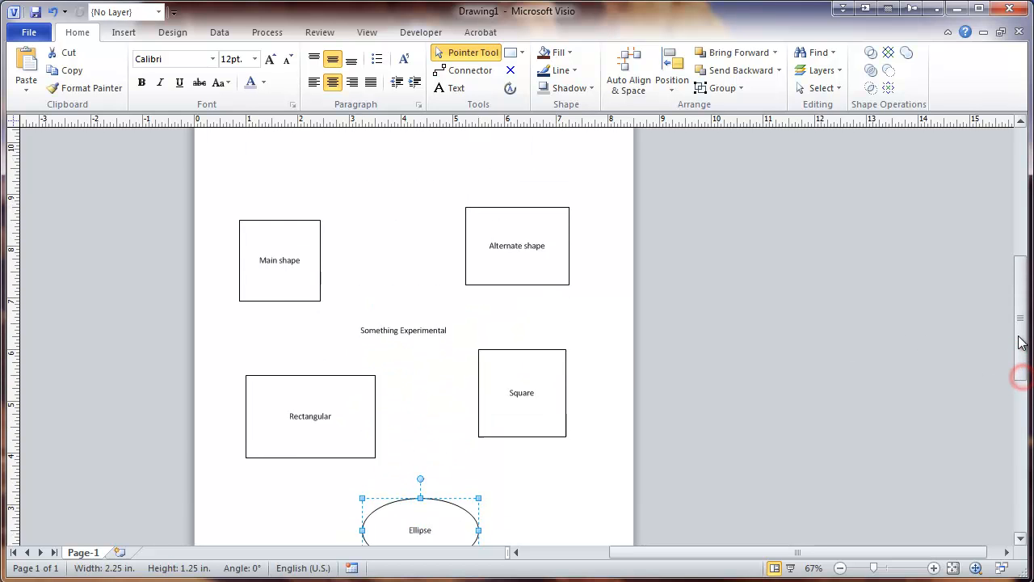
scroll(down, 3)
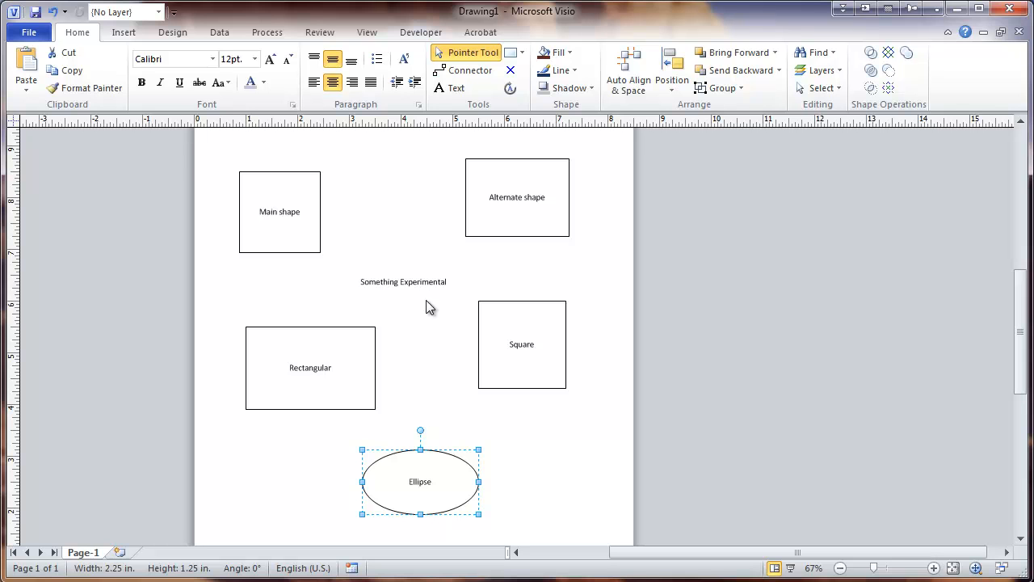
click(369, 252)
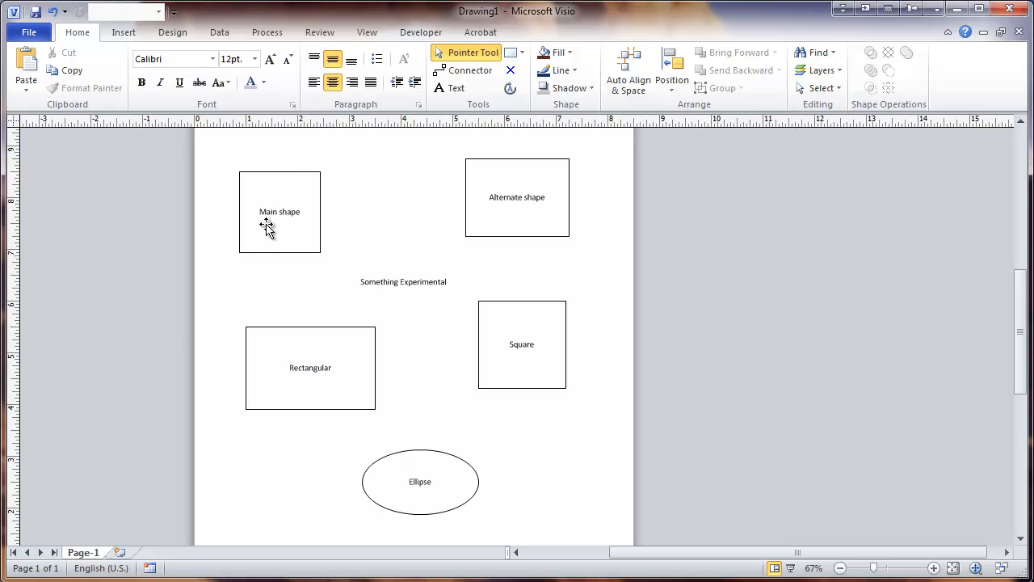
Step: Select every shape on the page and set all their text to 18 pt
click(279, 211)
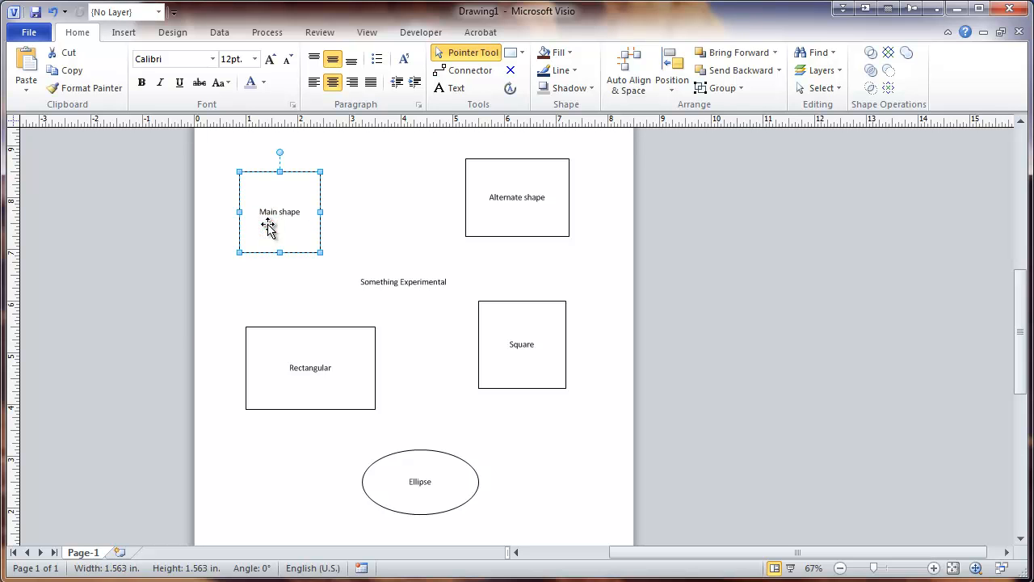
click(517, 197)
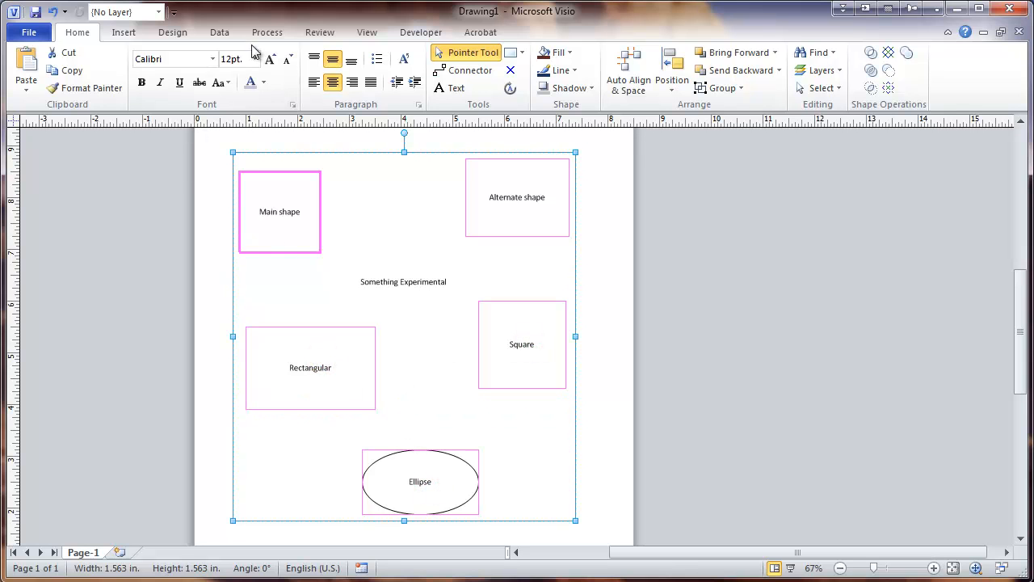
click(252, 58)
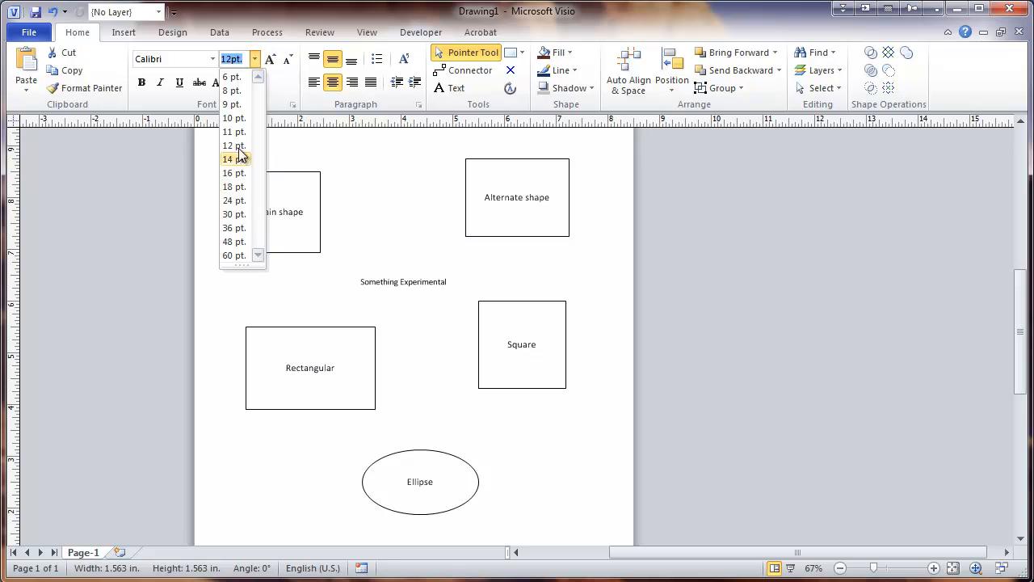
click(232, 187)
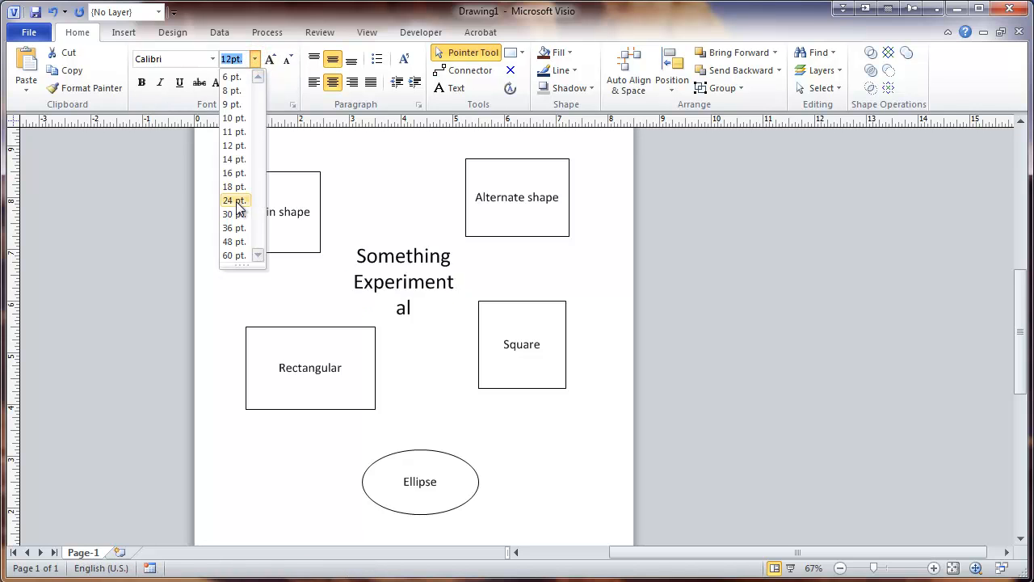
click(233, 213)
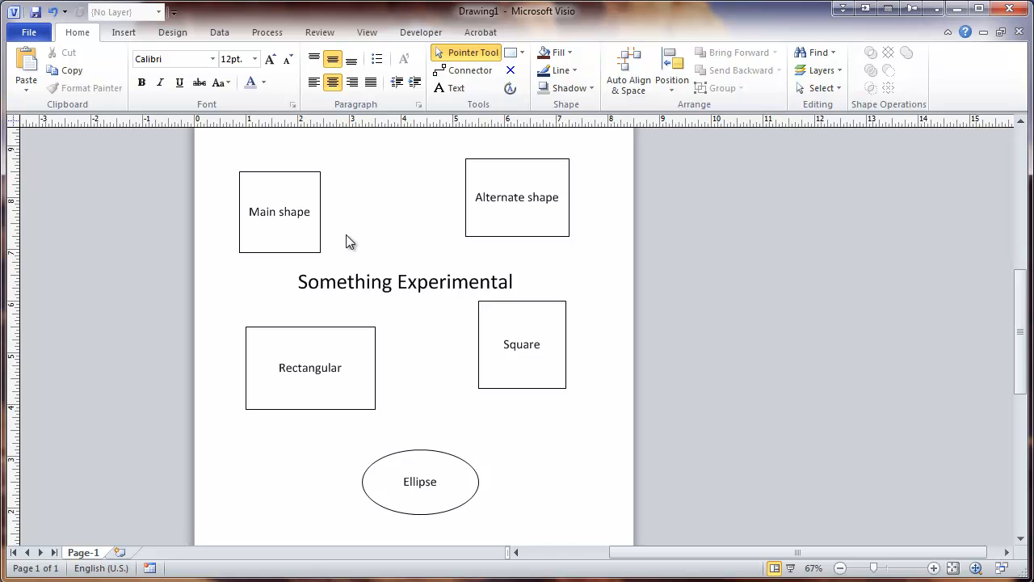
click(278, 210)
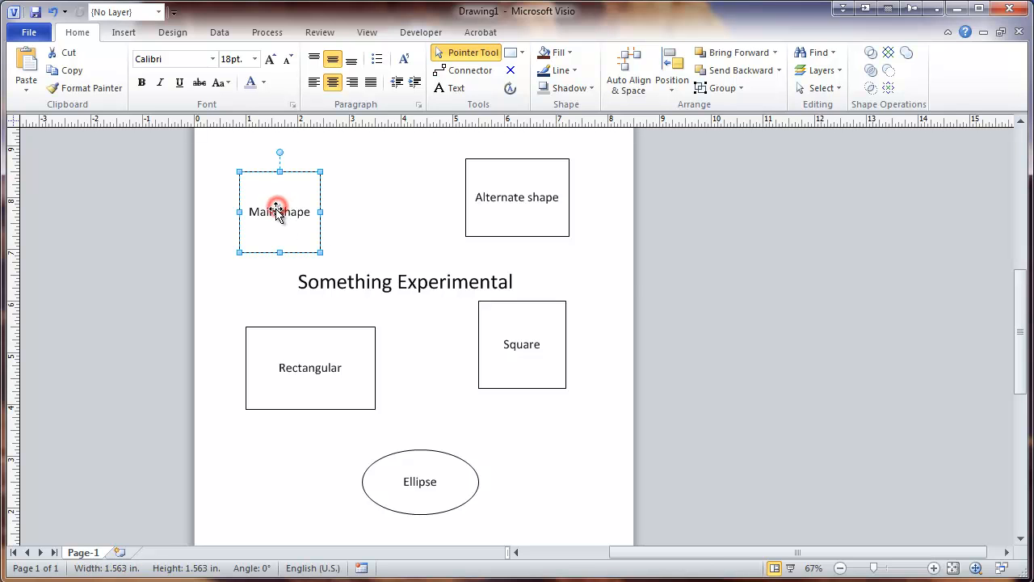
click(559, 52)
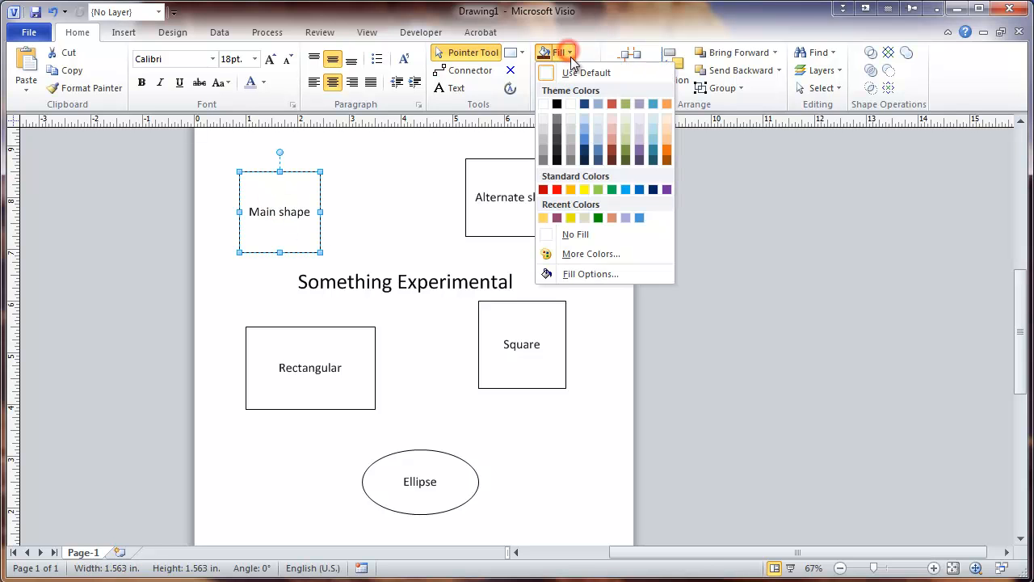
click(584, 103)
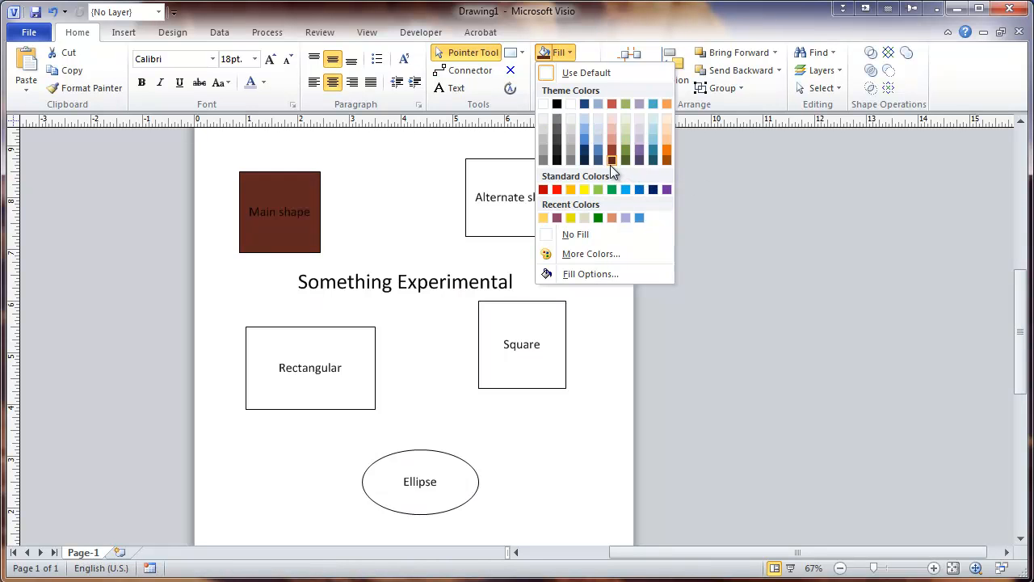
click(598, 152)
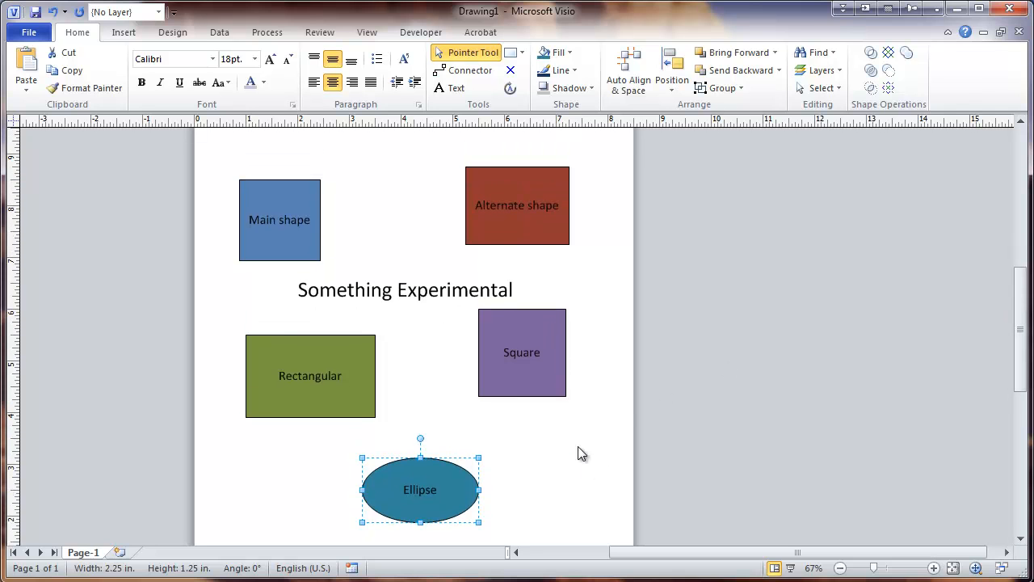
click(572, 436)
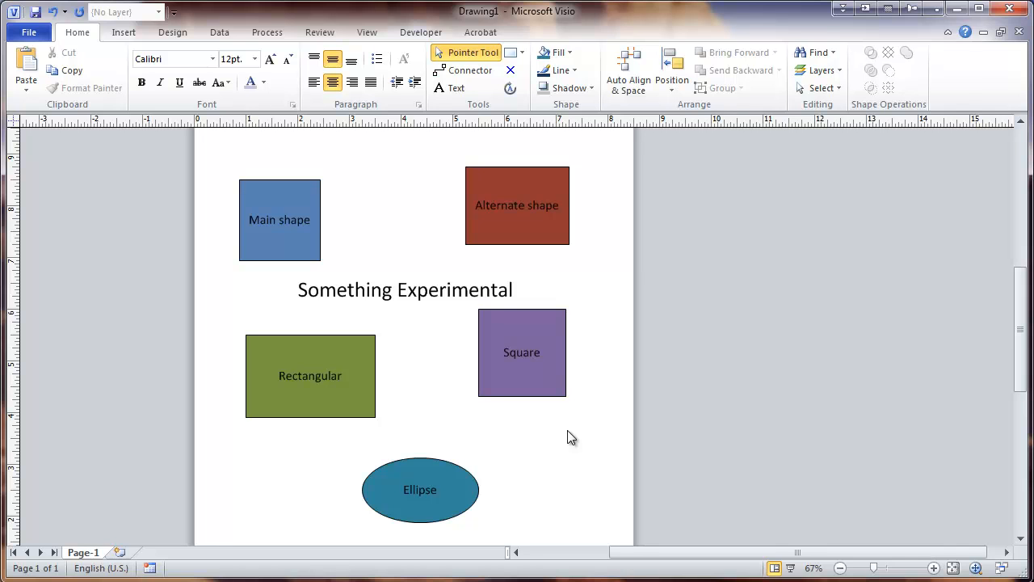
mouse_move(574, 450)
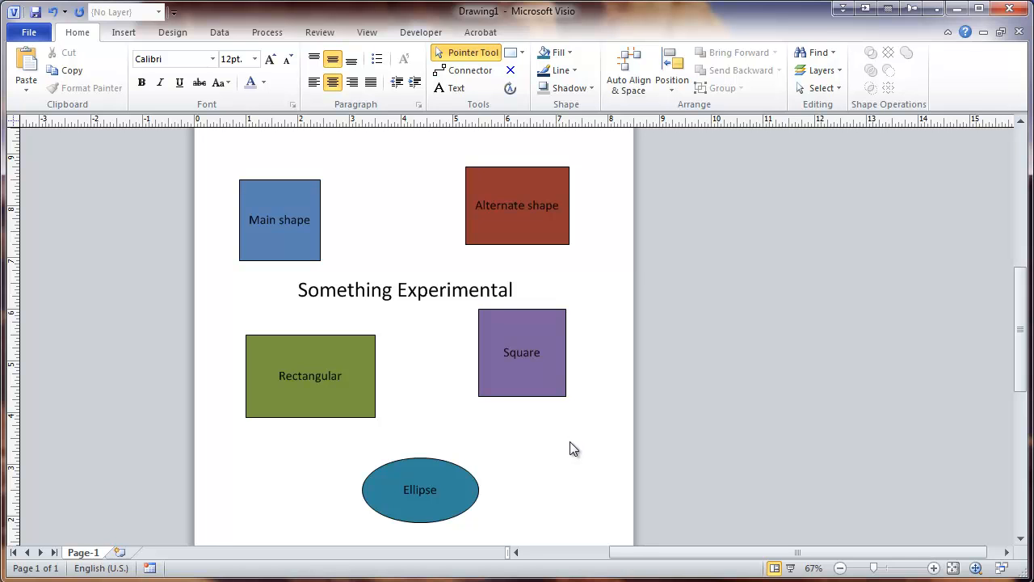
mouse_move(242, 155)
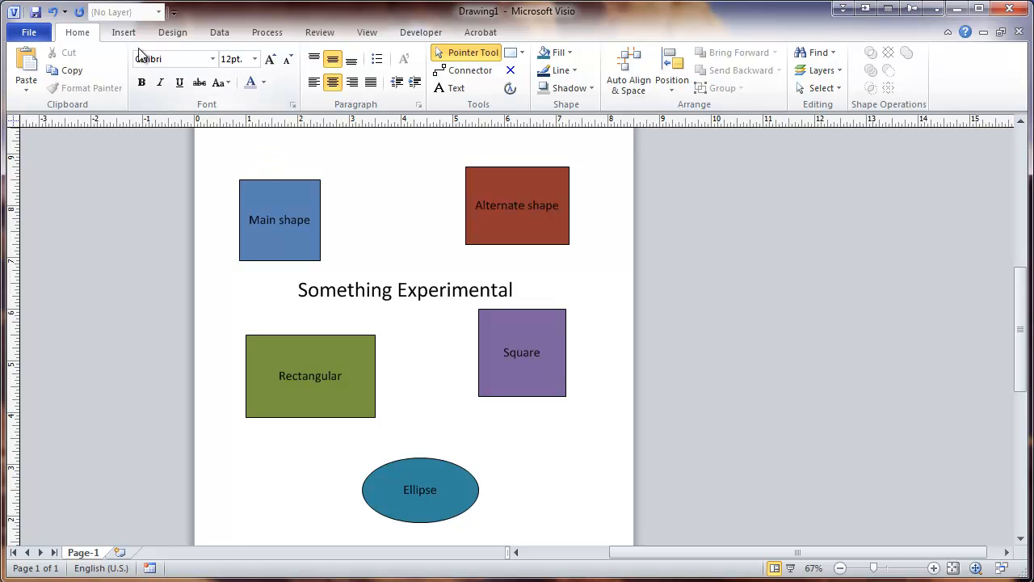
Step: Preview several built-in Design themes on the shapes, including Adjacency colors
click(171, 32)
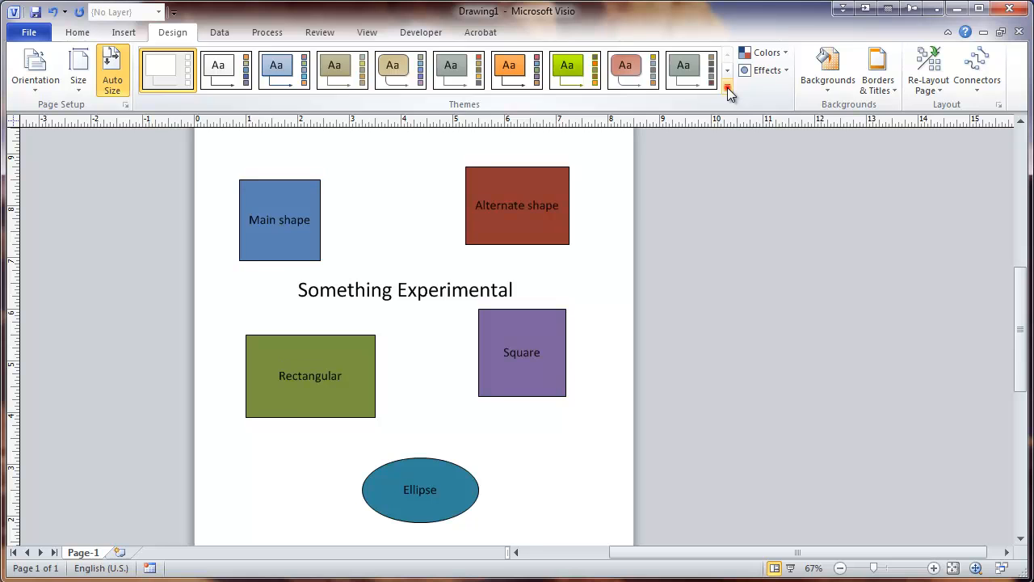
click(727, 90)
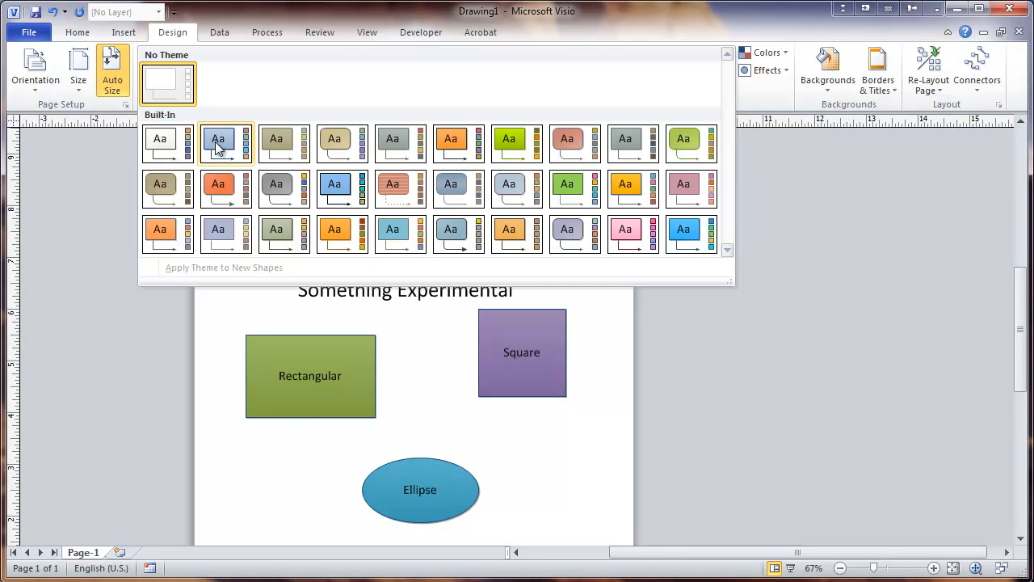
mouse_move(459, 233)
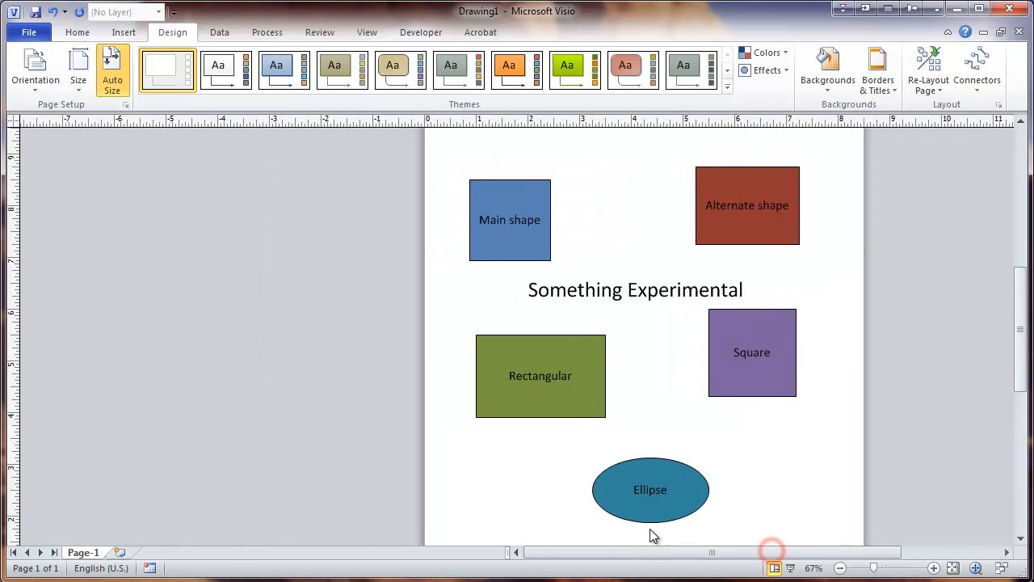
click(226, 71)
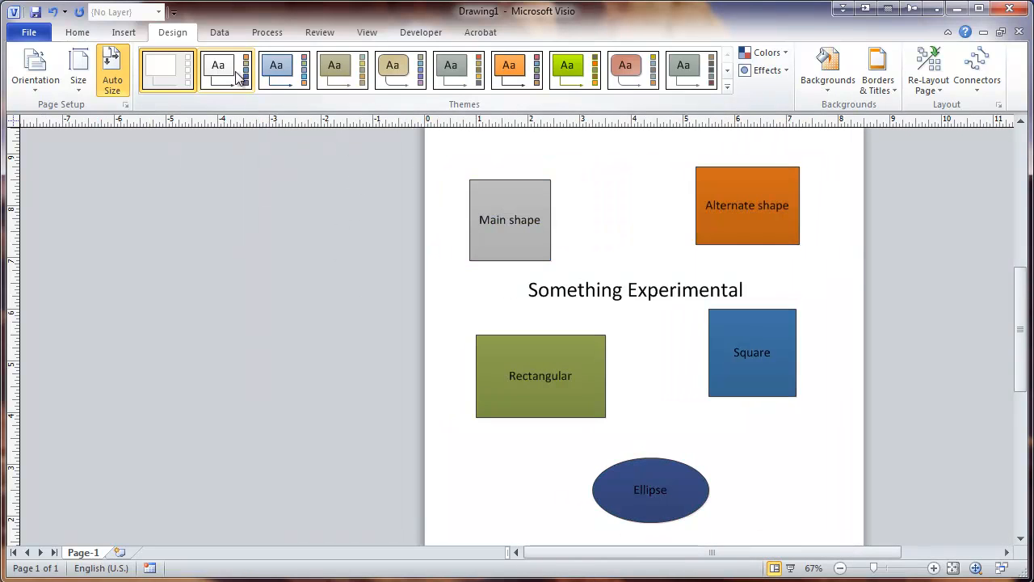
click(276, 71)
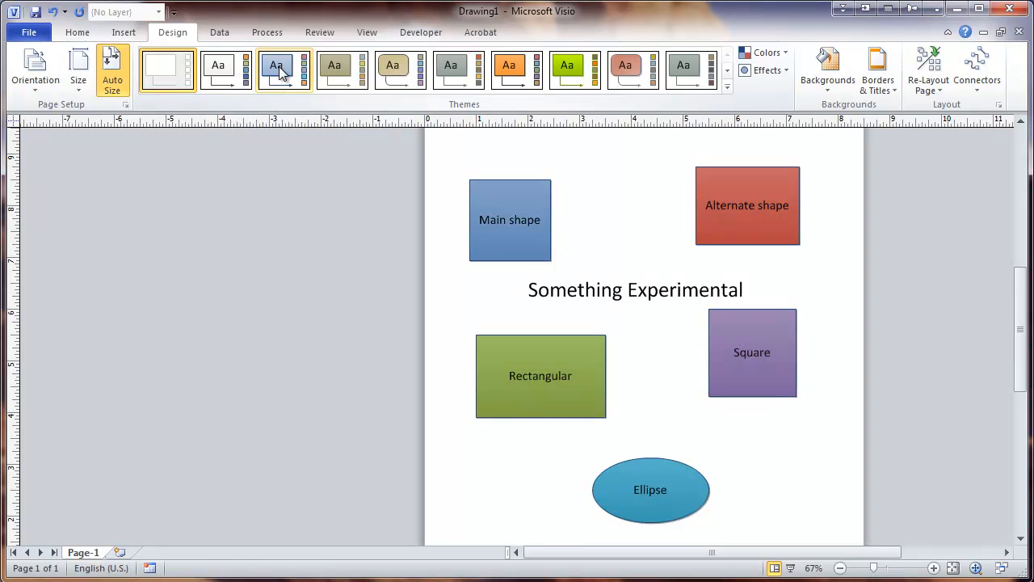
click(343, 71)
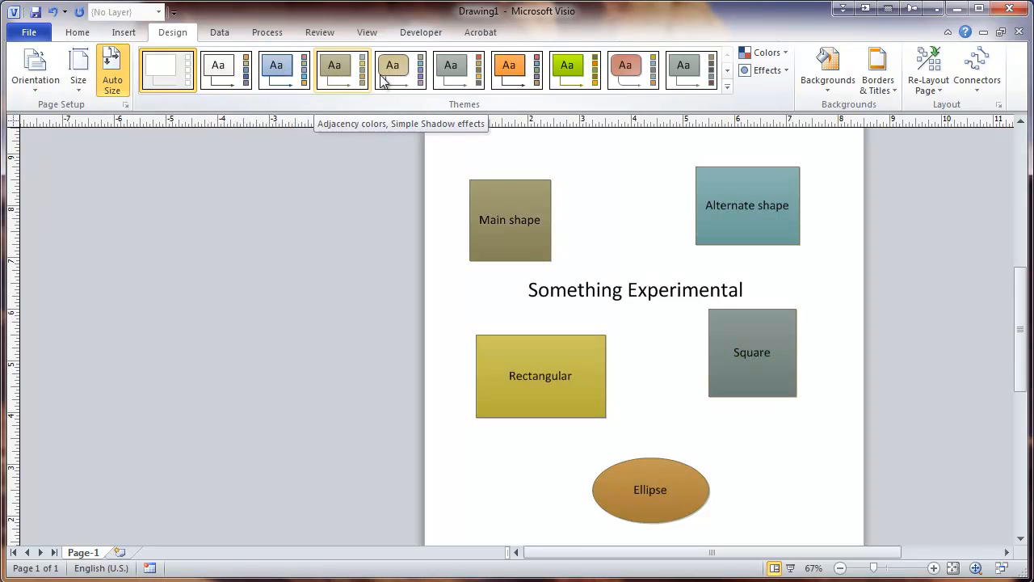
click(507, 71)
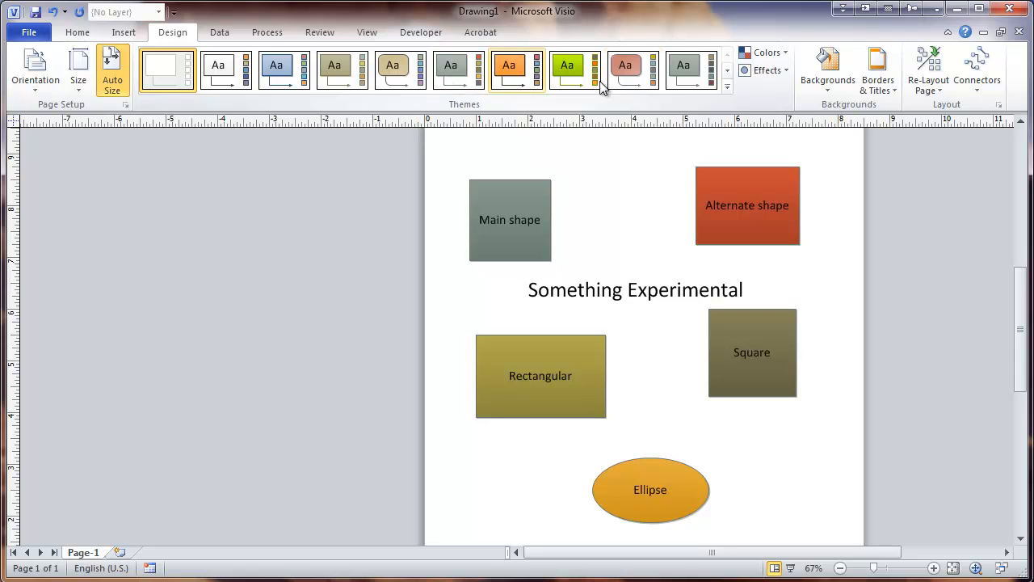
Step: Preview more gallery themes and apply the Technic colors with Button effects theme
click(727, 87)
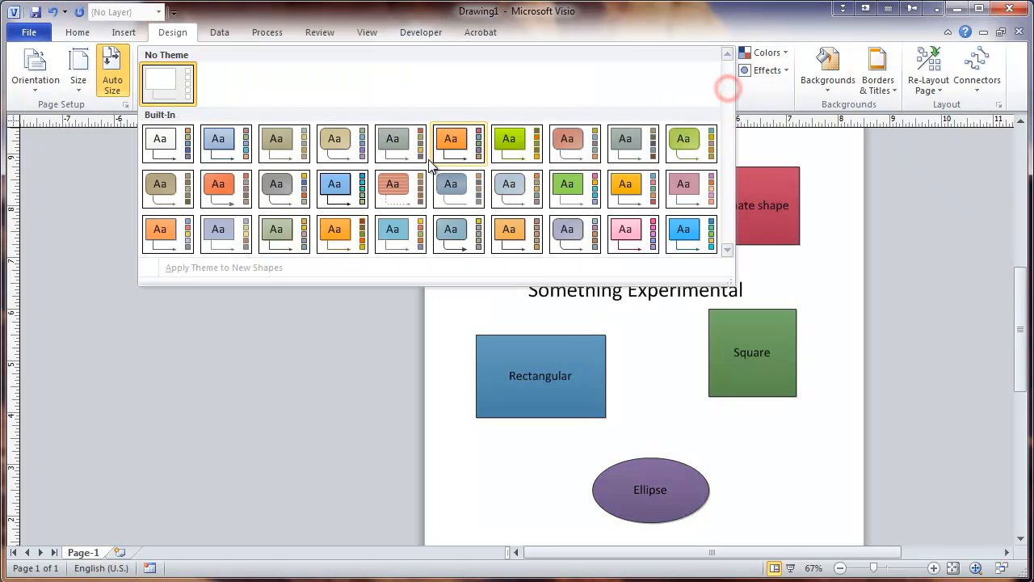
mouse_move(508, 184)
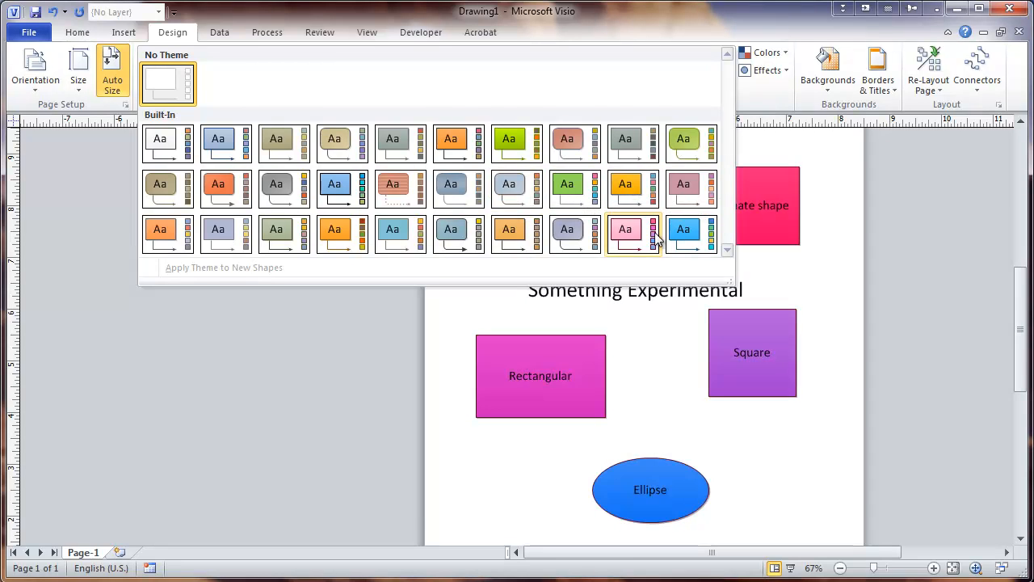
click(451, 232)
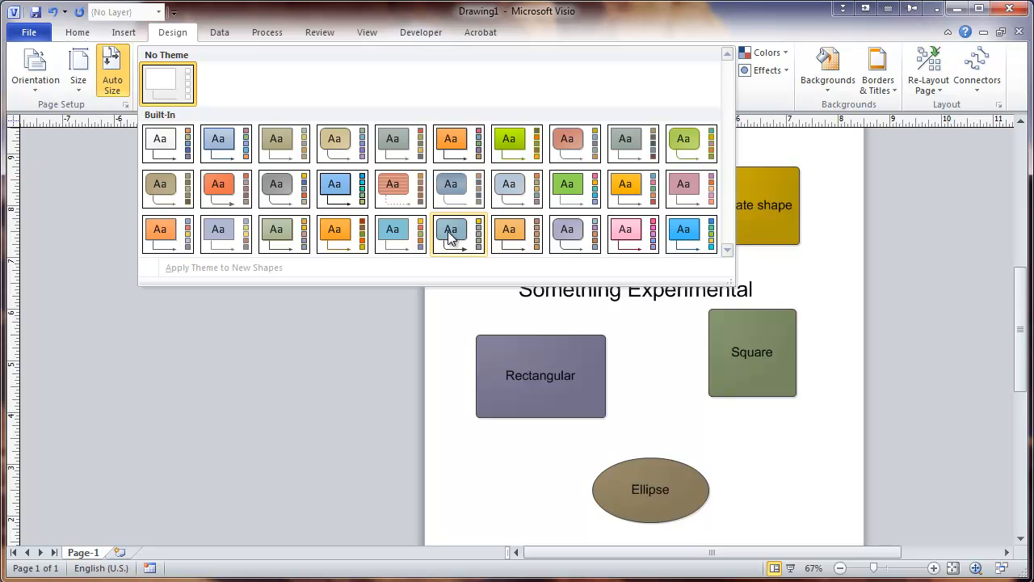
click(216, 142)
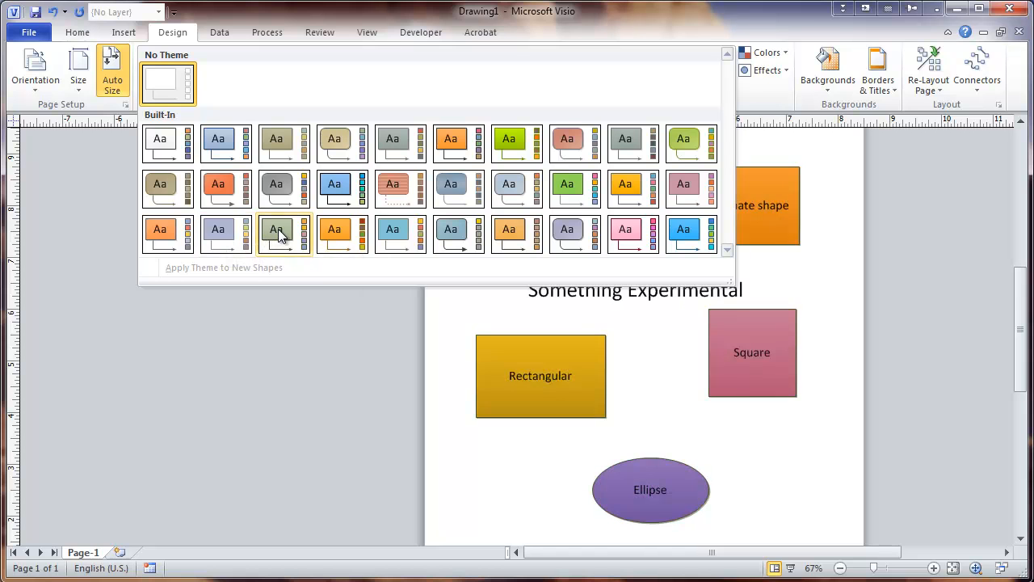
click(391, 234)
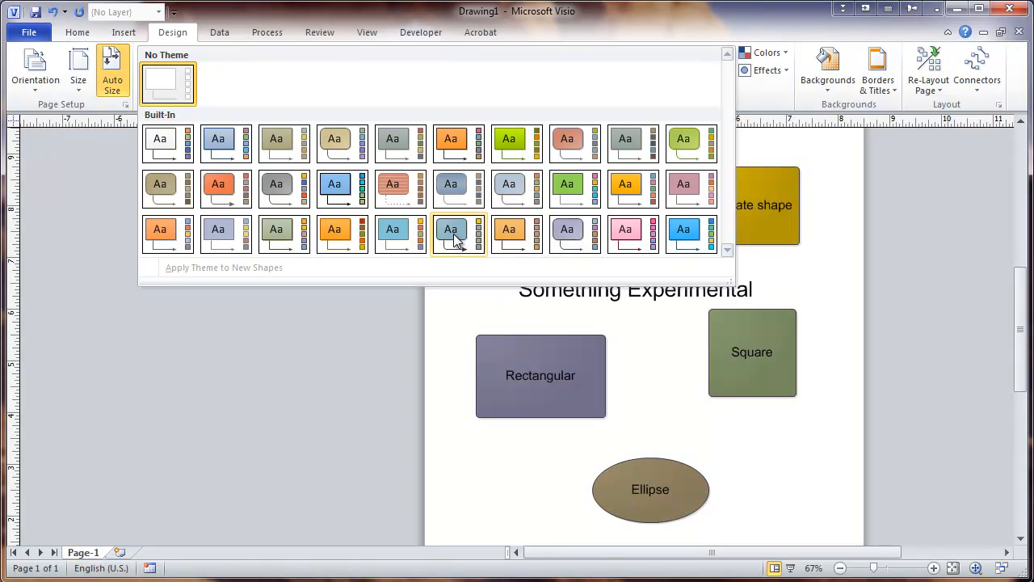
mouse_move(459, 234)
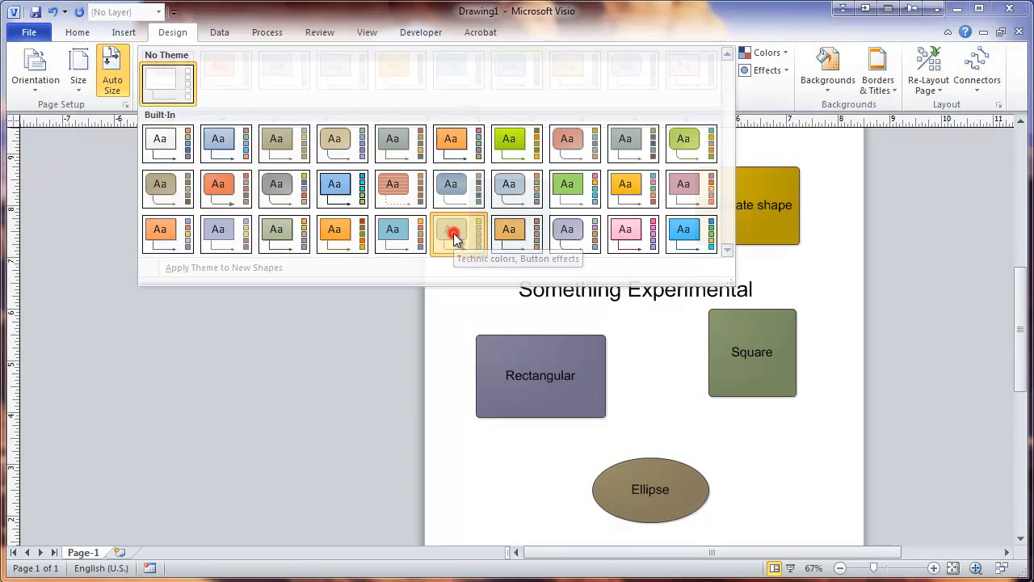
click(458, 232)
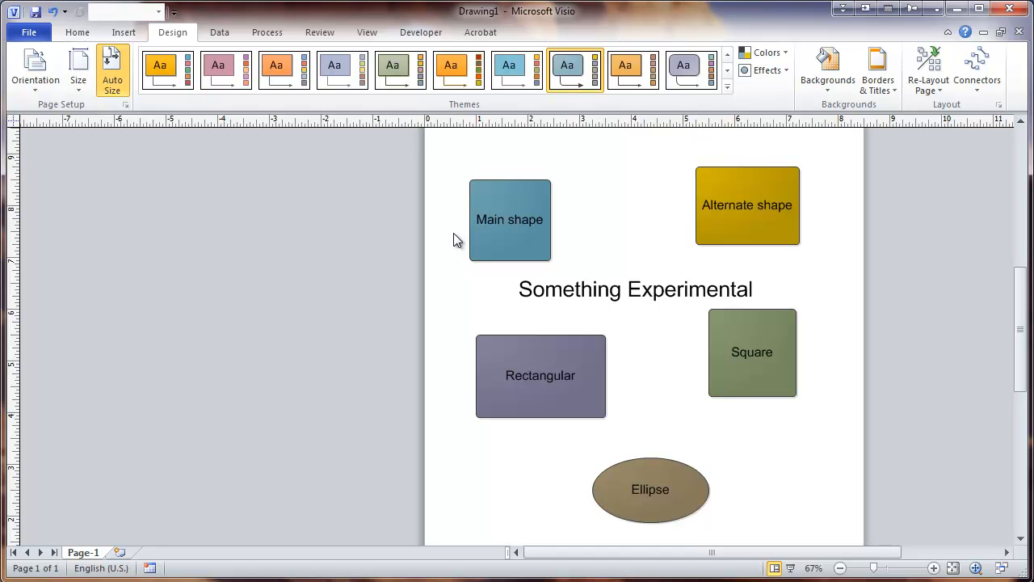
mouse_move(584, 348)
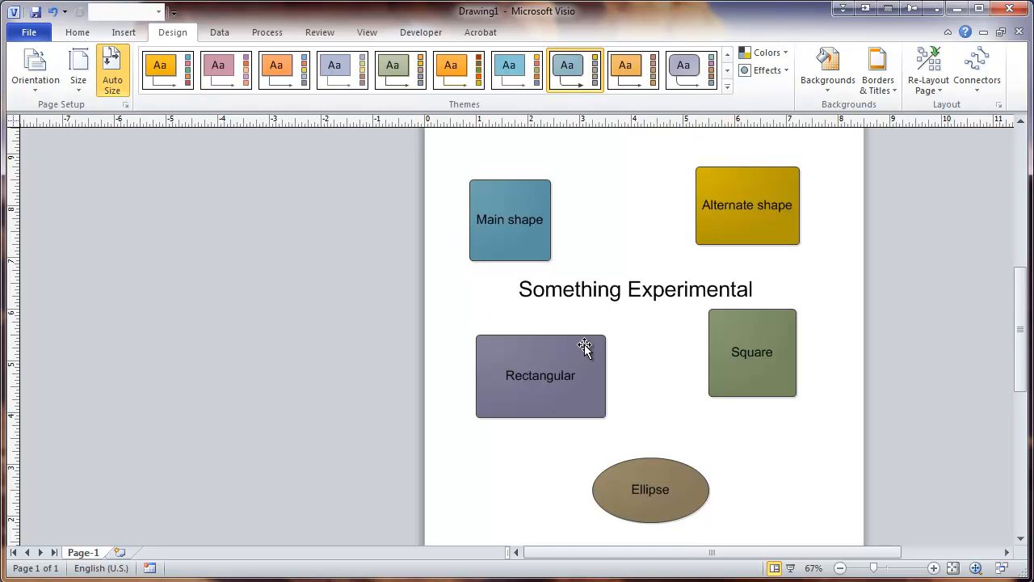
mouse_move(655, 362)
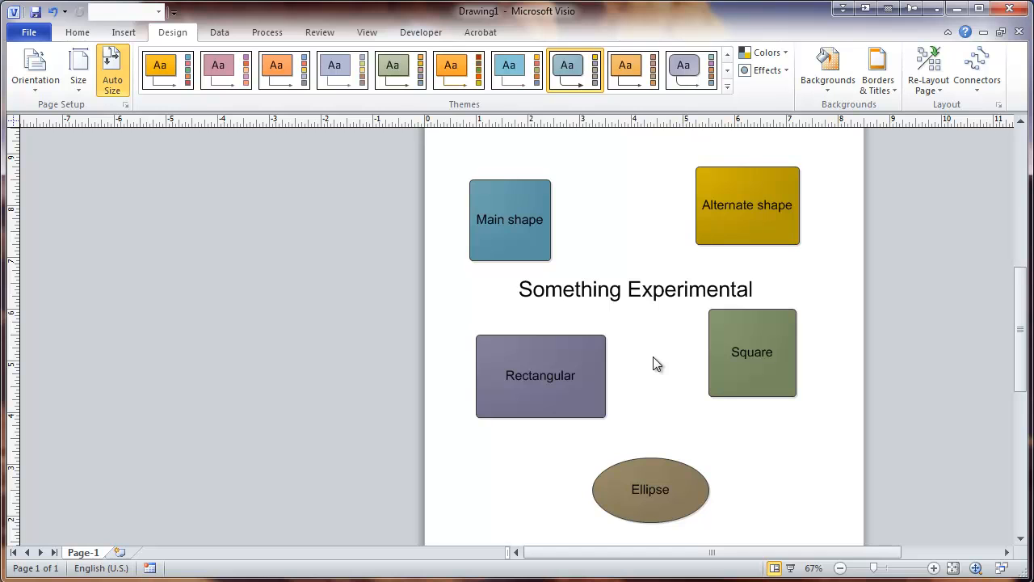
mouse_move(666, 245)
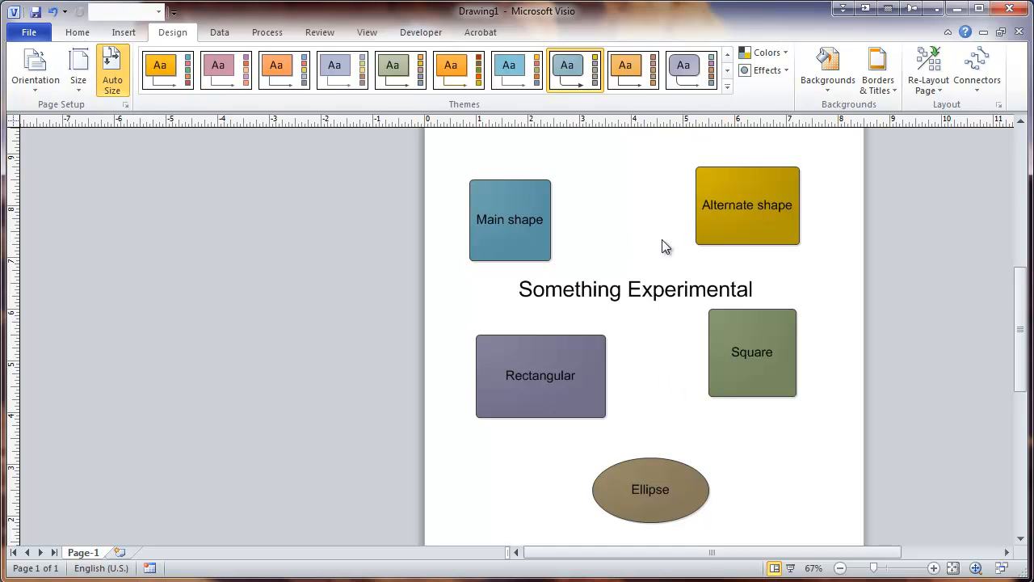
mouse_move(654, 420)
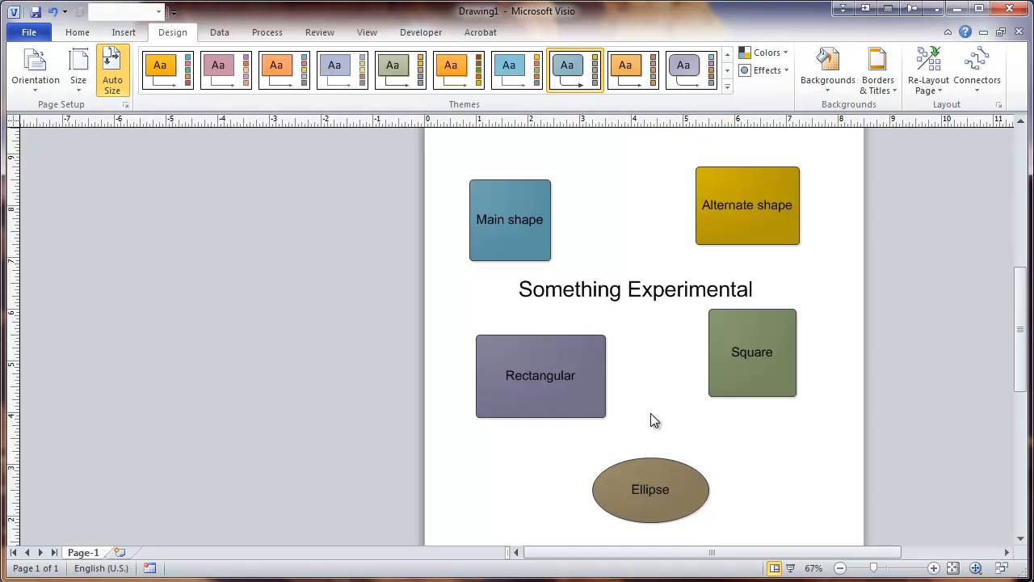
mouse_move(647, 415)
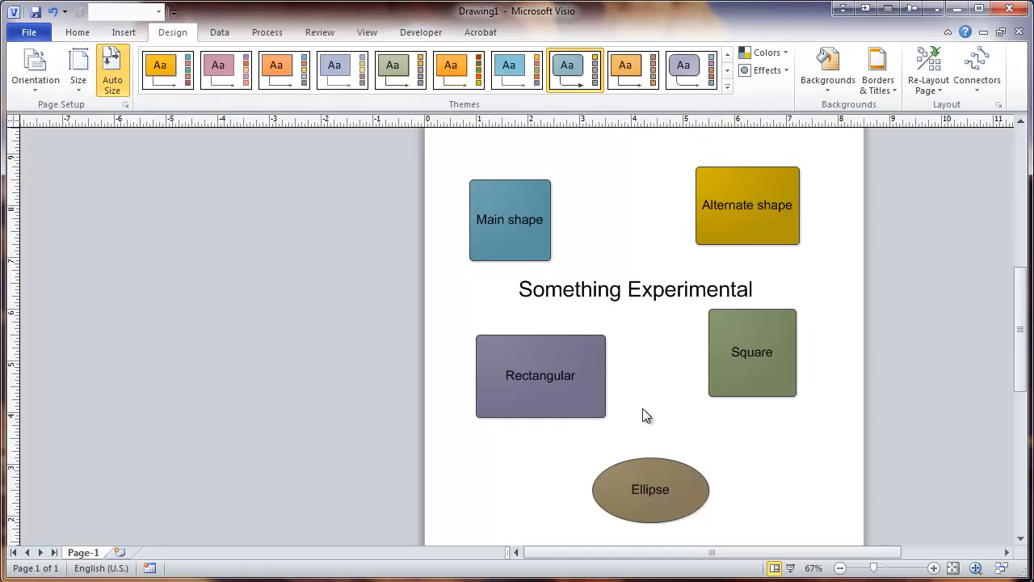
mouse_move(618, 191)
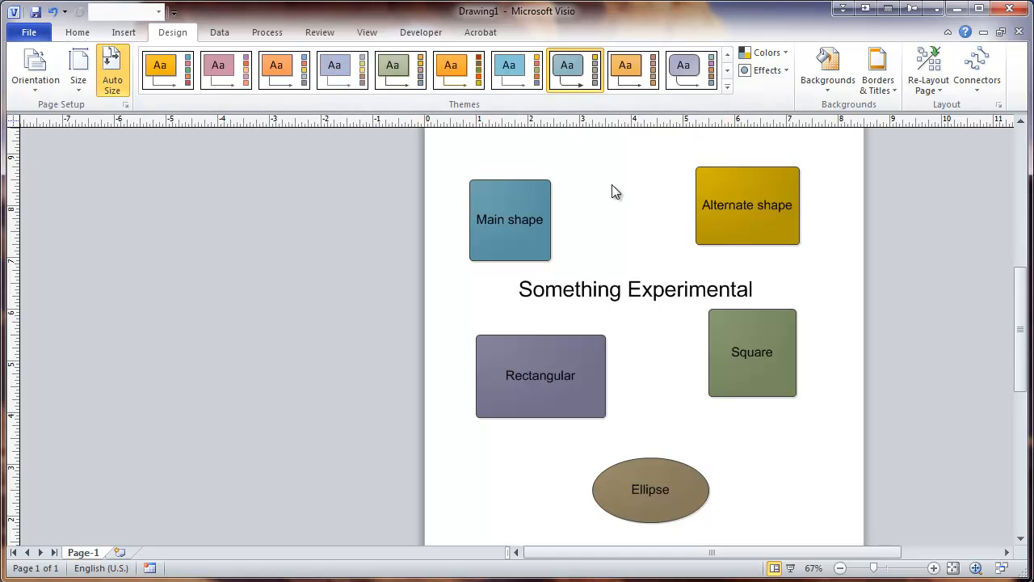
mouse_move(709, 174)
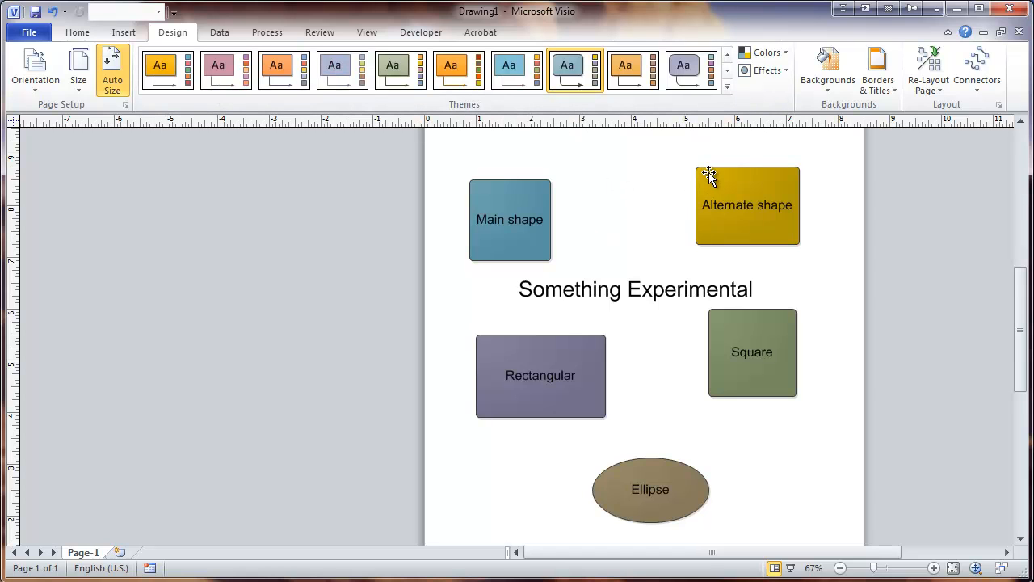
mouse_move(629, 204)
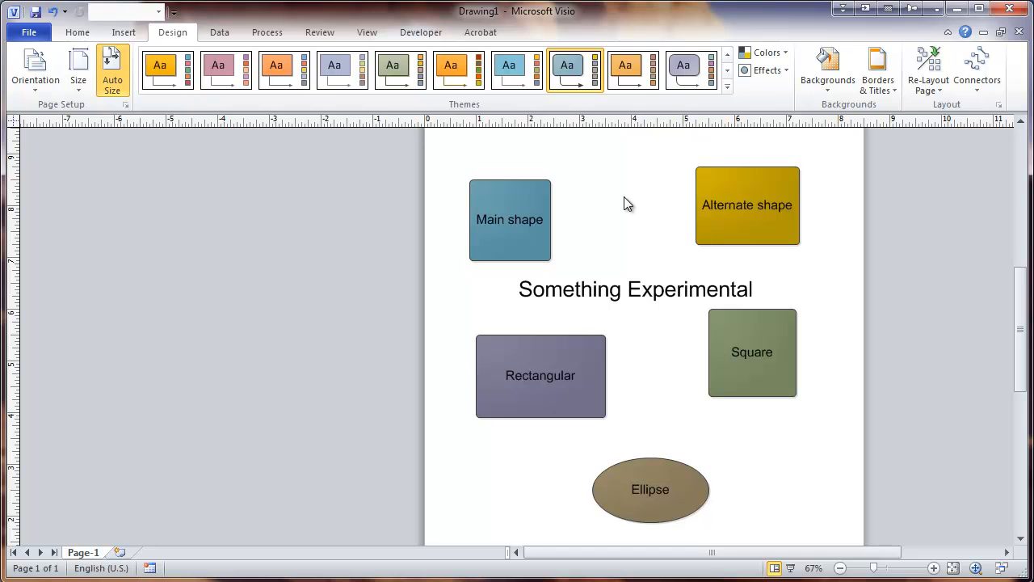
mouse_move(643, 193)
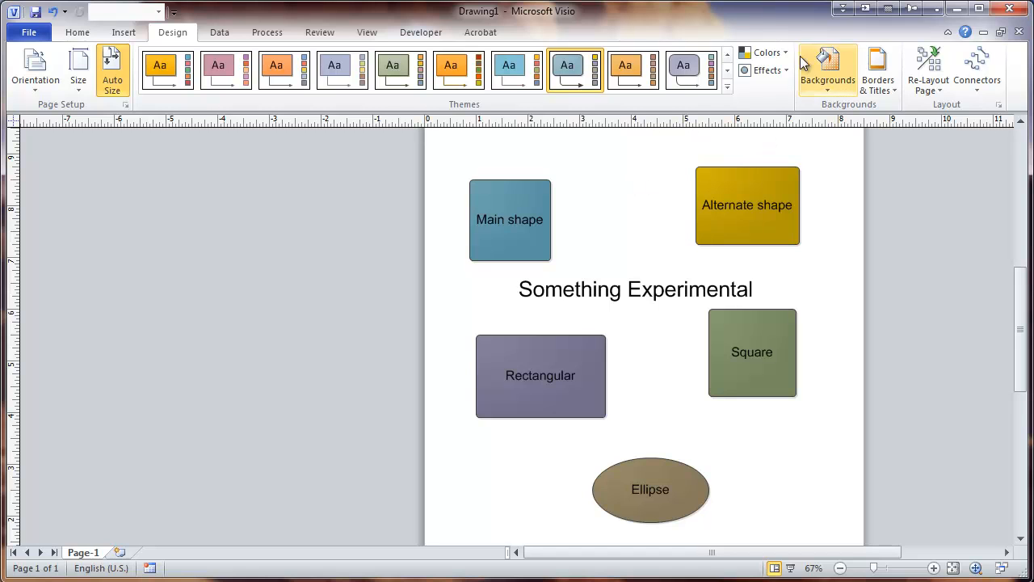
mouse_move(765, 52)
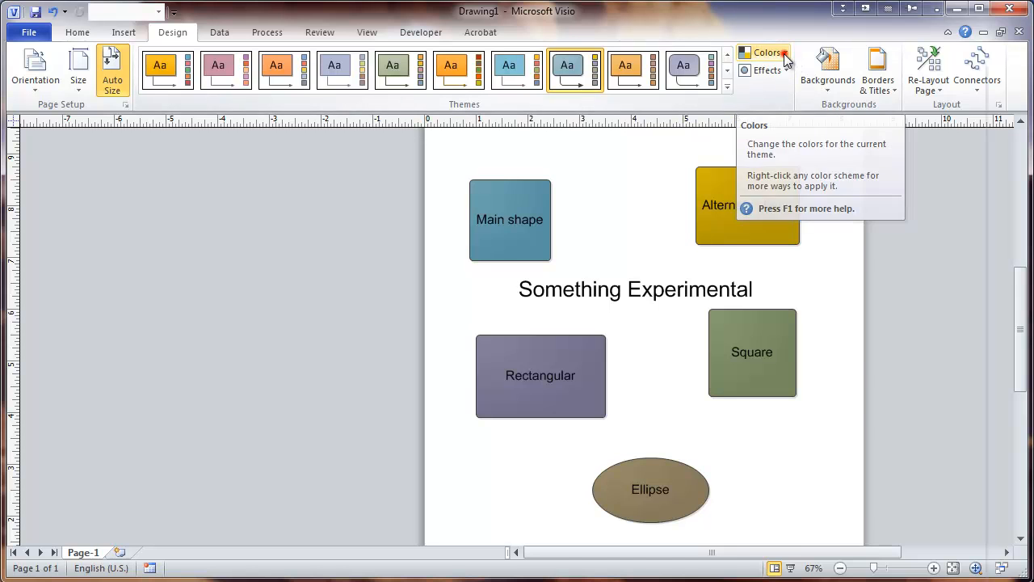
Step: Preview built-in theme colour schemes and choose a muted grey, brown and slate set
click(766, 52)
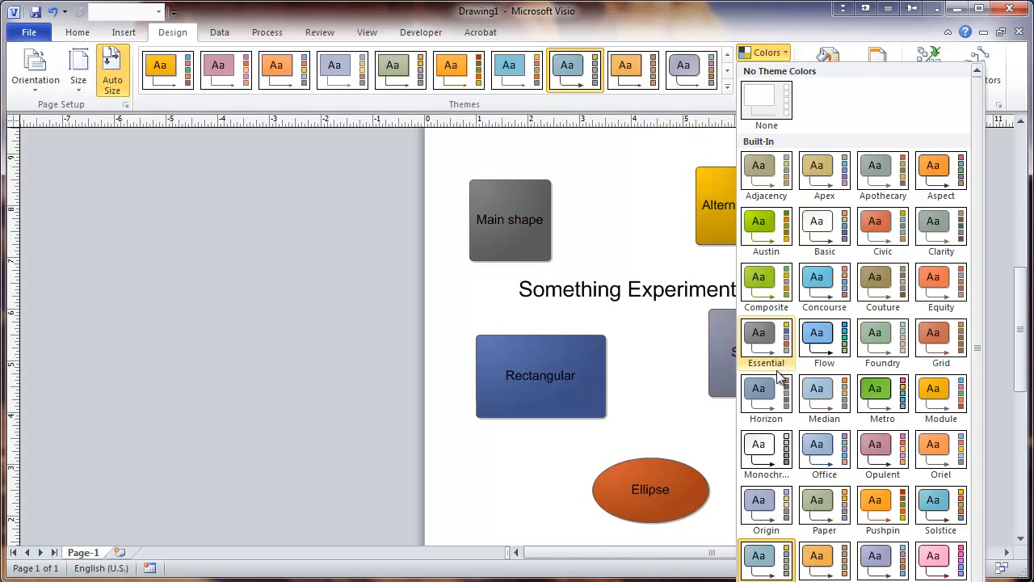
mouse_move(778, 393)
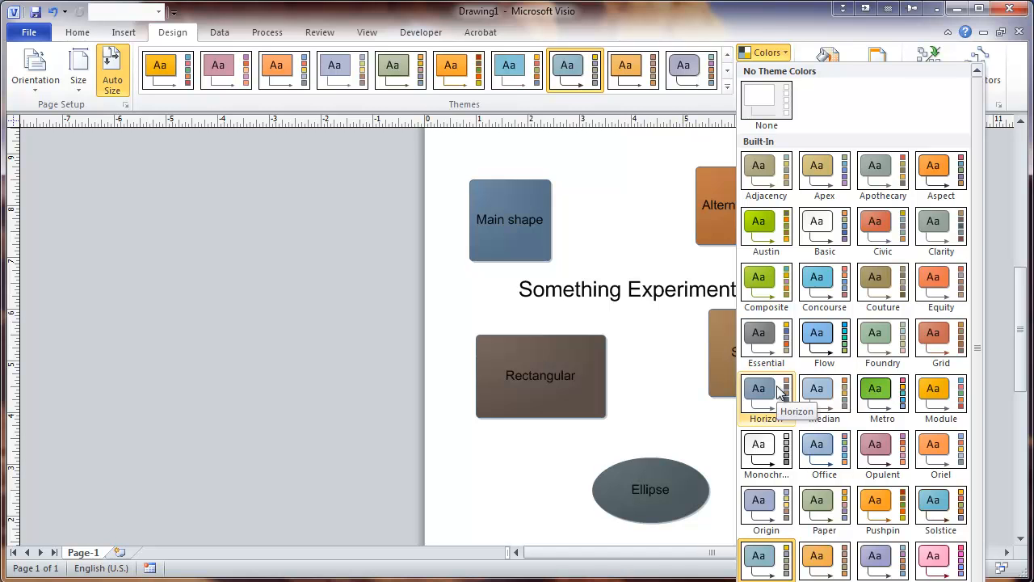
click(765, 333)
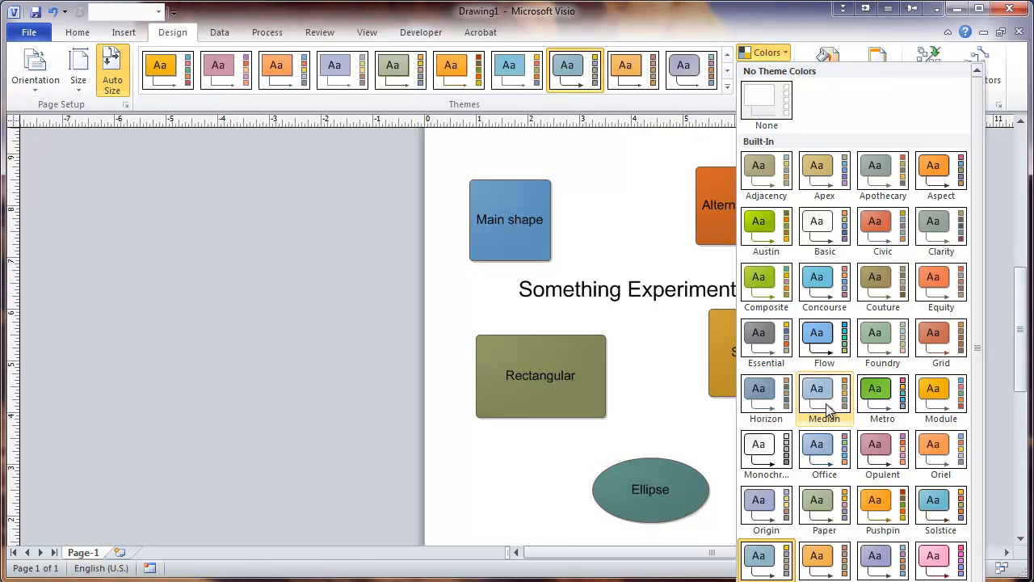
mouse_move(766, 449)
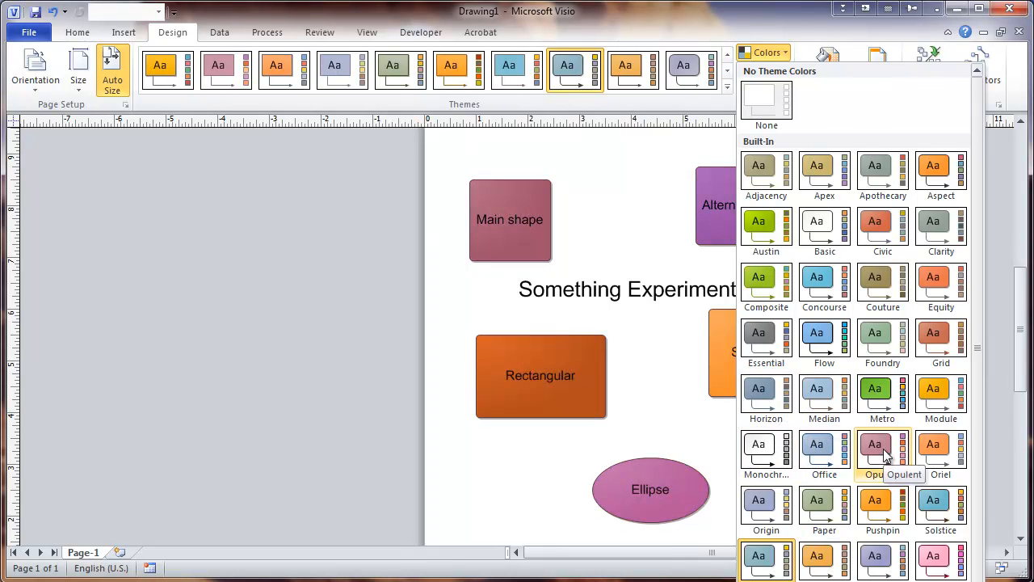
click(817, 557)
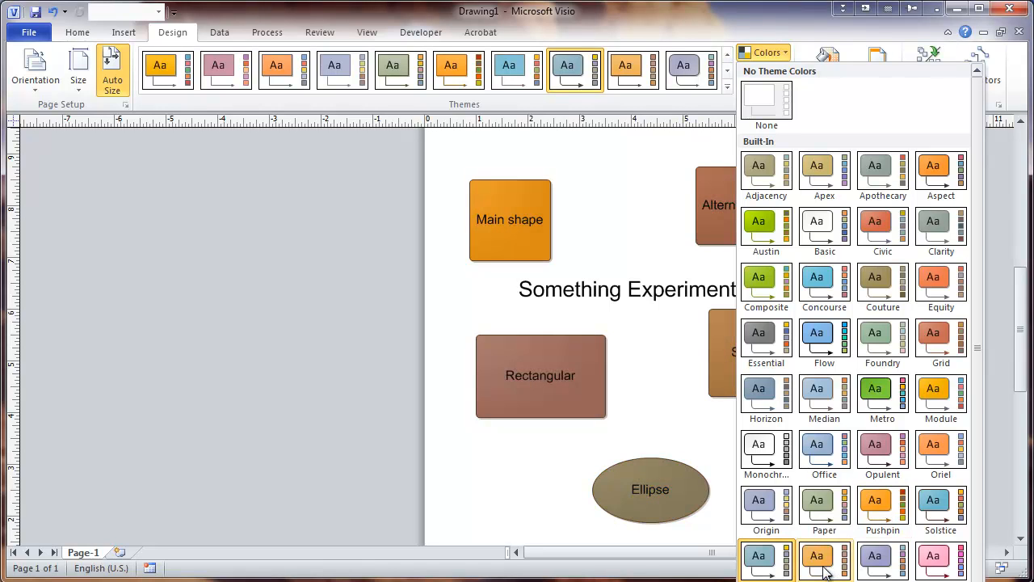
mouse_move(811, 563)
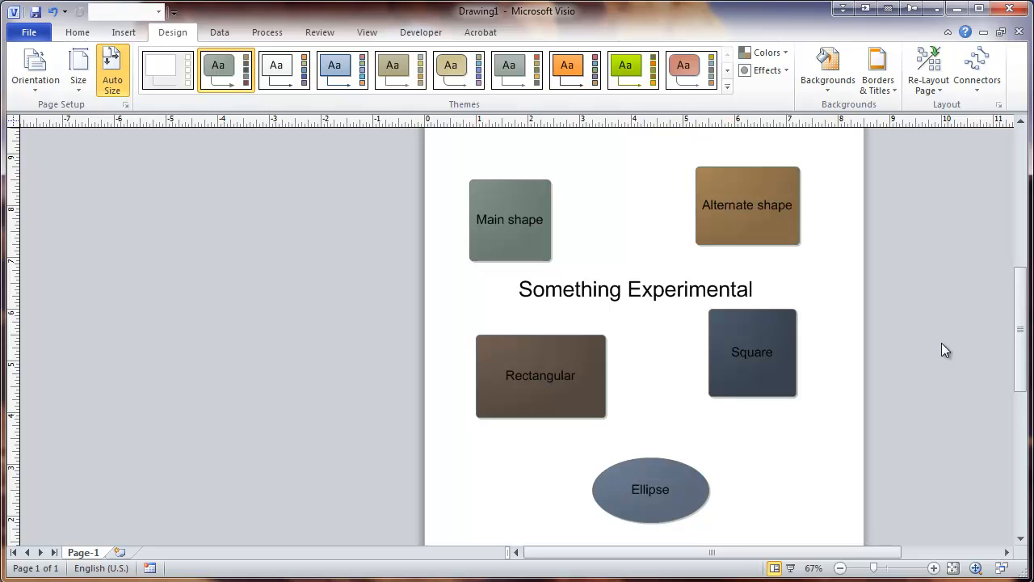
mouse_move(850, 184)
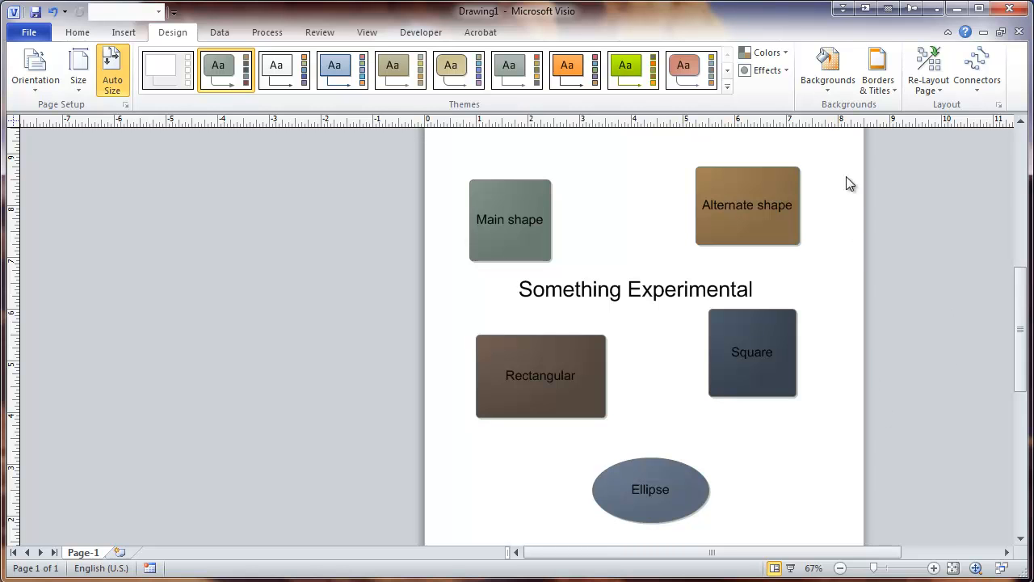
Step: Start Create New Theme Colors, provisionally named 'Theme Colors 1'
click(760, 52)
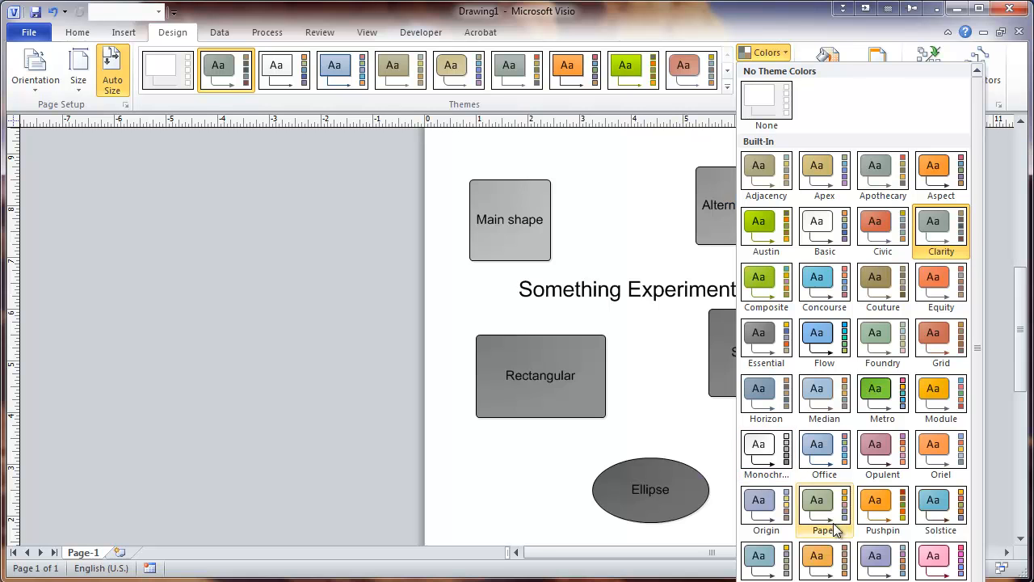
click(824, 509)
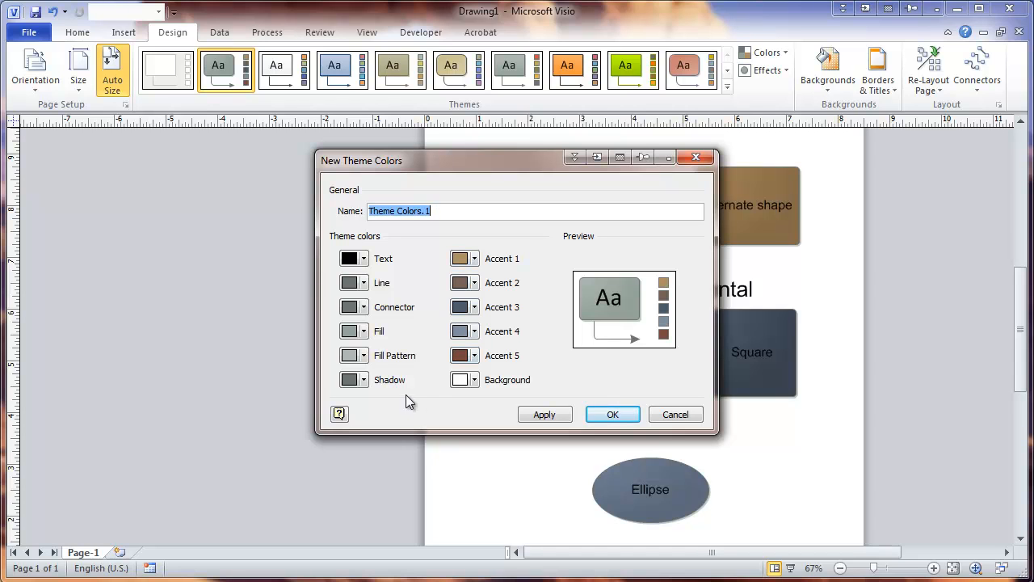
mouse_move(407, 395)
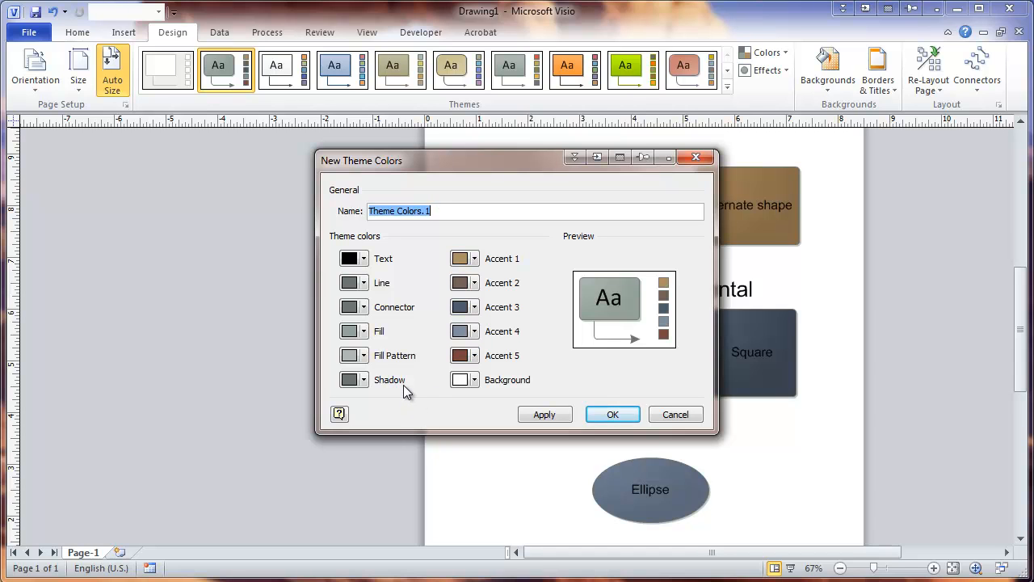
mouse_move(494, 274)
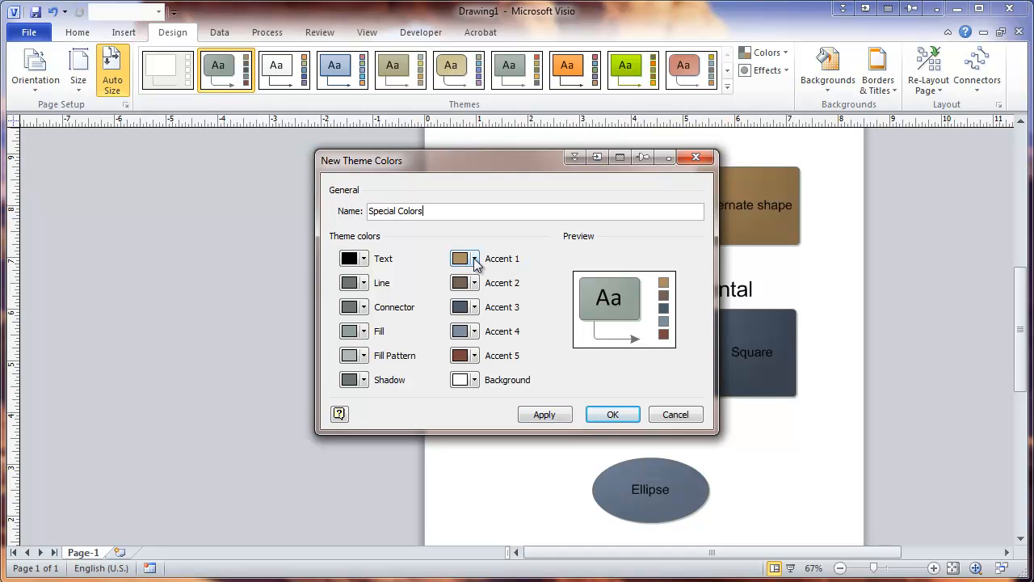
Step: Give Accent 1 a paler shade and apply the 'Special Colors' set, turning Alternate shape light taupe
click(475, 258)
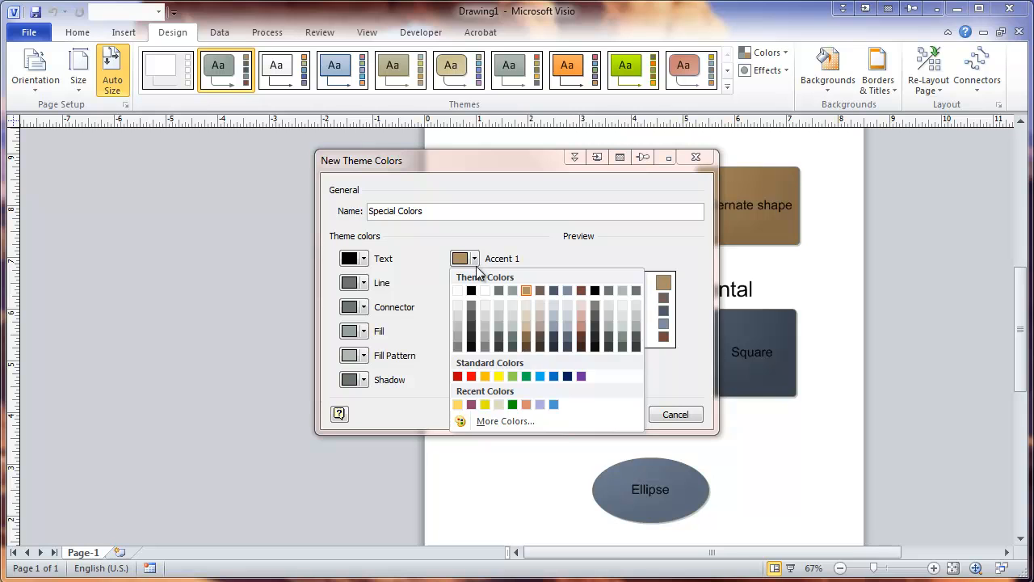
mouse_move(556, 339)
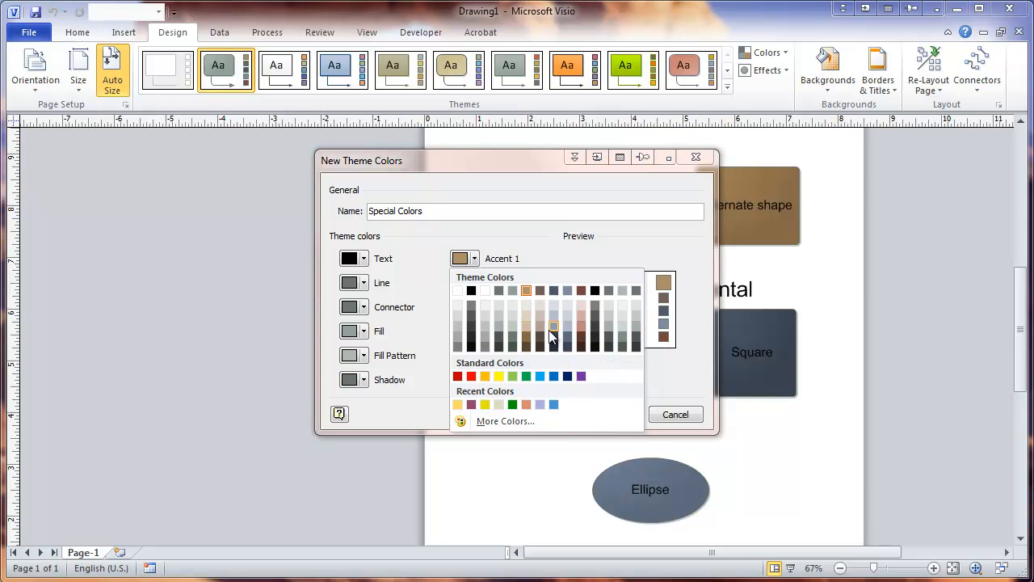
click(552, 327)
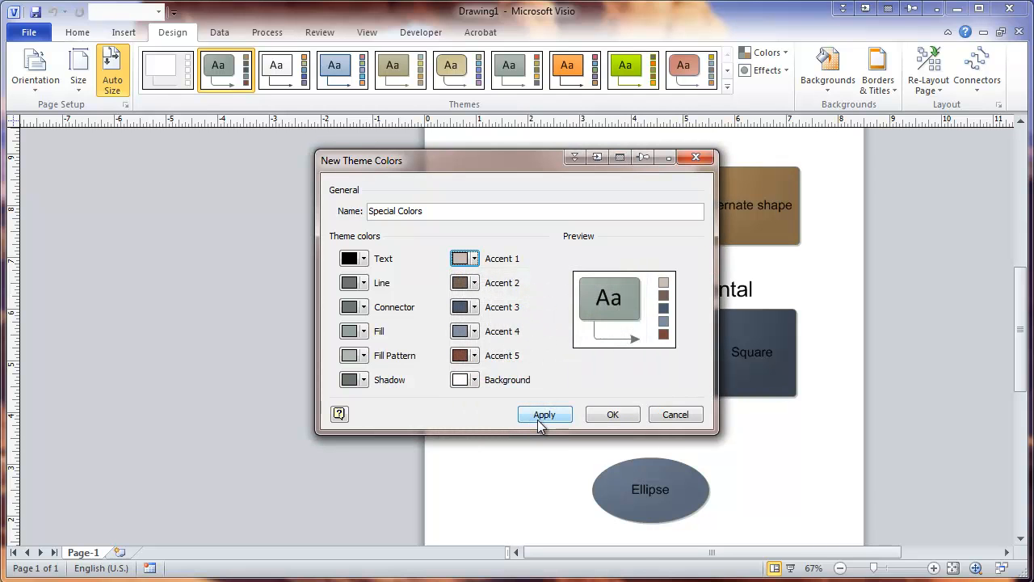
click(543, 413)
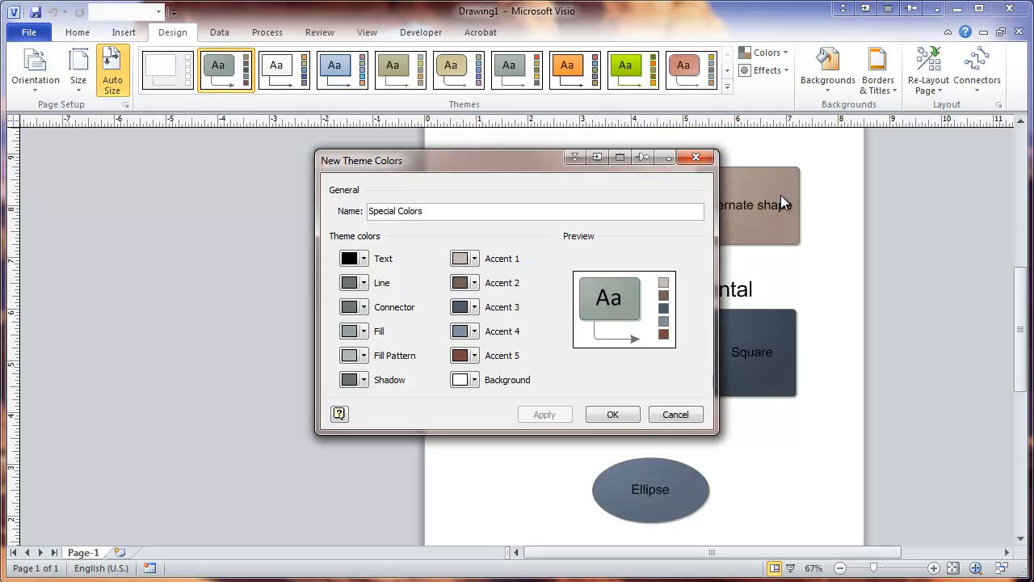
mouse_move(672, 341)
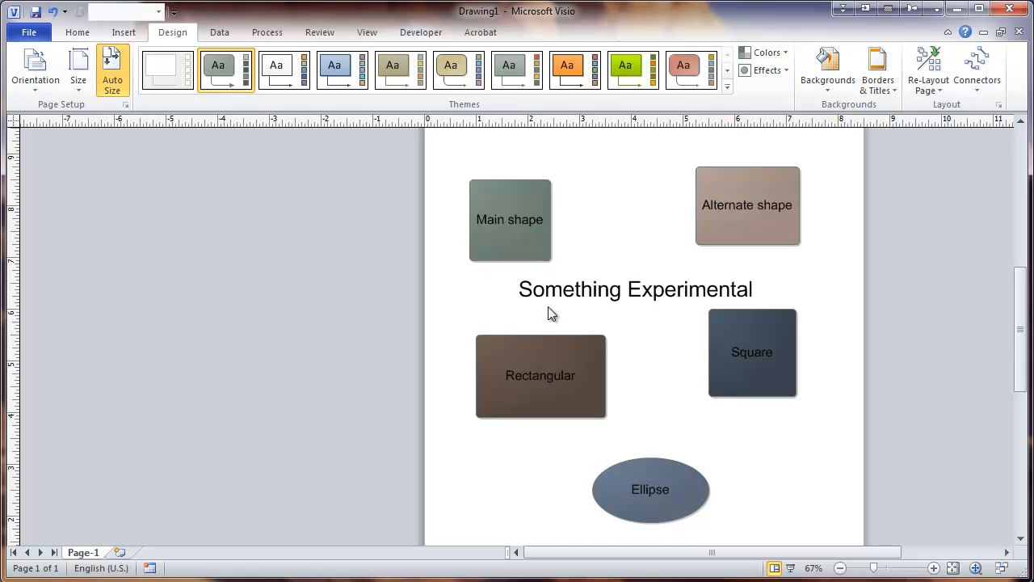
mouse_move(572, 252)
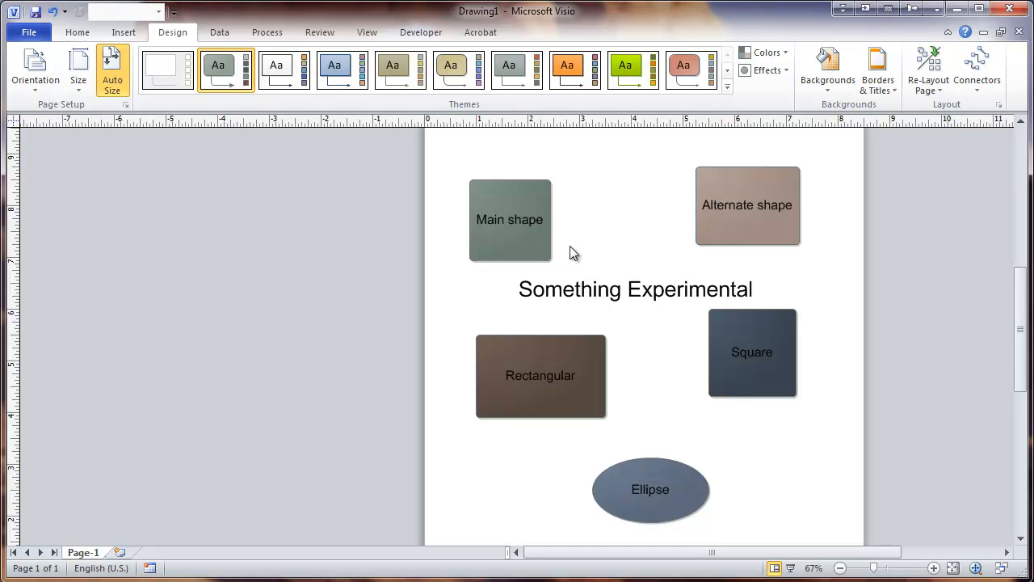
mouse_move(676, 225)
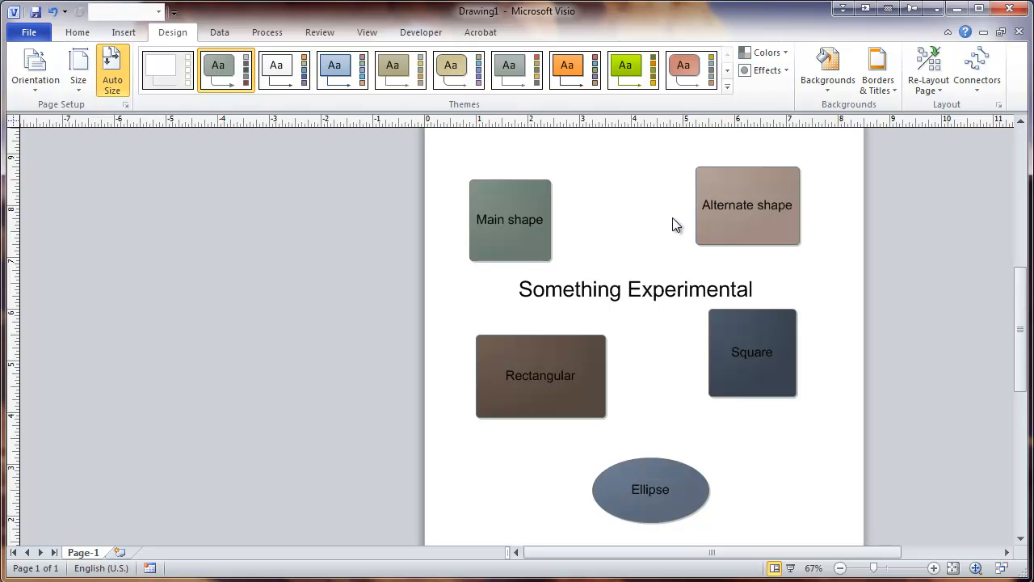
Step: Show the gallery of built-in theme effects
click(762, 71)
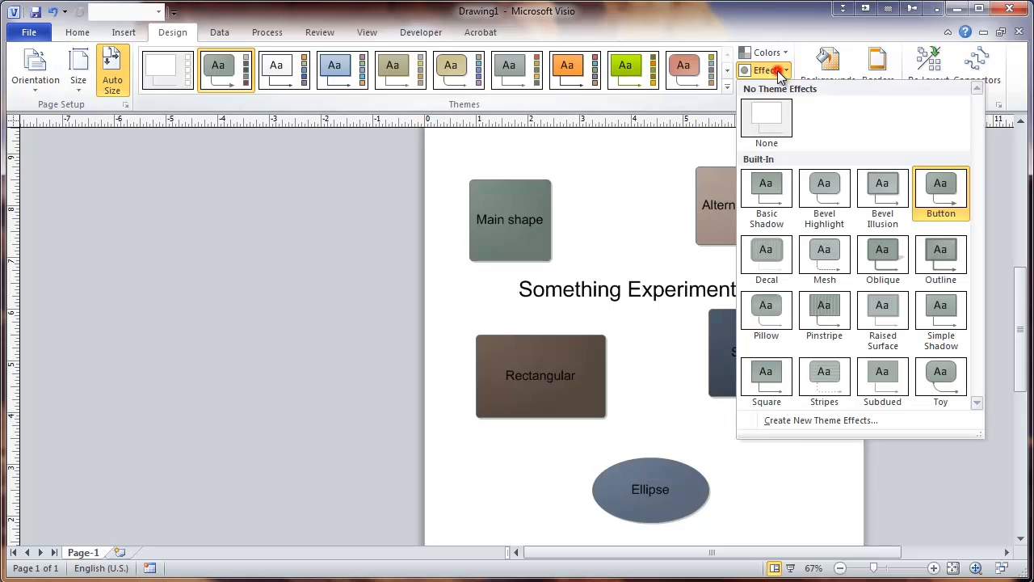
mouse_move(812, 142)
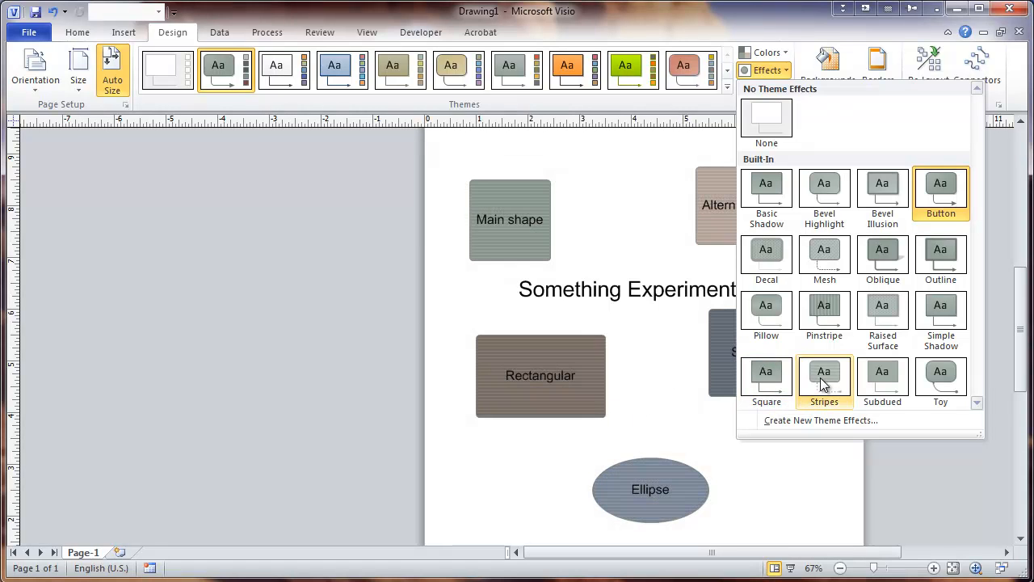
mouse_move(882, 315)
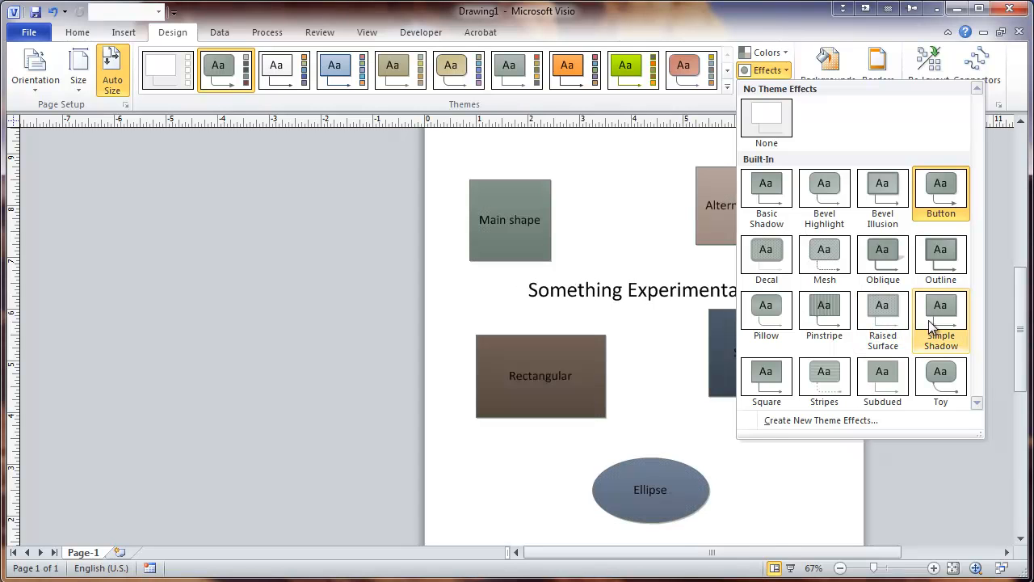
mouse_move(940, 375)
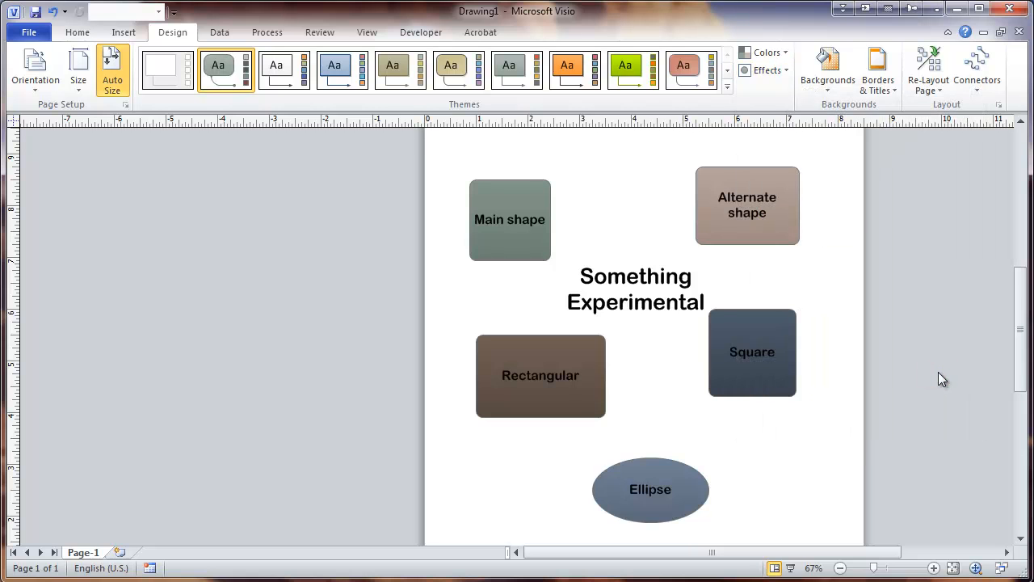
mouse_move(797, 89)
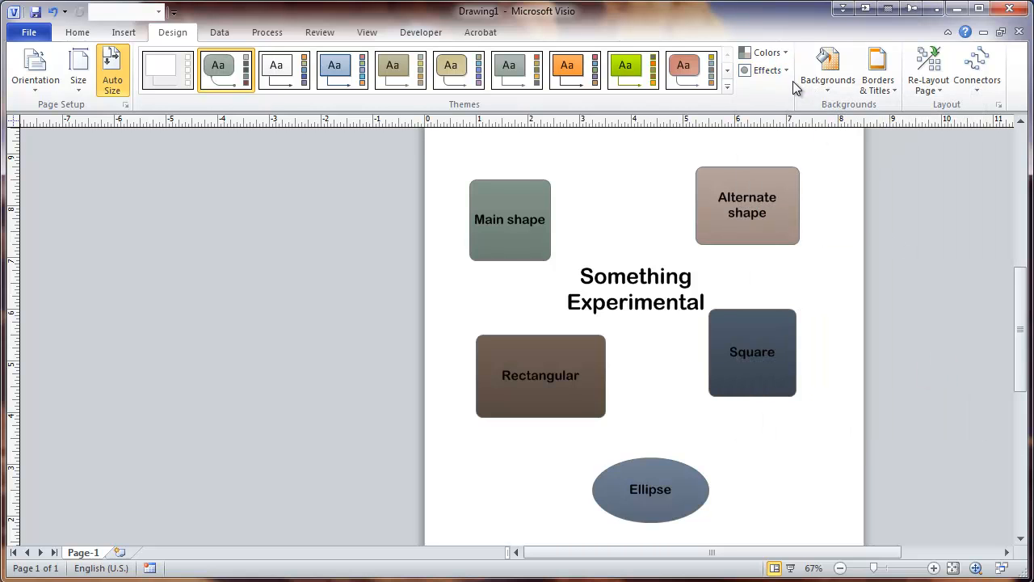
Step: Start a new custom theme effects set named 'Special Effects'
click(762, 71)
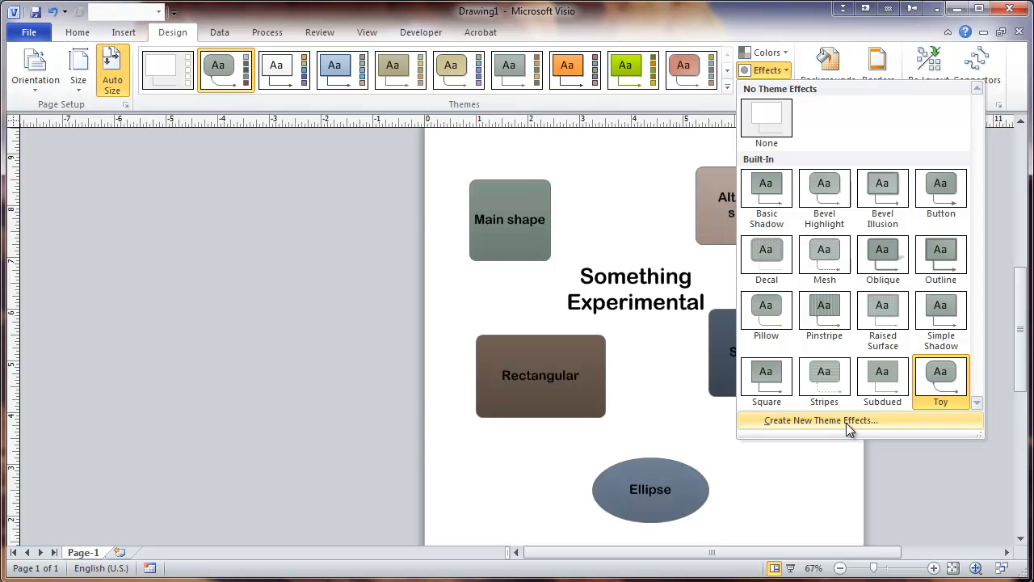
click(821, 420)
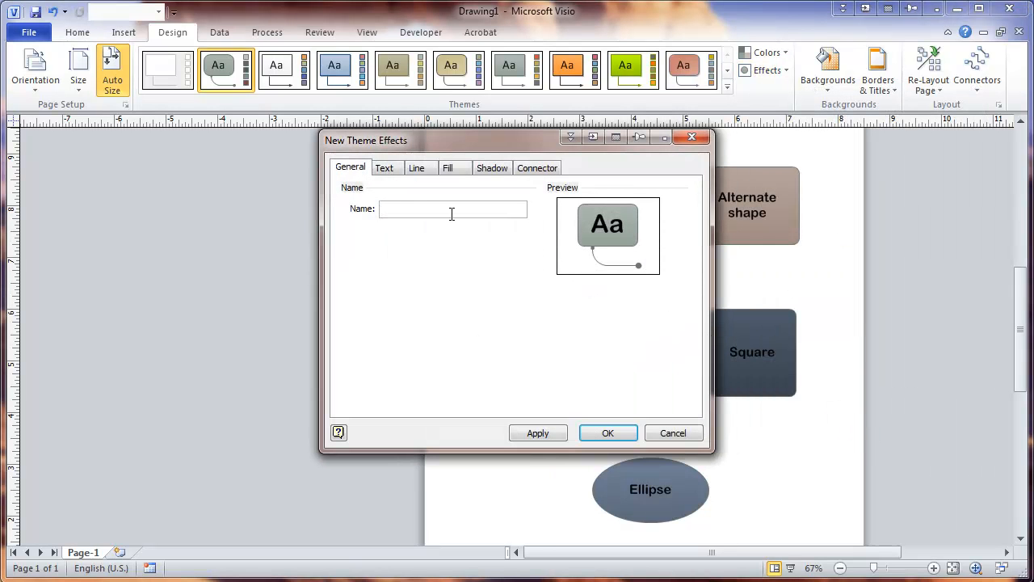
mouse_move(420, 236)
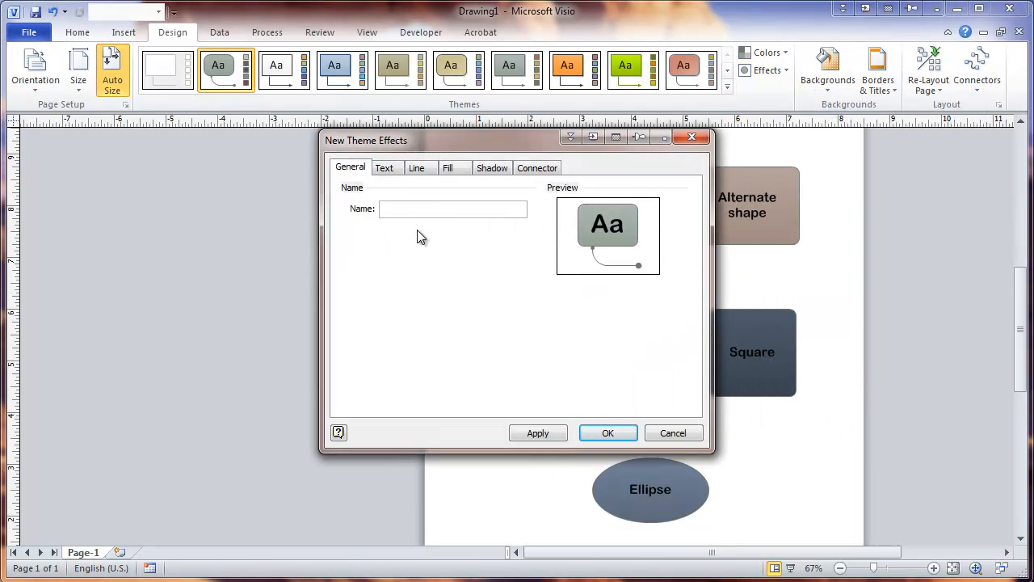
text(Special)
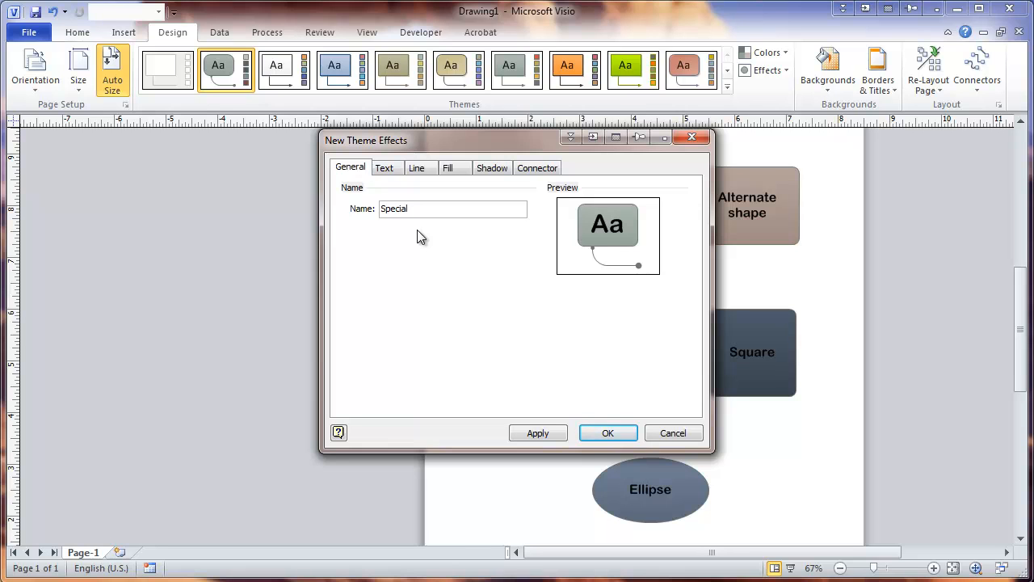
text(Effects)
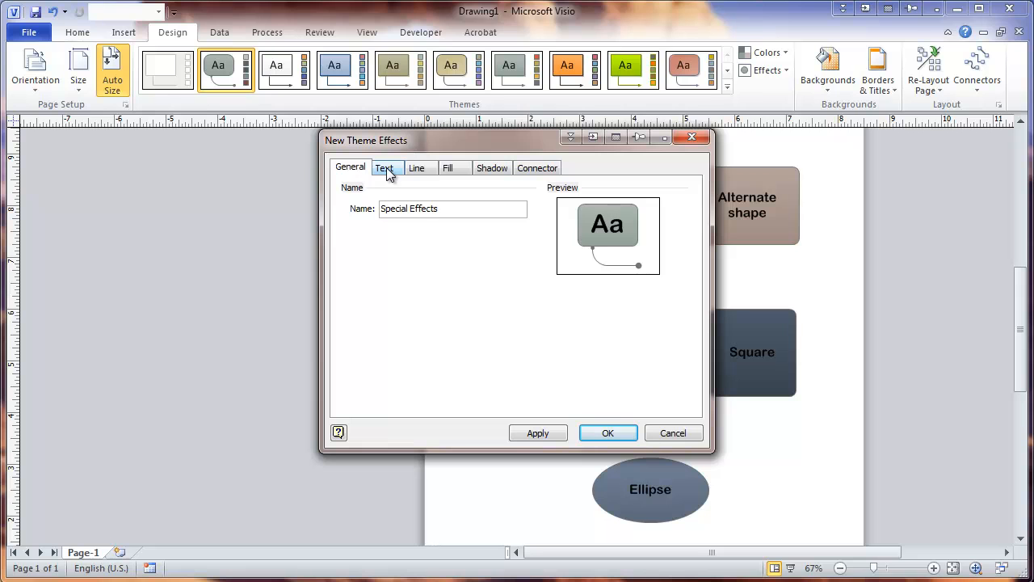
Step: Review the Text font choices and keep Arial Rounded MT Bold
click(385, 166)
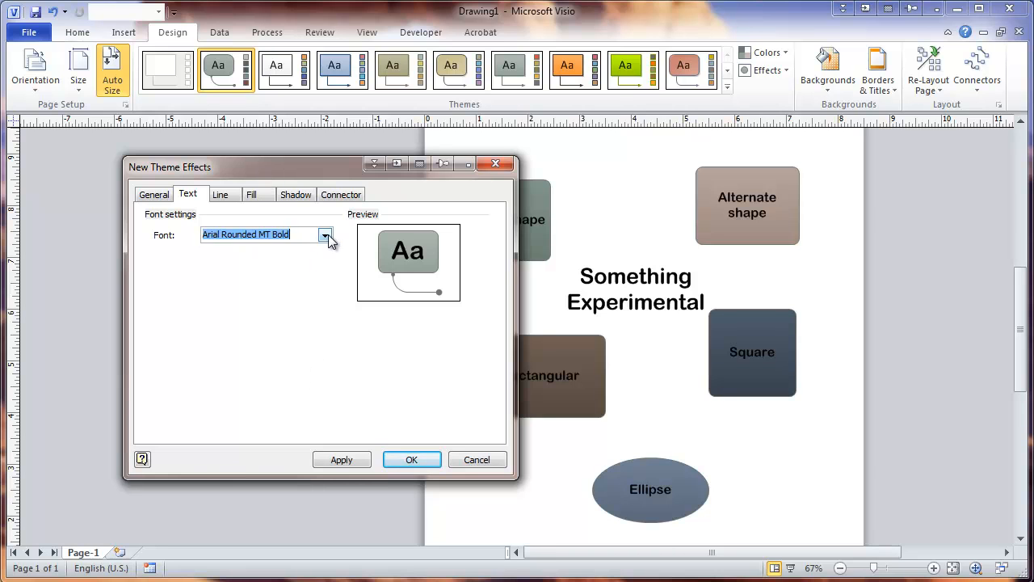
click(326, 235)
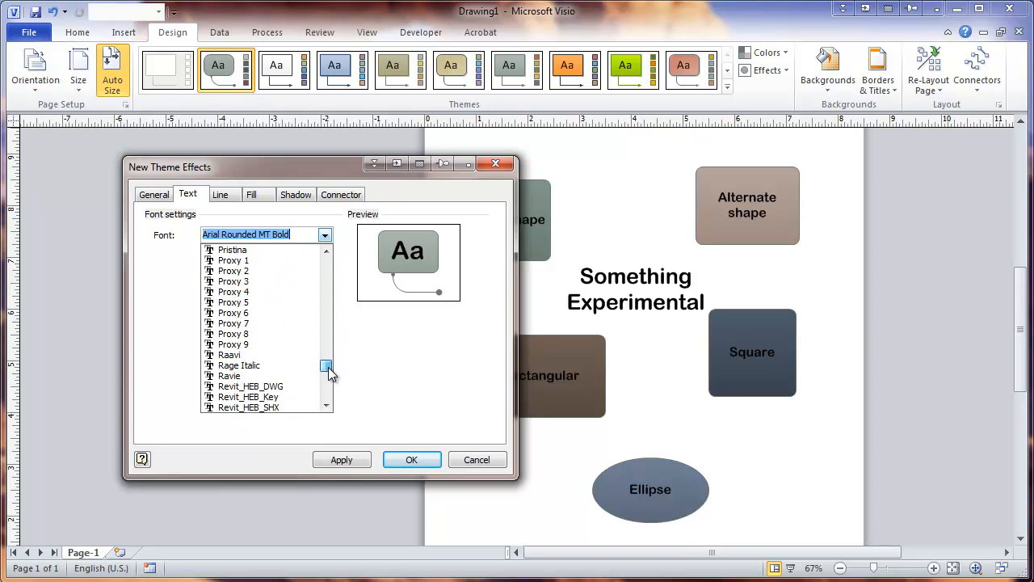
click(326, 377)
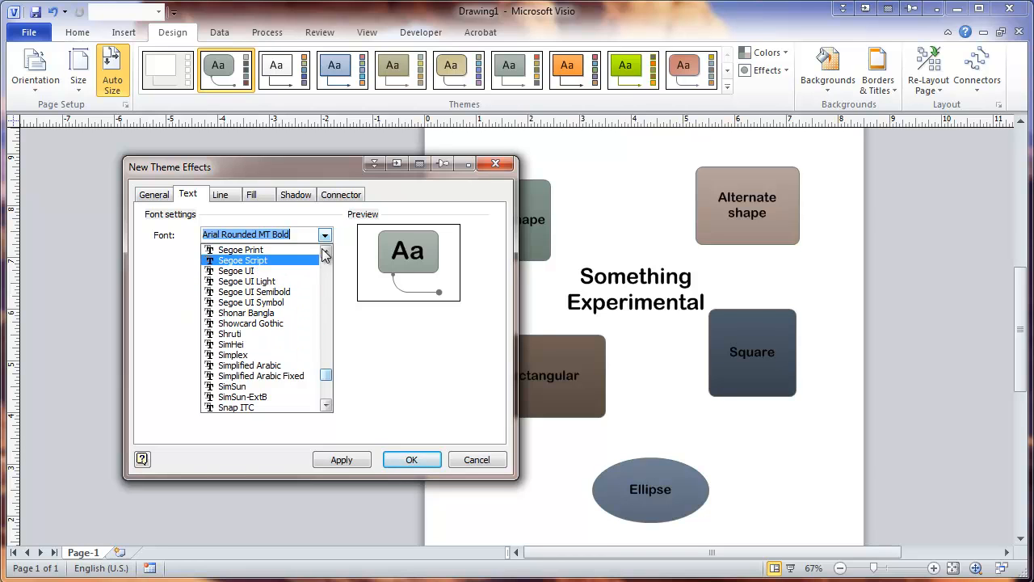
click(220, 194)
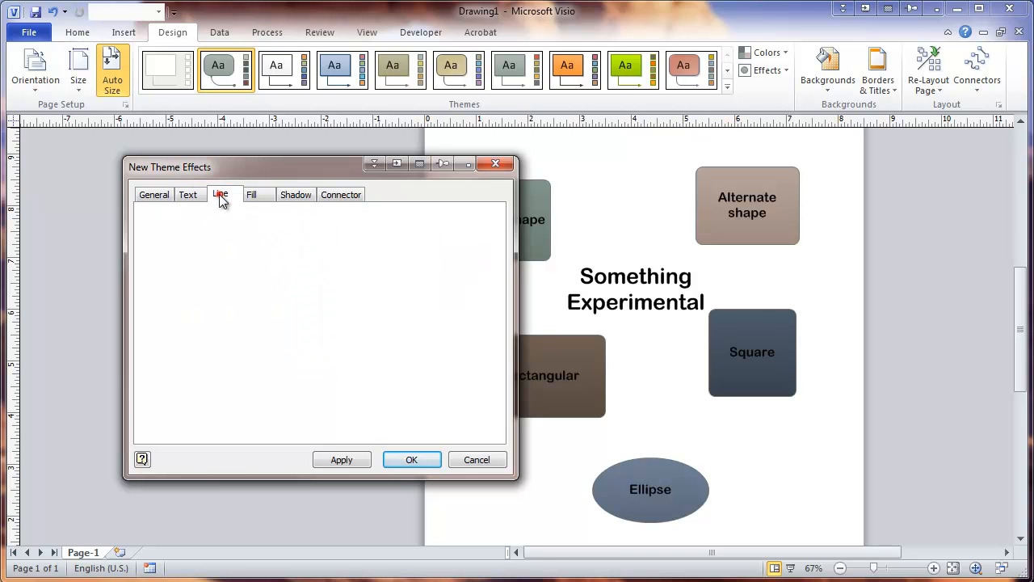
Step: Set the theme effect's line weight to 2¼ pt and apply it to the shapes
click(220, 194)
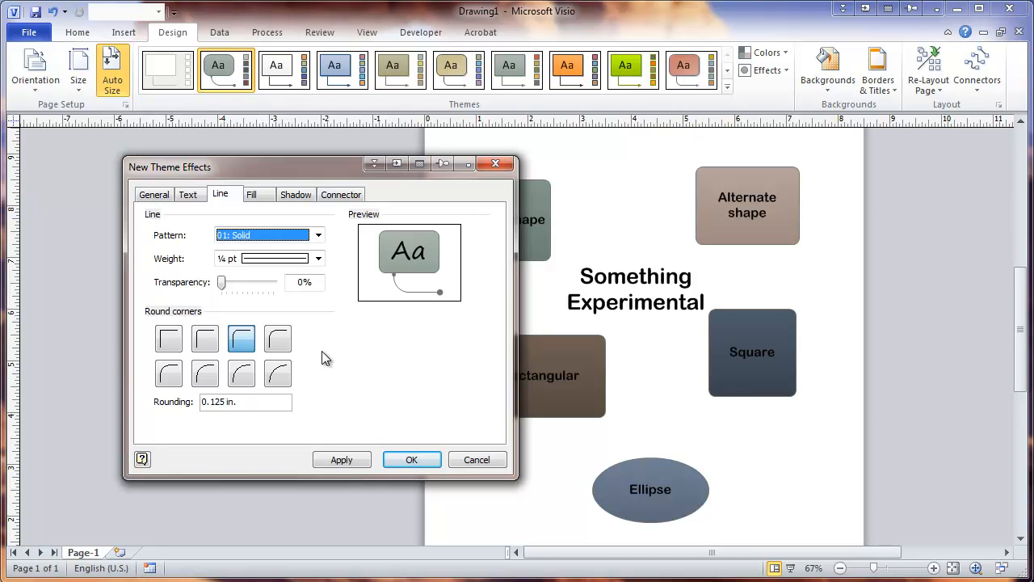
mouse_move(339, 332)
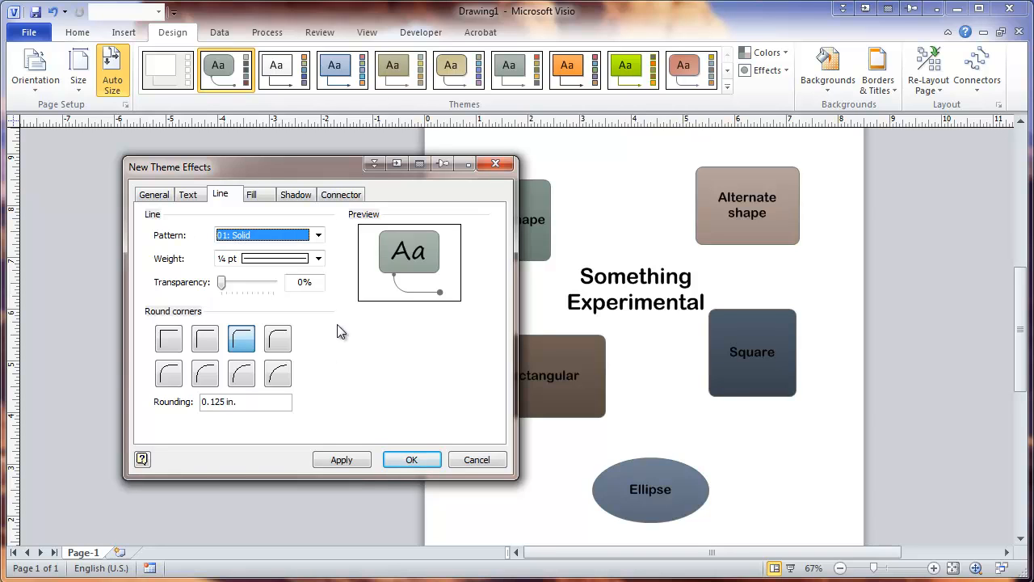
click(317, 258)
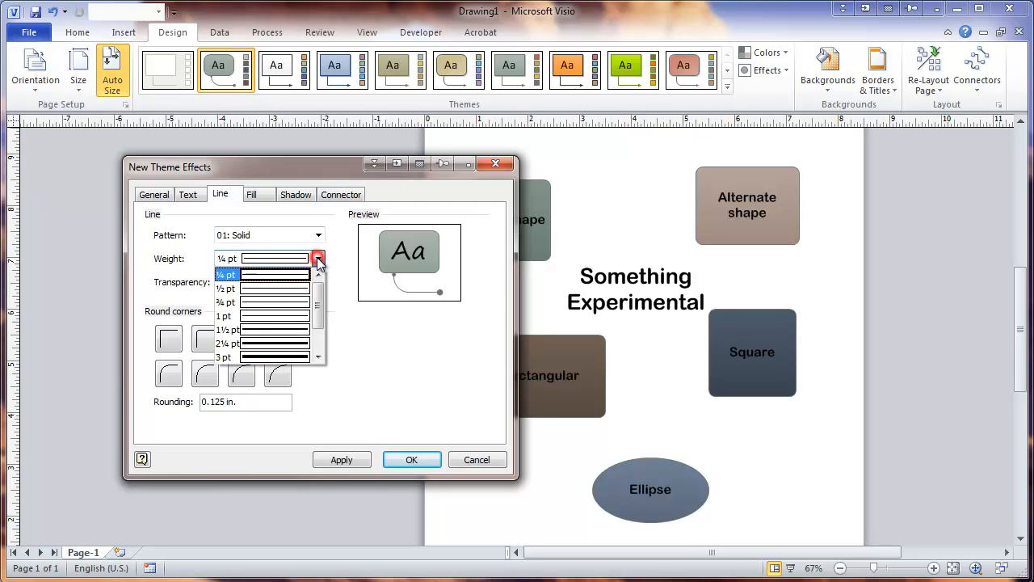
click(278, 340)
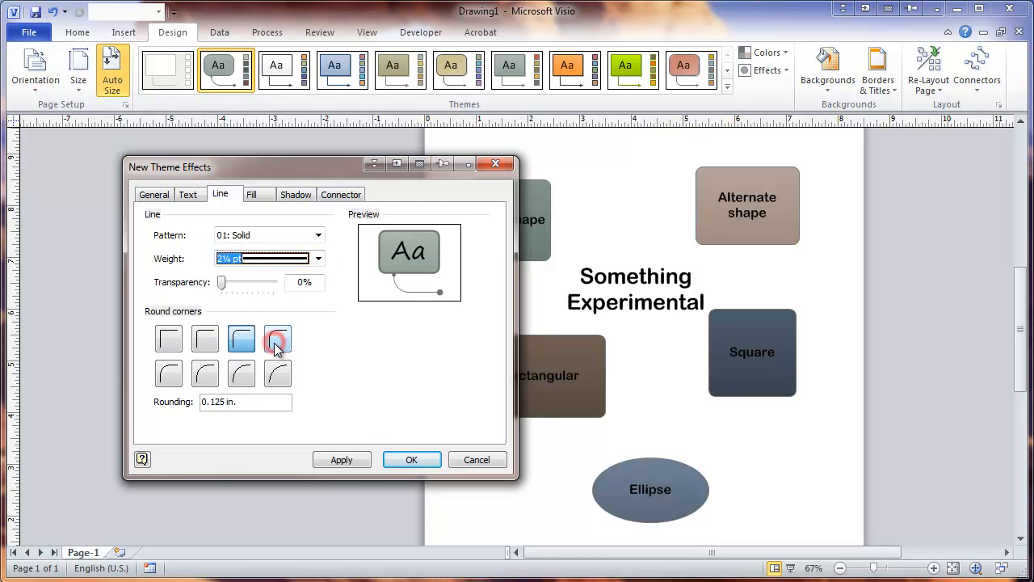
click(341, 459)
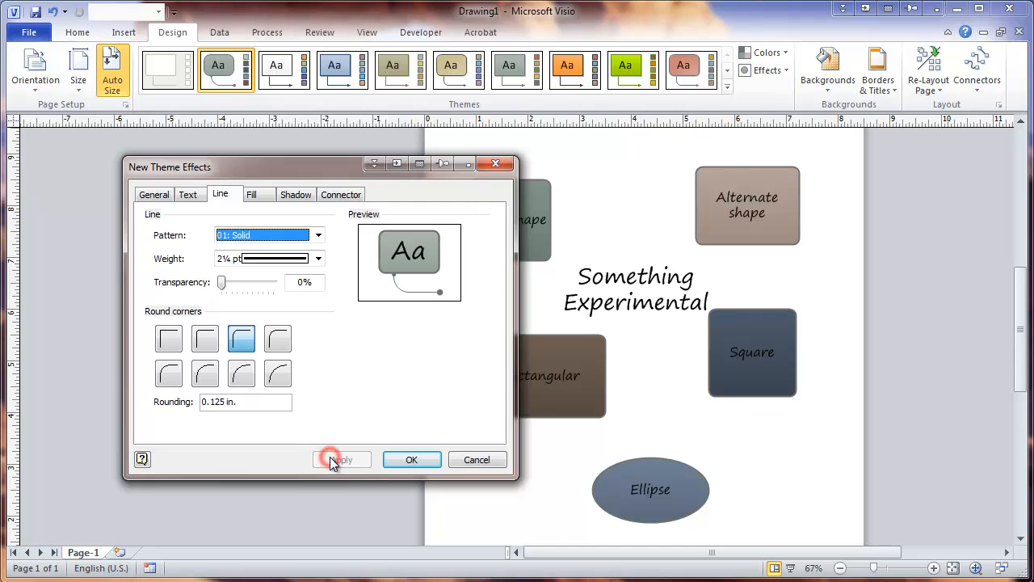
click(341, 459)
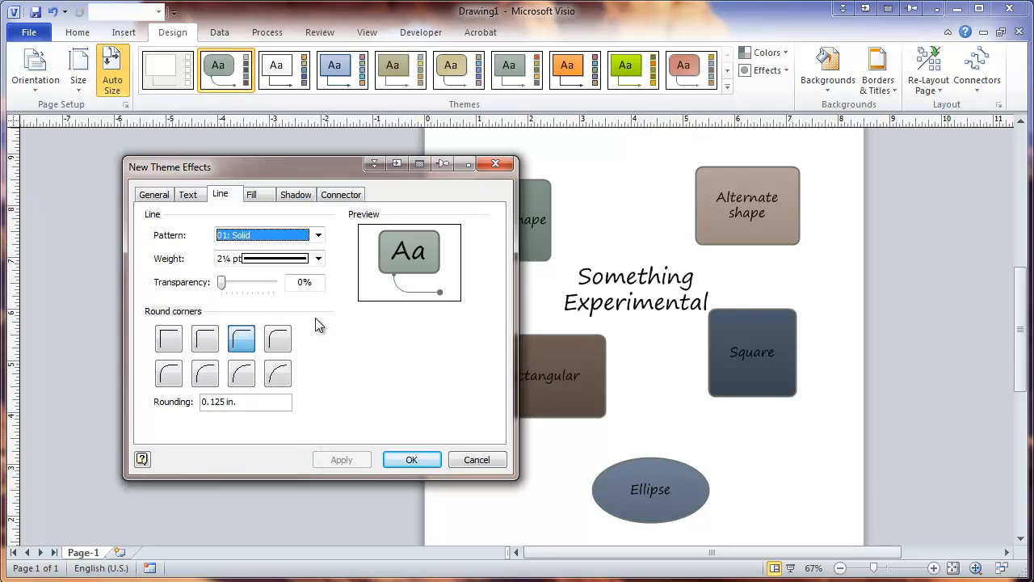
mouse_move(255, 306)
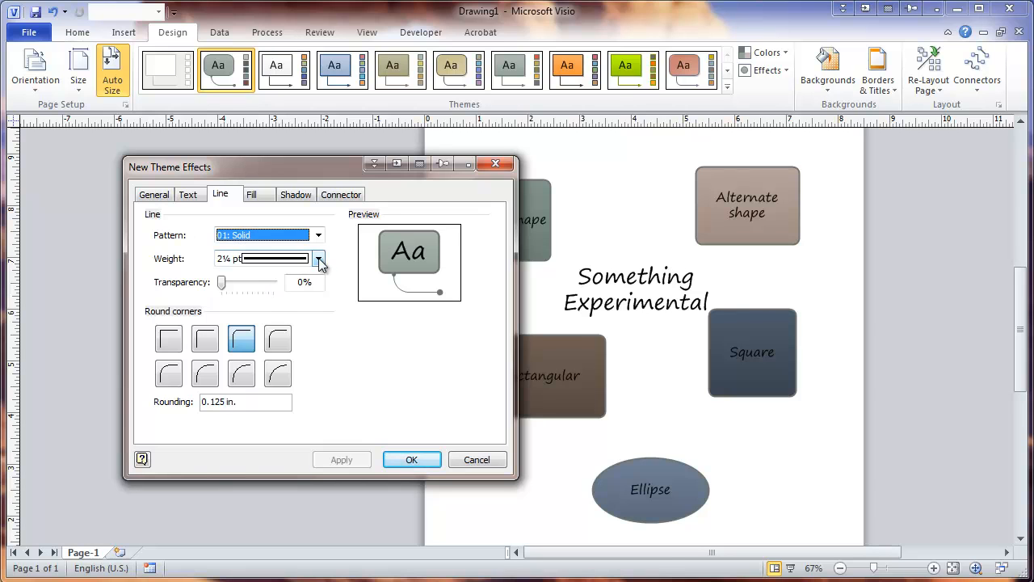
Step: Raise the line weight to 4½ pt, review Shadow and Connector settings, and save the effect
click(318, 259)
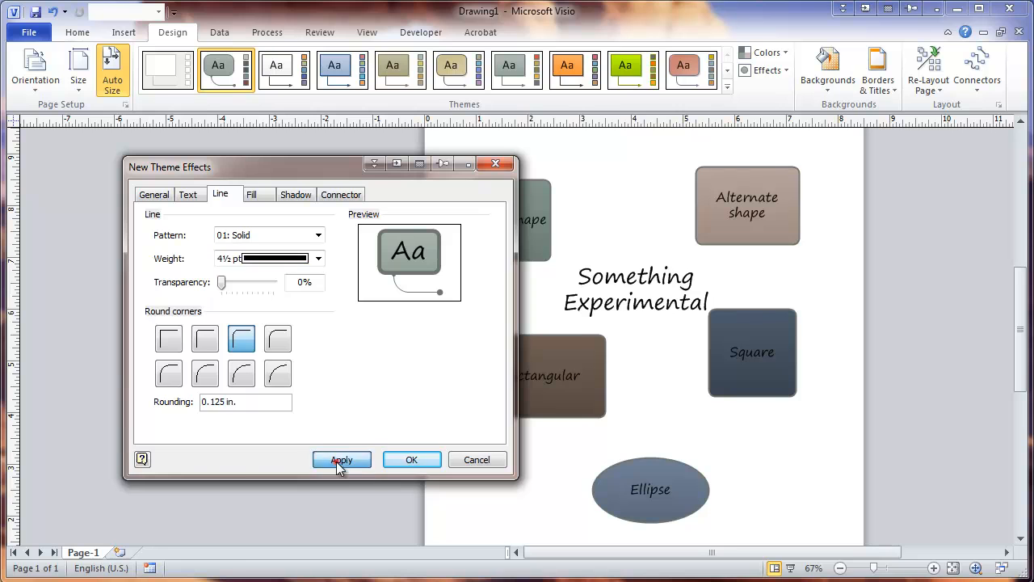
click(252, 194)
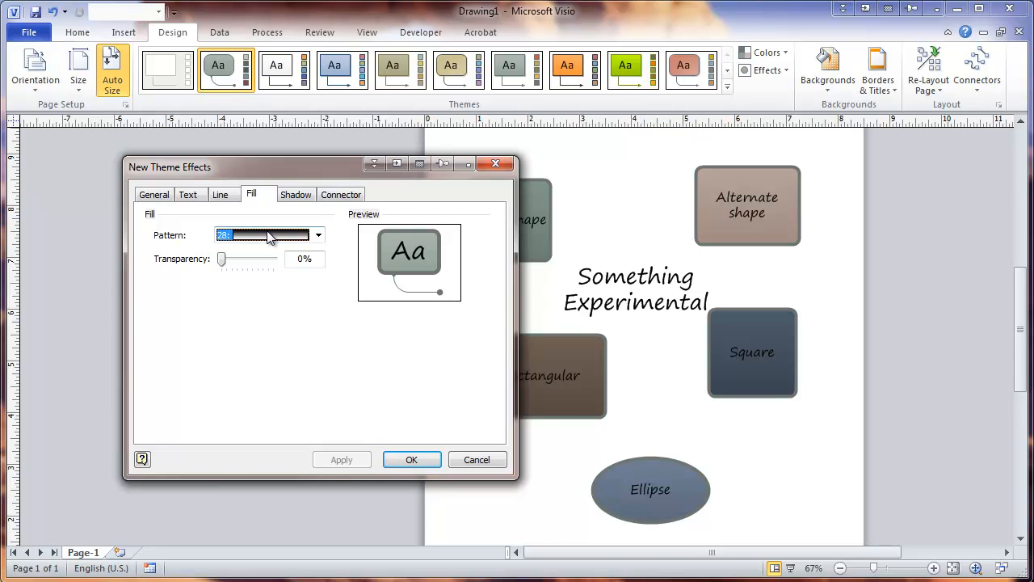
mouse_move(271, 239)
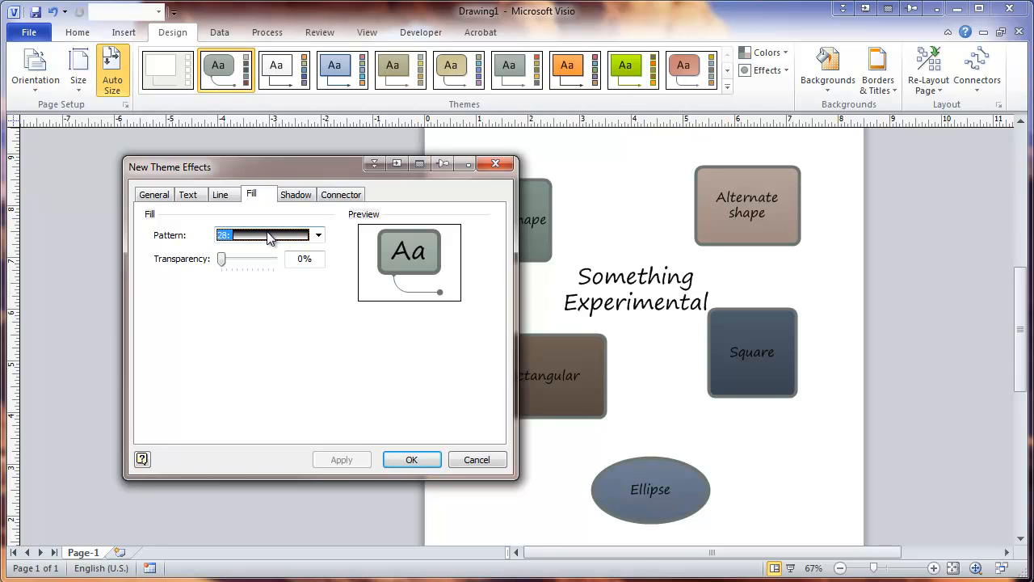
click(294, 194)
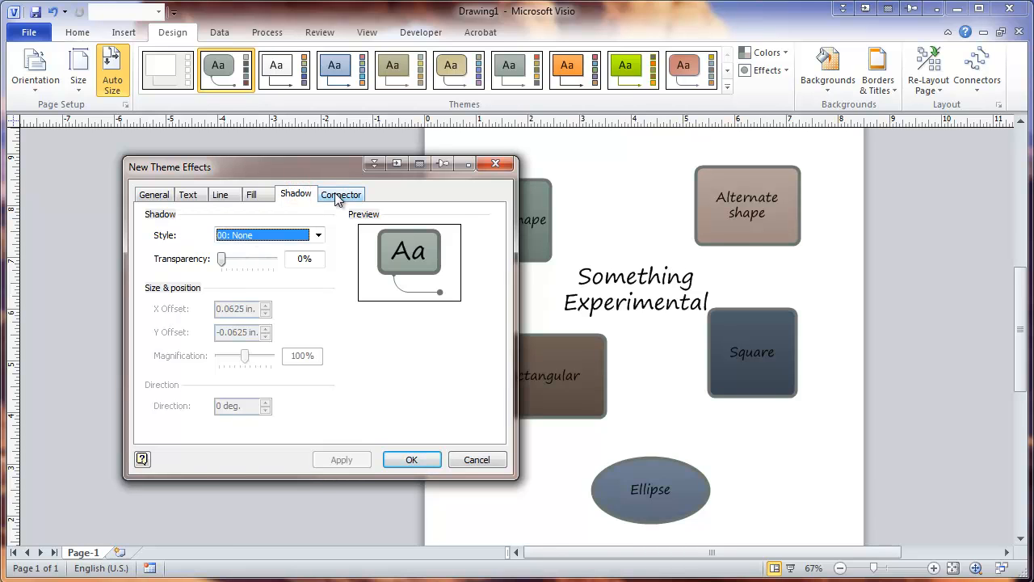
click(341, 194)
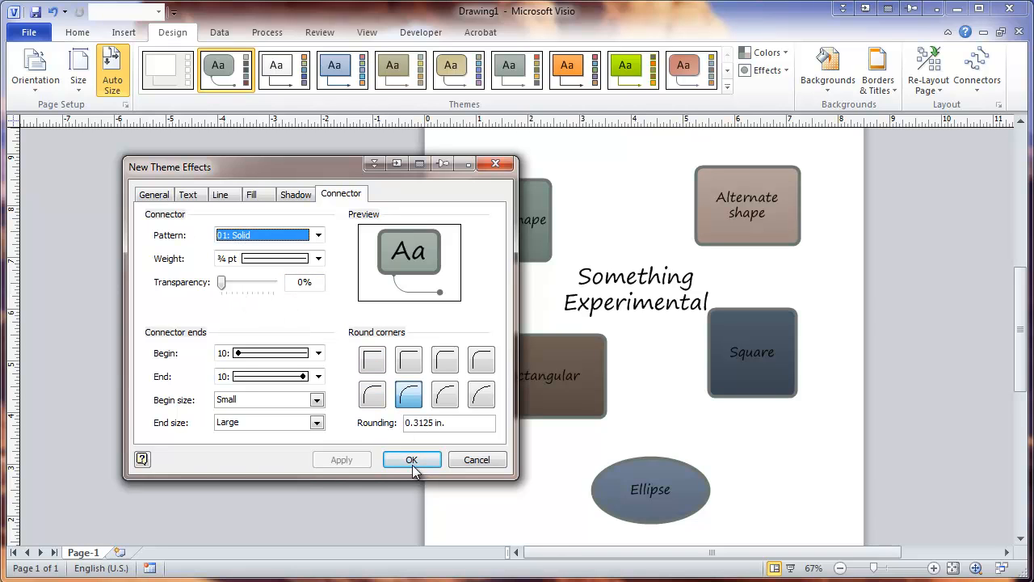
click(410, 459)
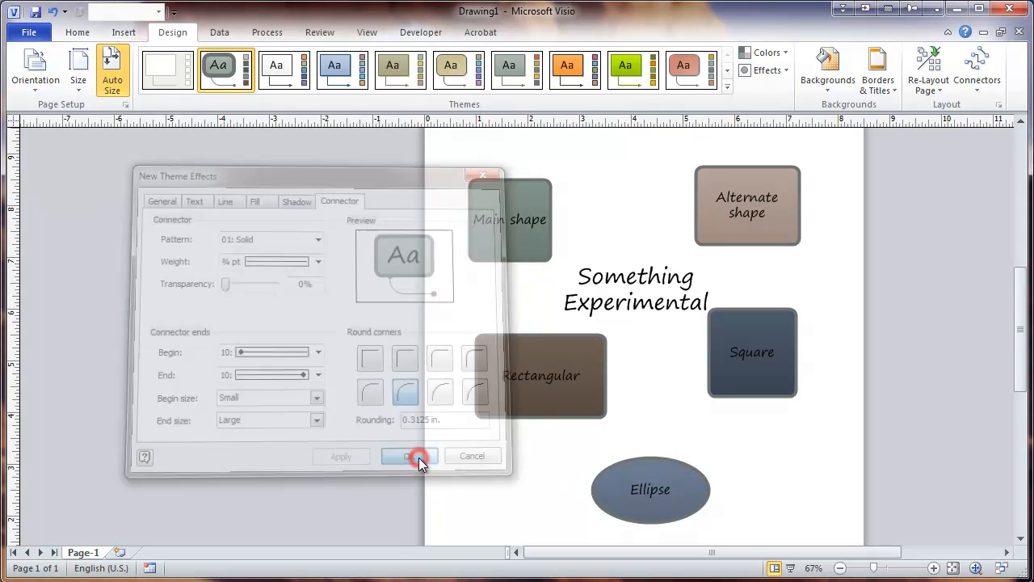
Step: Show the Design theme effects gallery listing the custom Special Effects entry
click(410, 455)
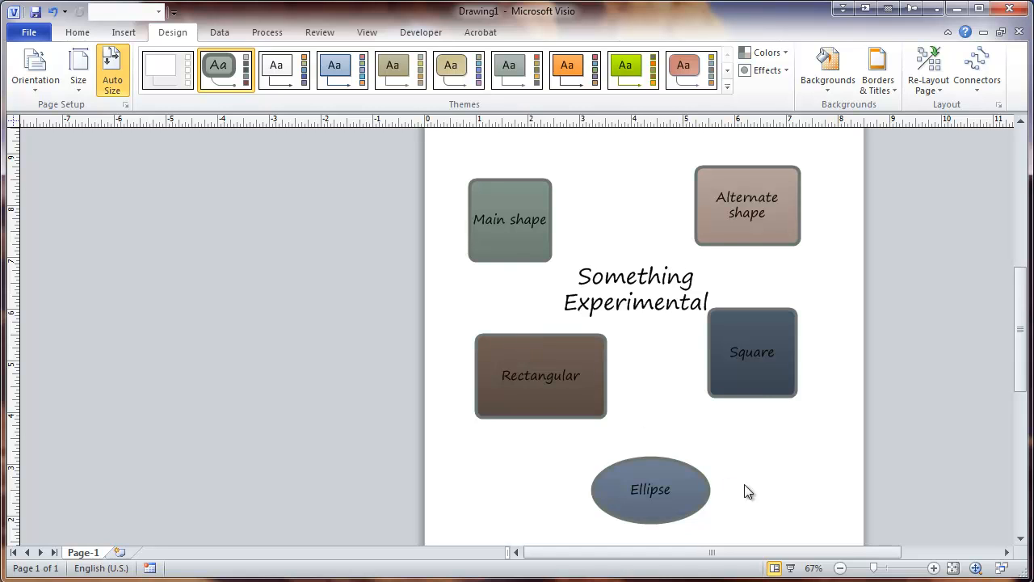
mouse_move(541, 158)
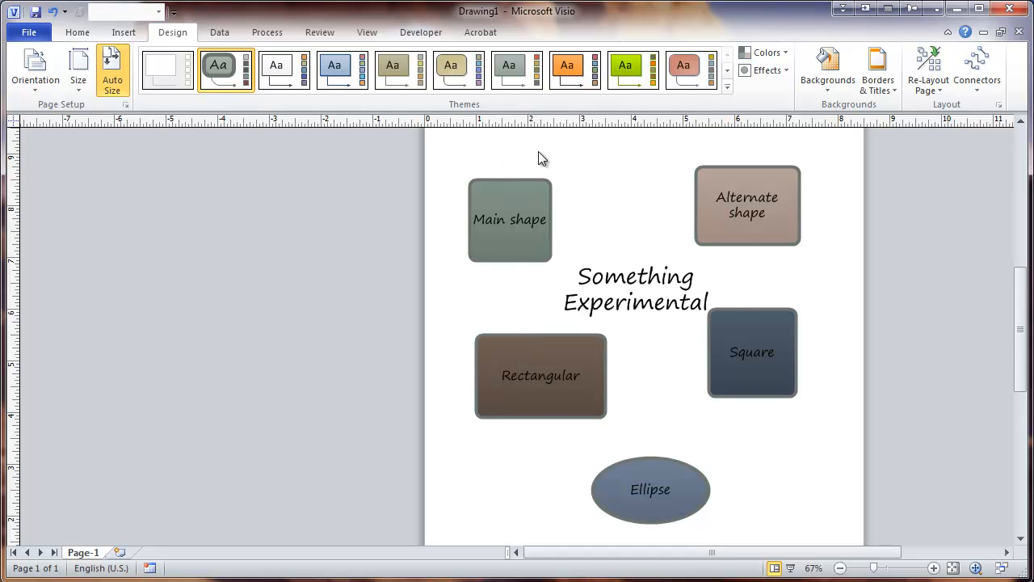
mouse_move(692, 146)
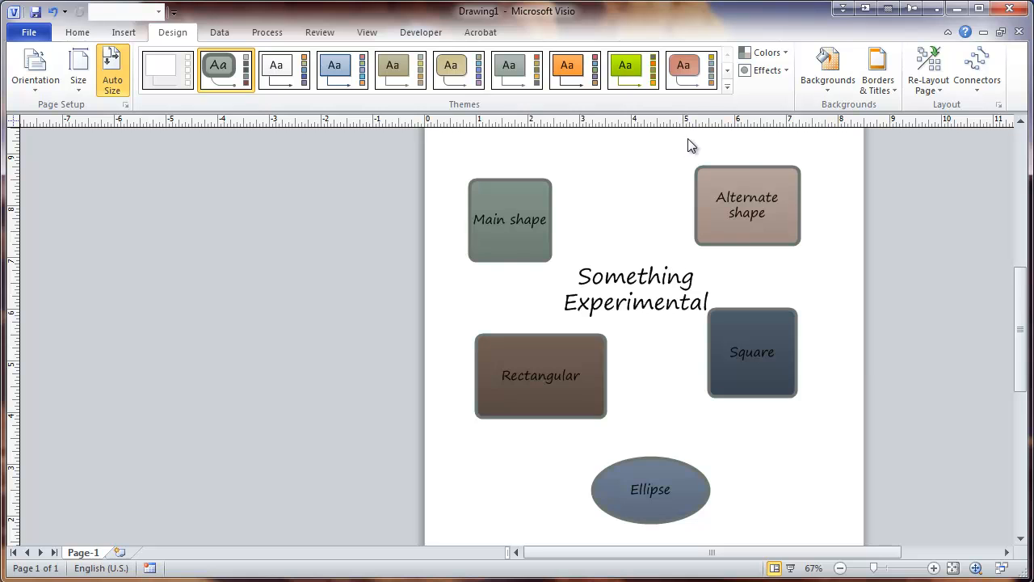
click(762, 71)
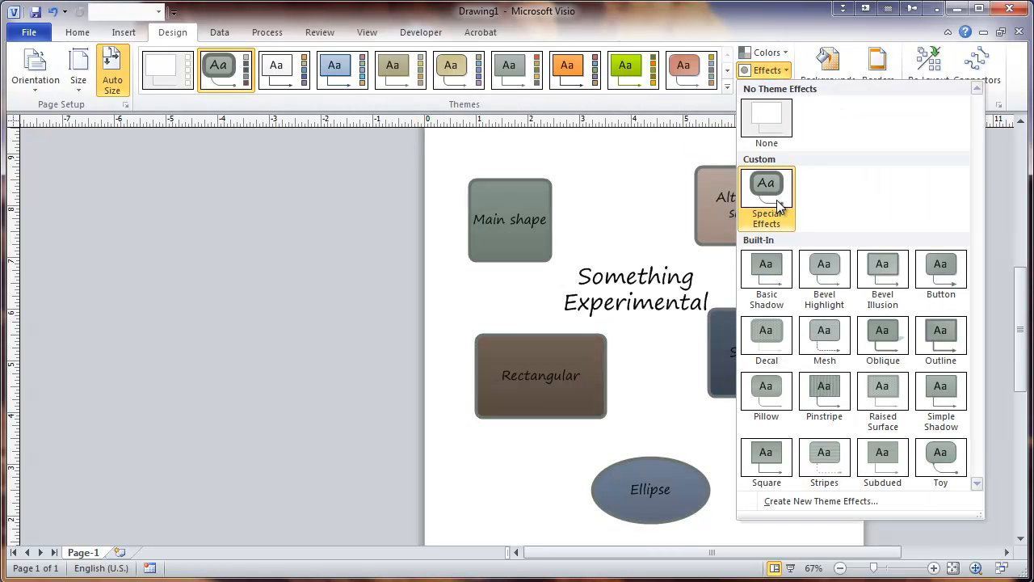
Step: Edit the Special Effects theme effect to a thinner 1½ pt line weight and confirm
right_click(765, 194)
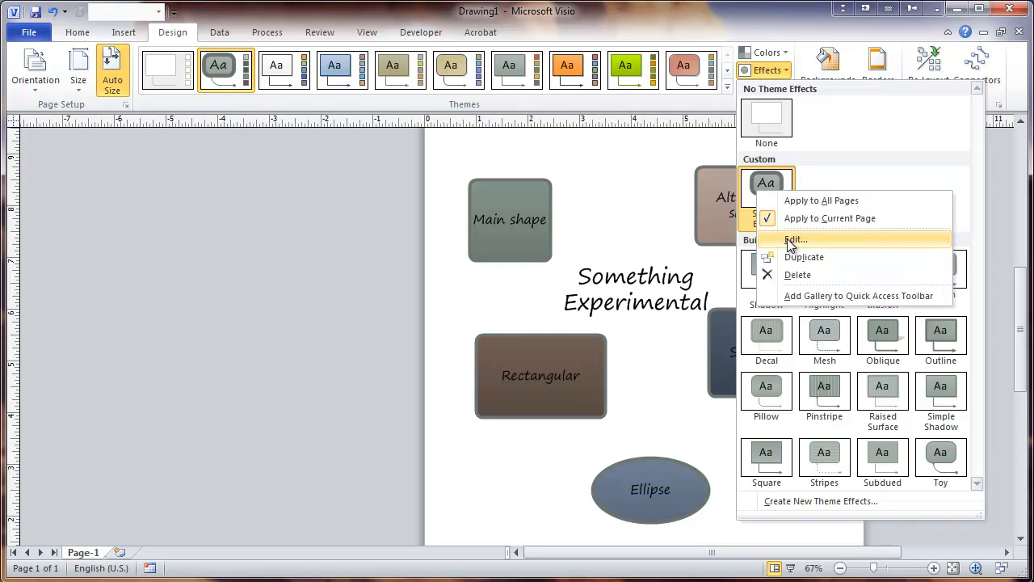
click(795, 239)
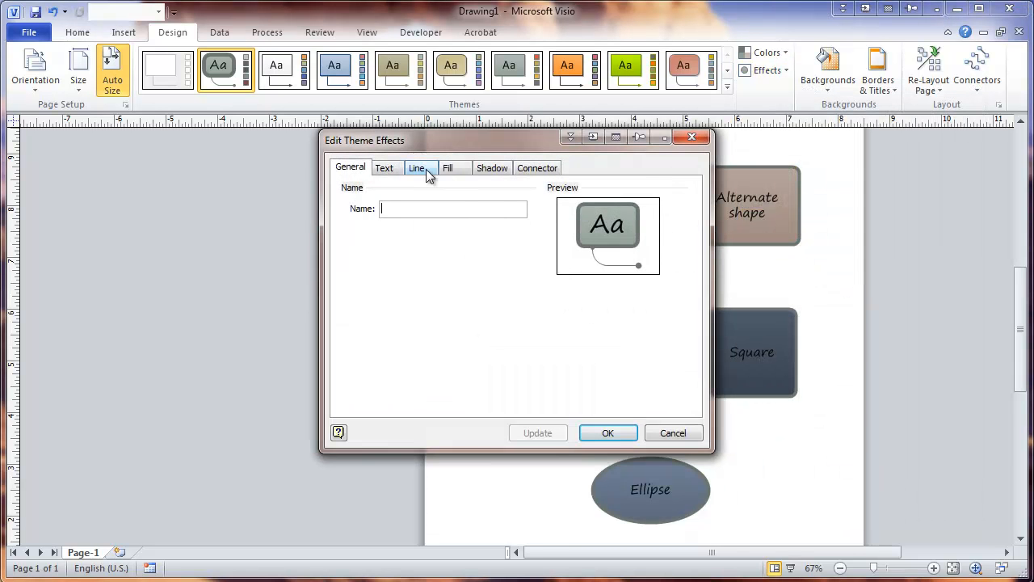
click(417, 166)
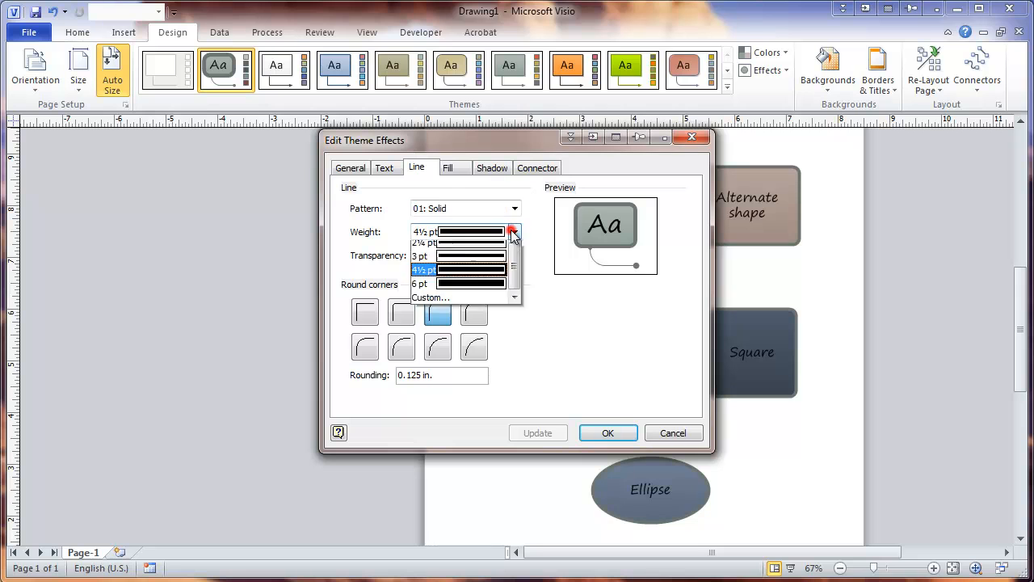
click(424, 233)
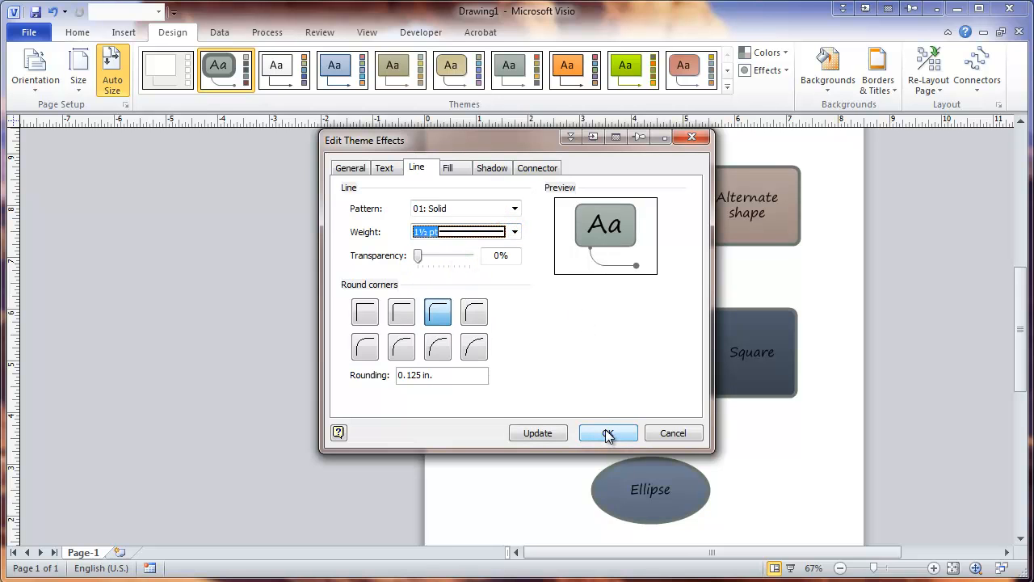
click(608, 433)
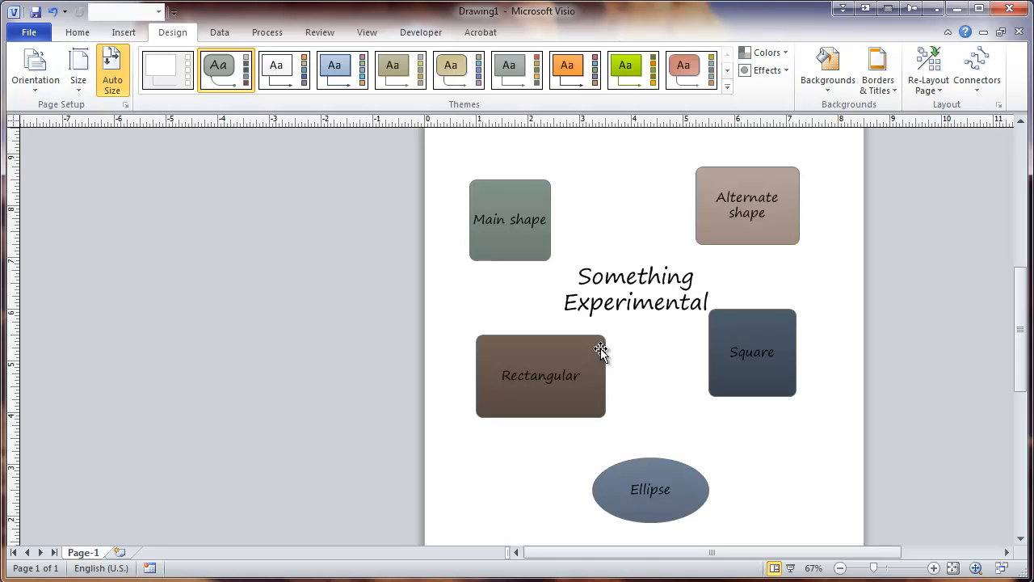
mouse_move(714, 204)
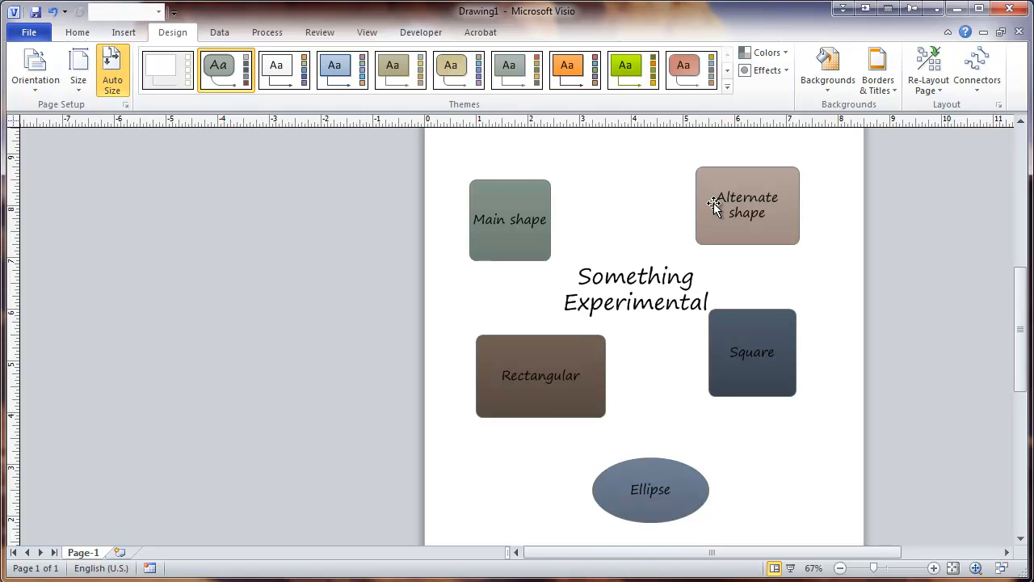
mouse_move(633, 236)
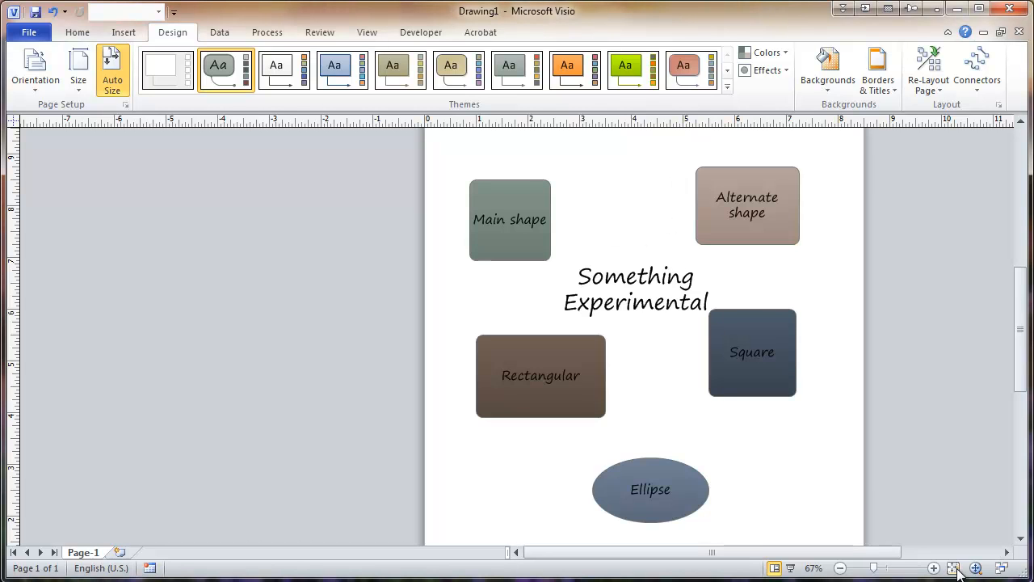
Step: Fit the page to the window and apply a grey gradient page background
click(953, 569)
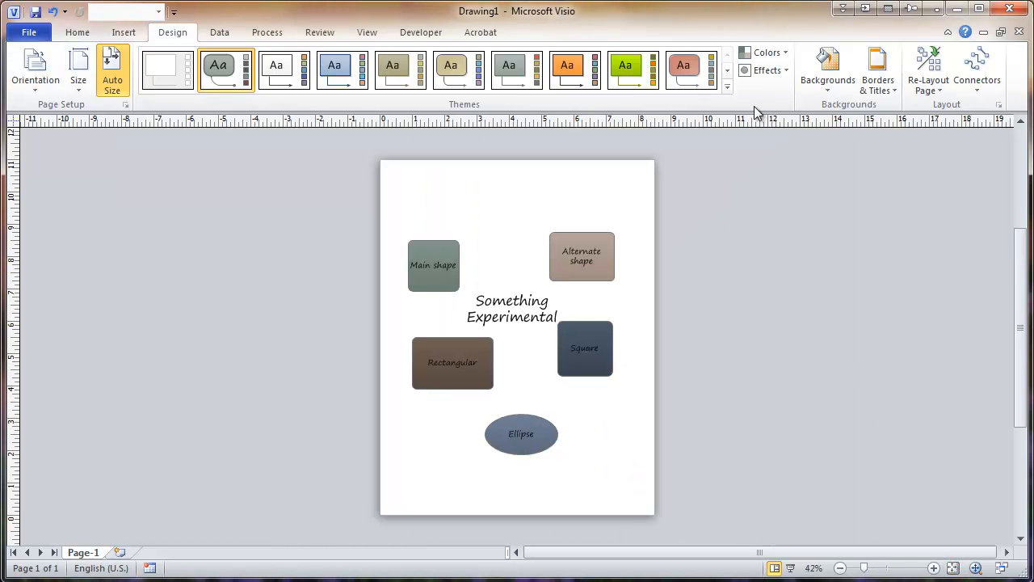
mouse_move(827, 68)
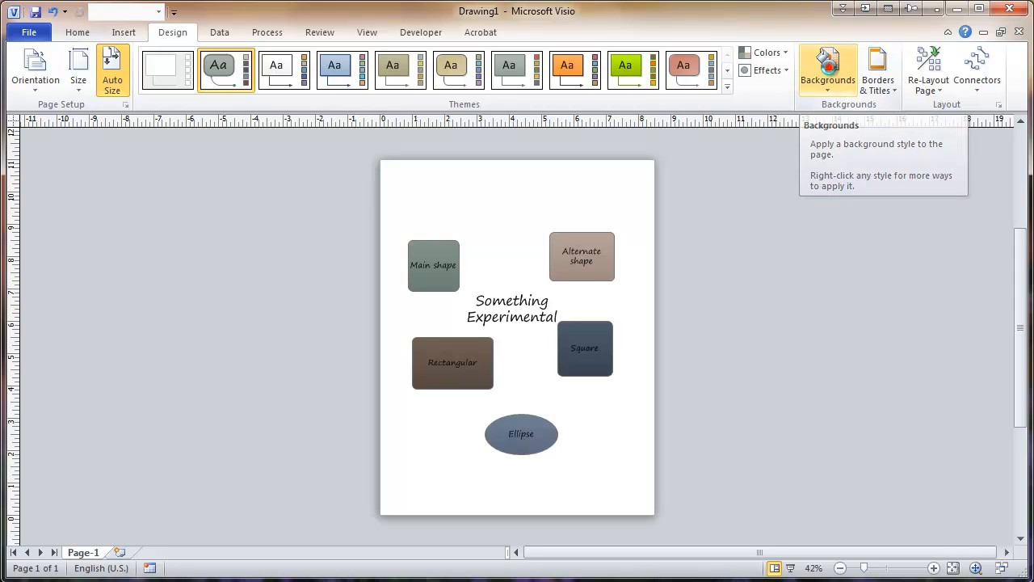
click(828, 68)
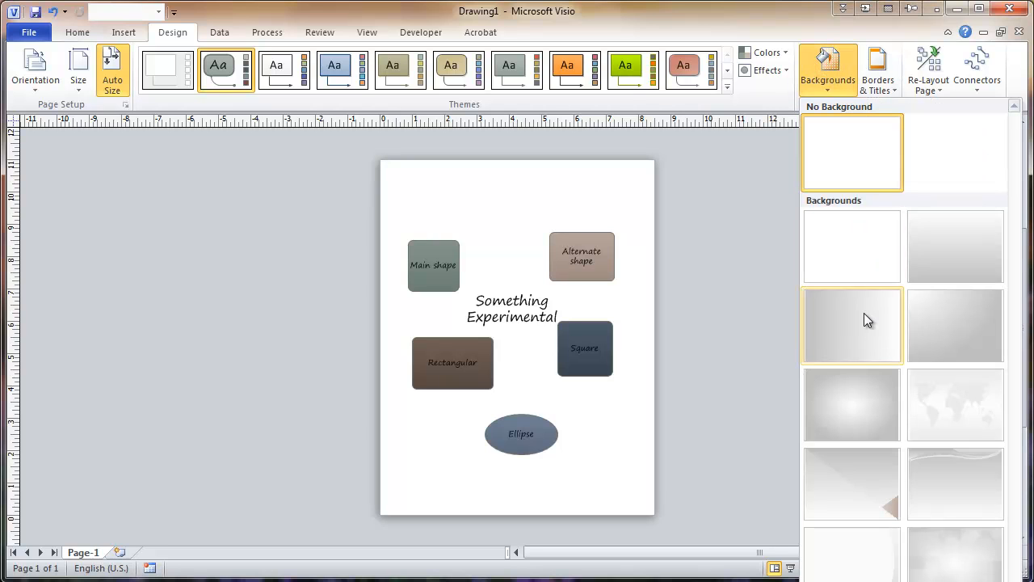
mouse_move(867, 322)
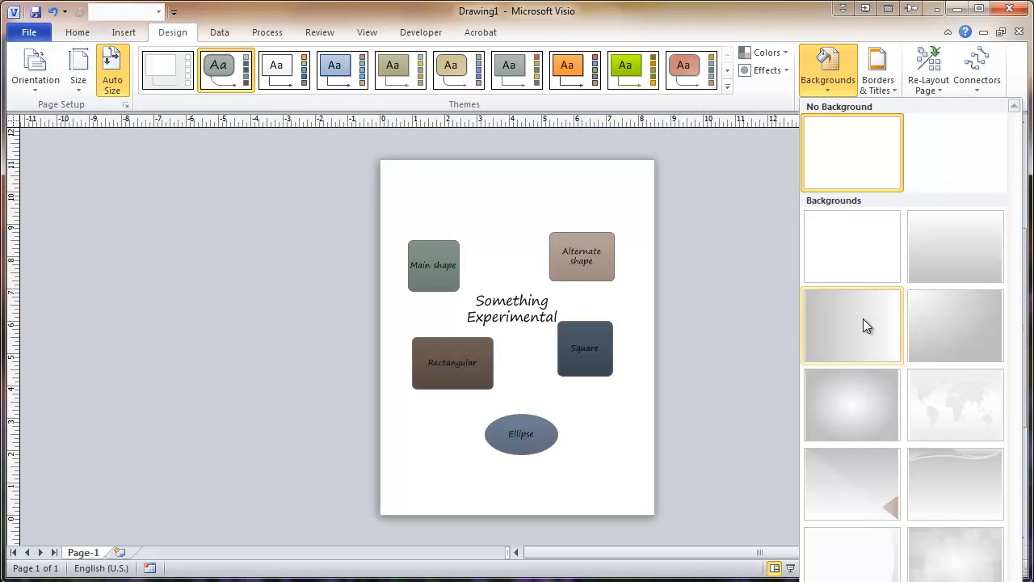
click(851, 327)
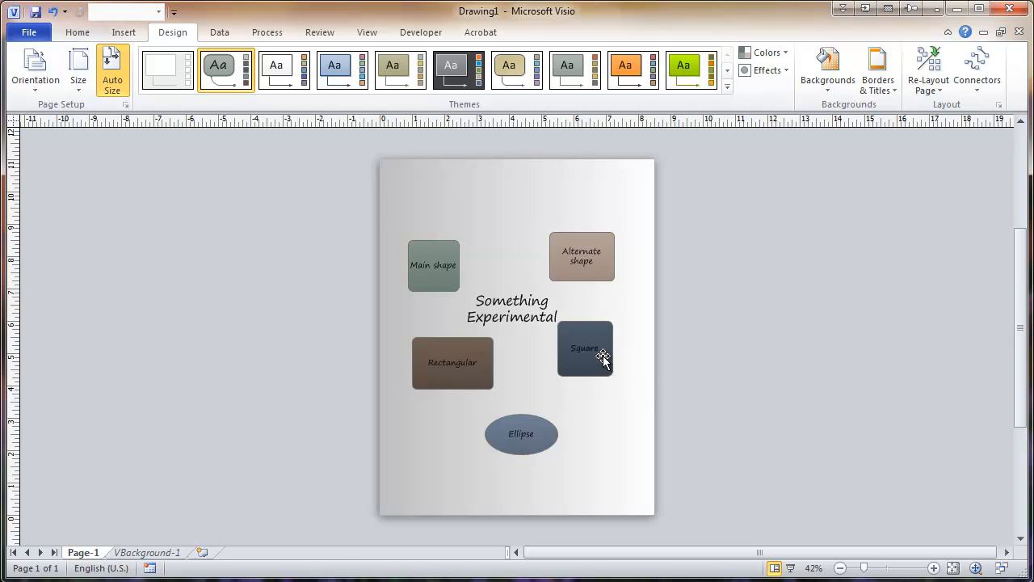
click(585, 348)
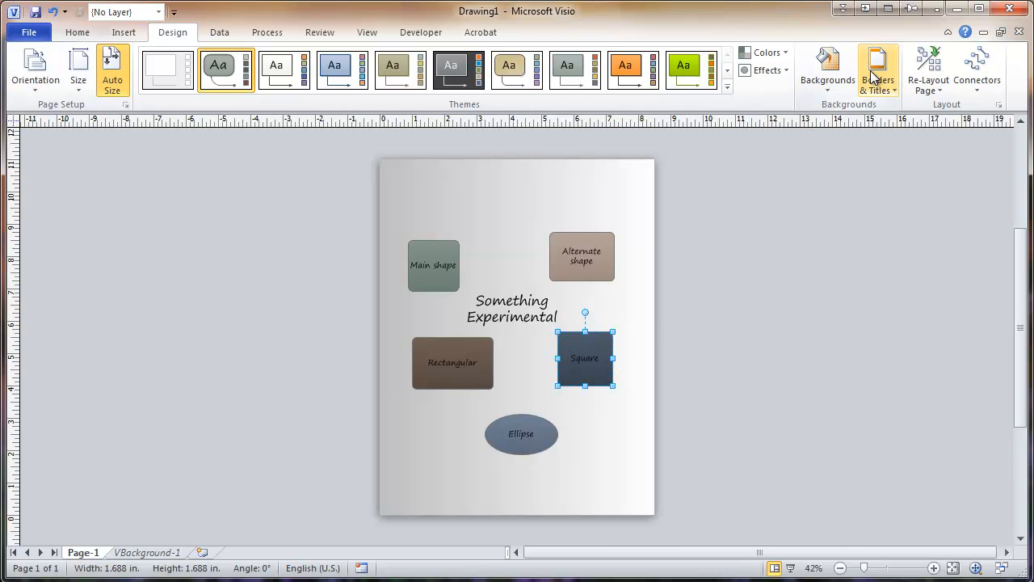
click(878, 67)
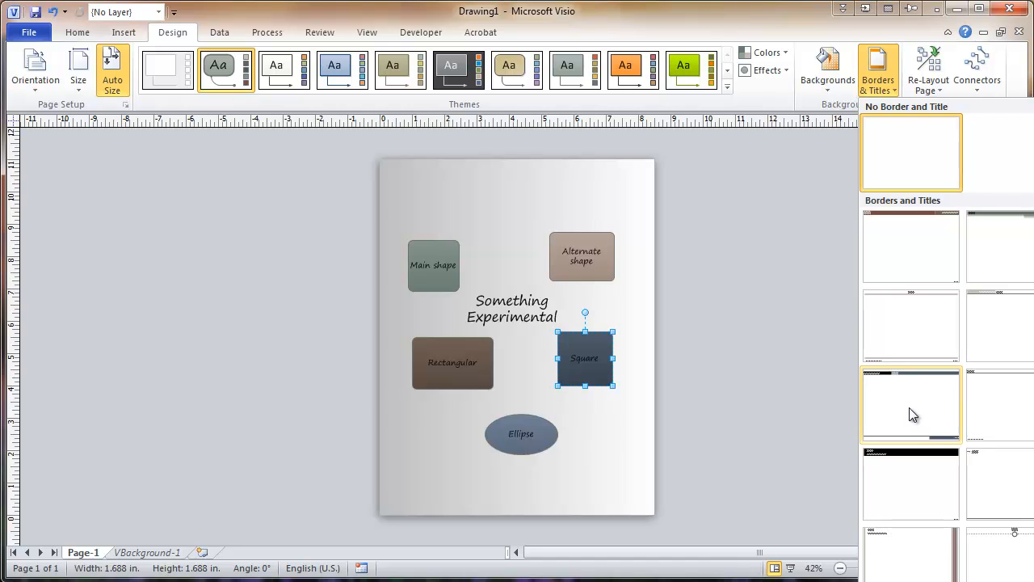
click(911, 404)
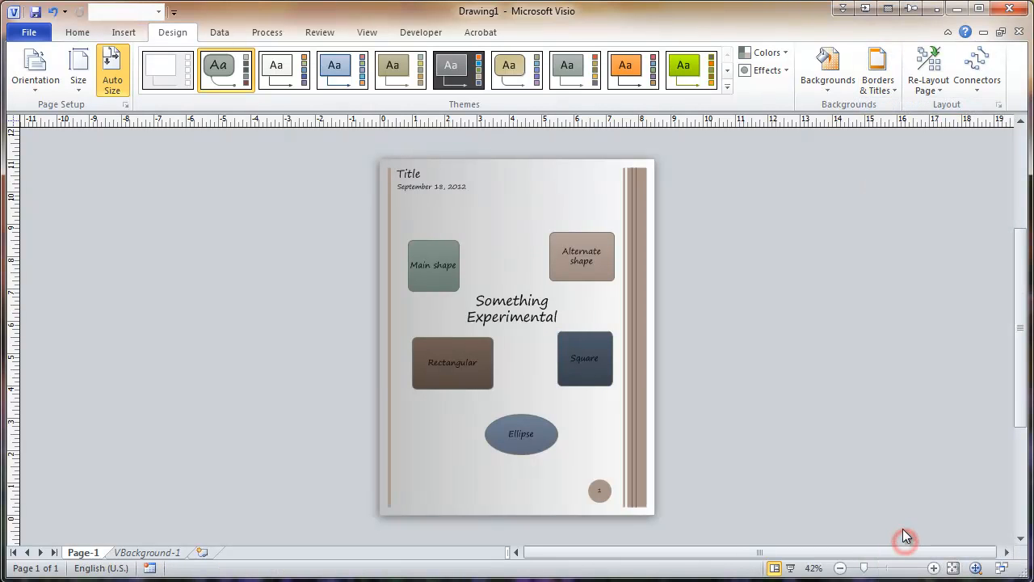
mouse_move(509, 187)
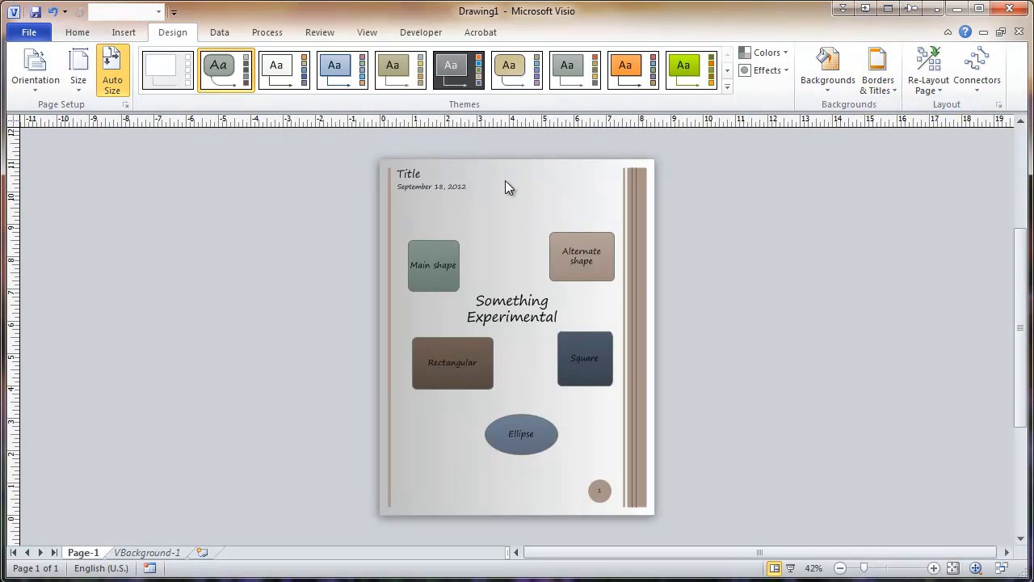
mouse_move(707, 297)
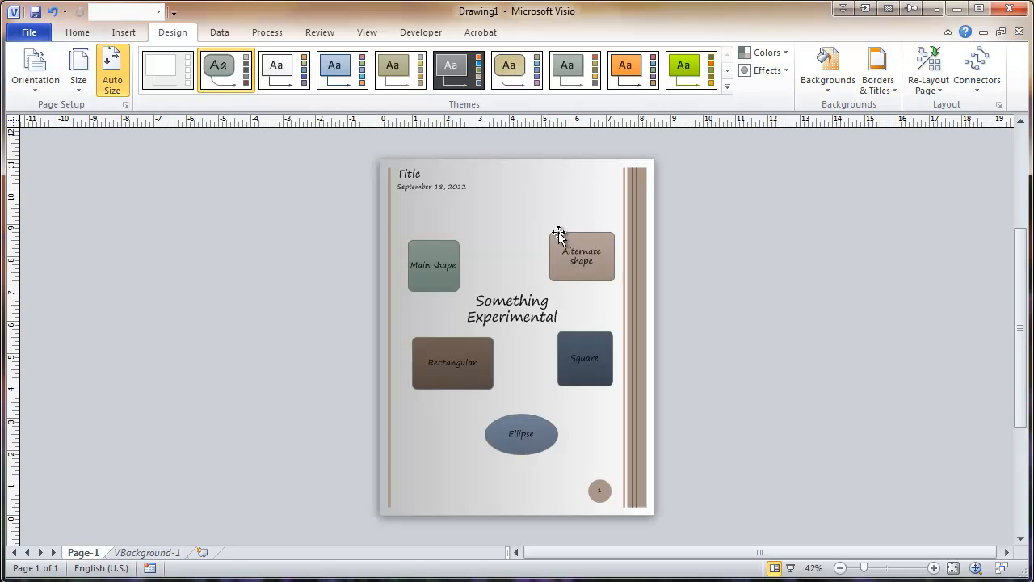
mouse_move(472, 219)
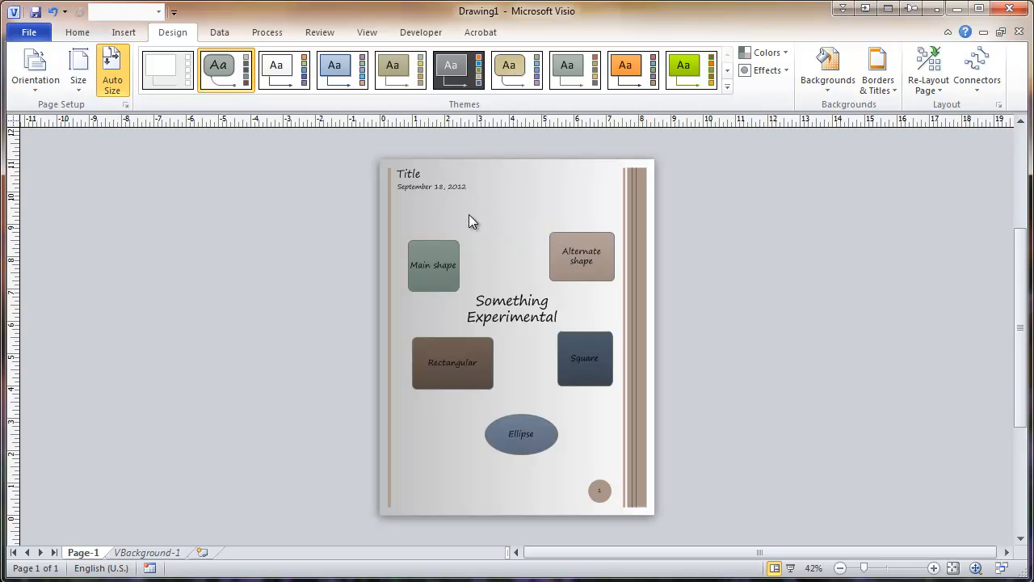
mouse_move(243, 381)
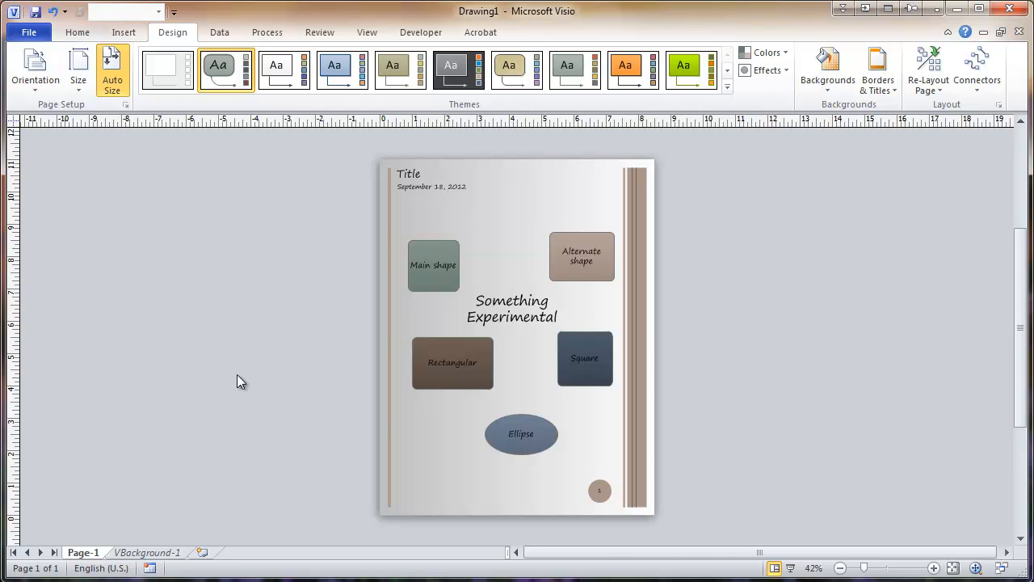
mouse_move(382, 393)
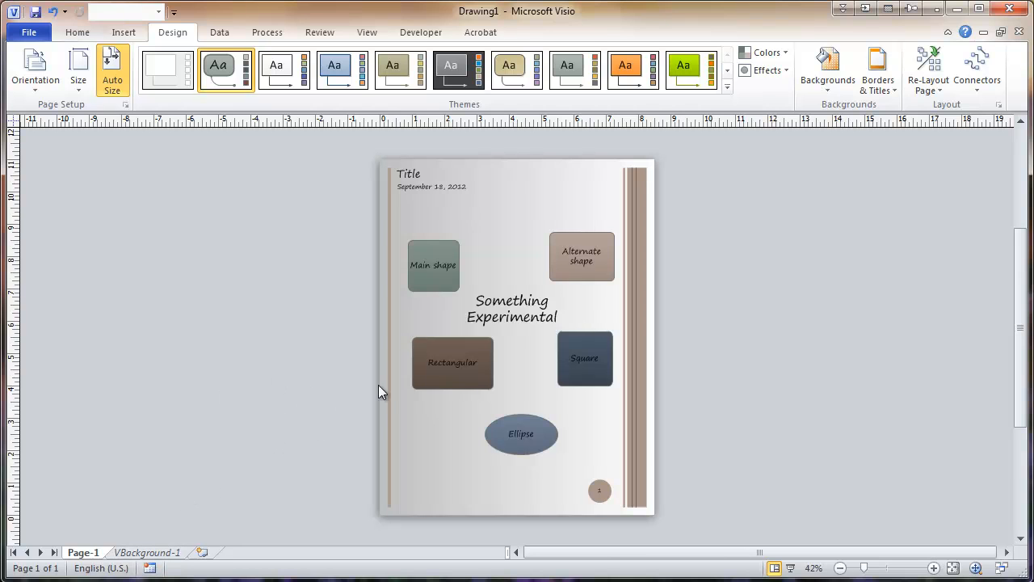
mouse_move(412, 201)
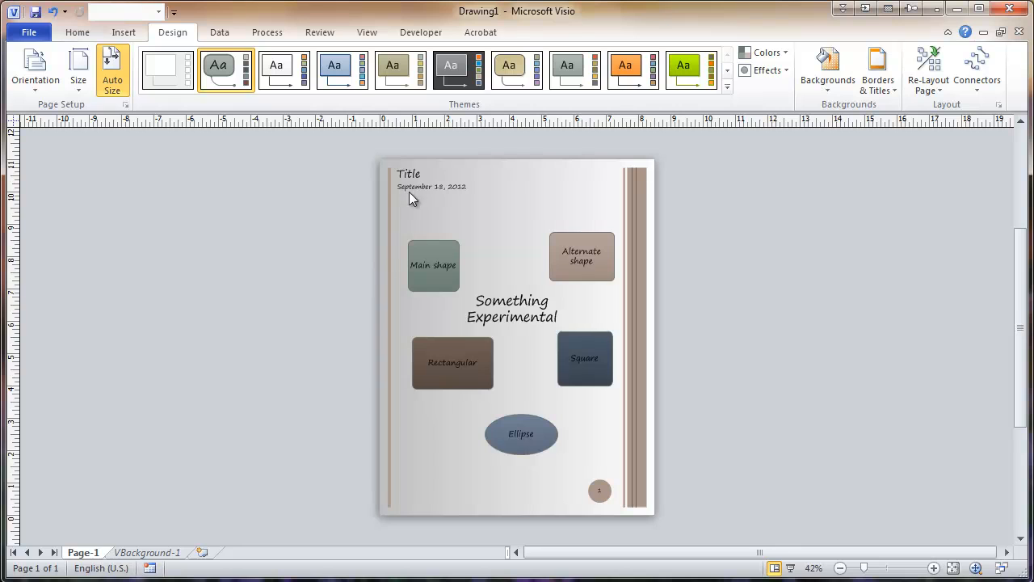
mouse_move(203, 524)
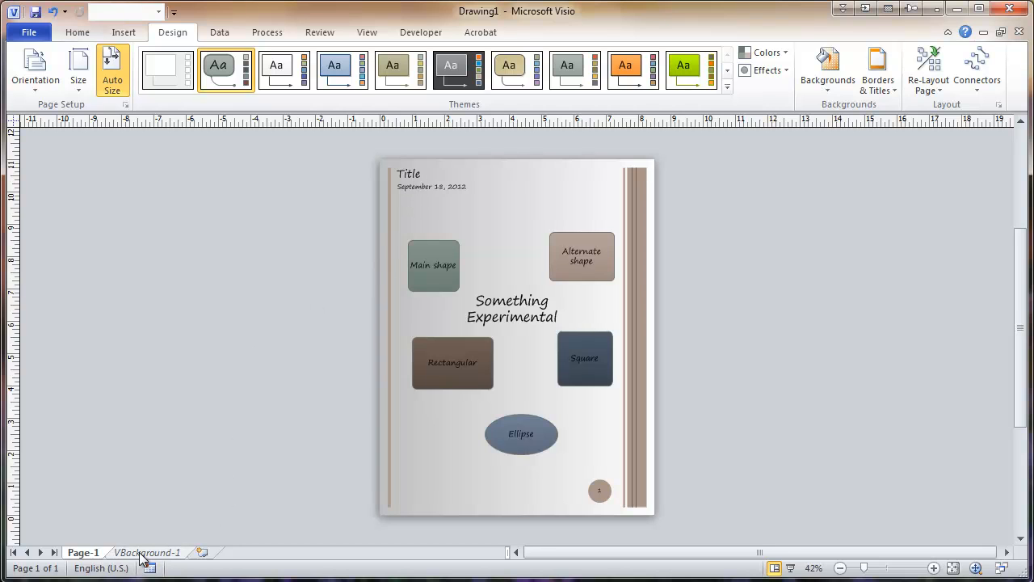
Step: On VBackground-1, replace the Title text with 'Special Effects Demonstration' and finish editing
click(145, 553)
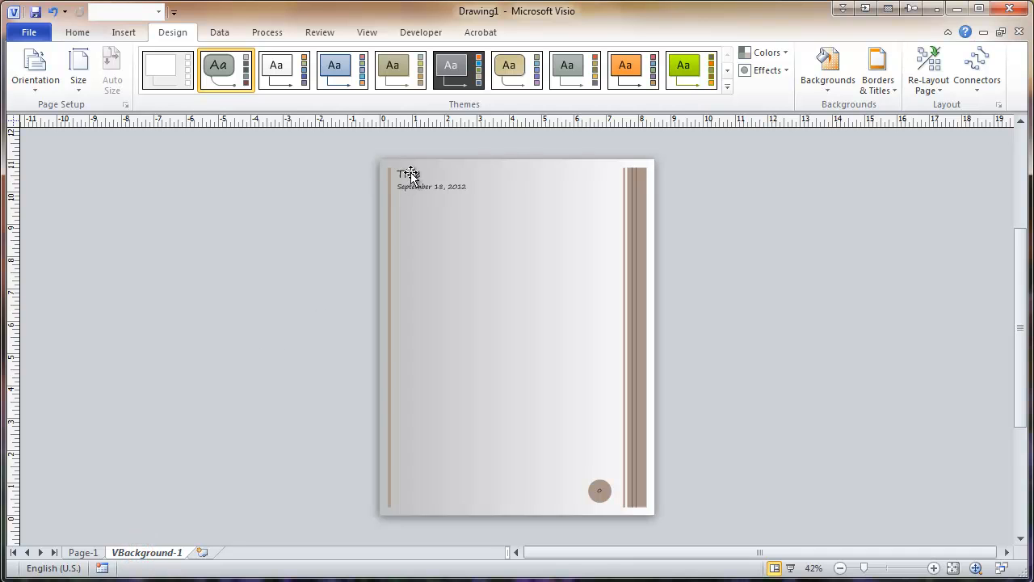
click(78, 32)
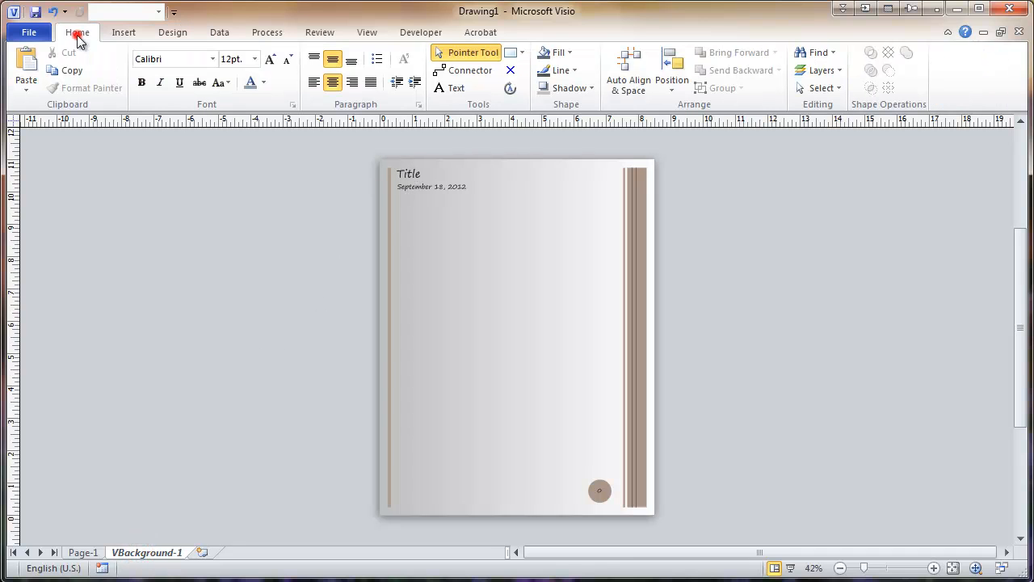
click(455, 87)
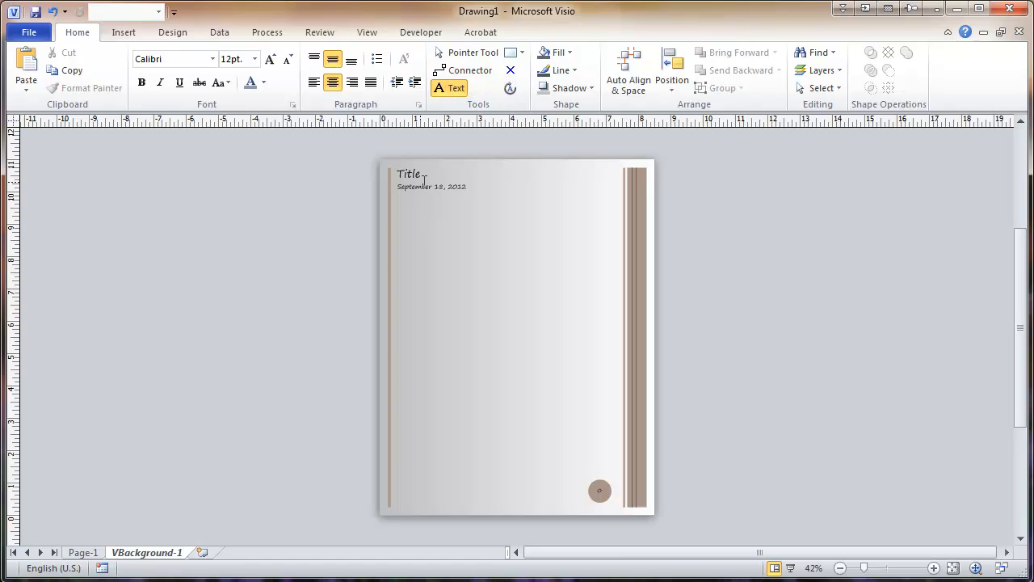
double_click(410, 173)
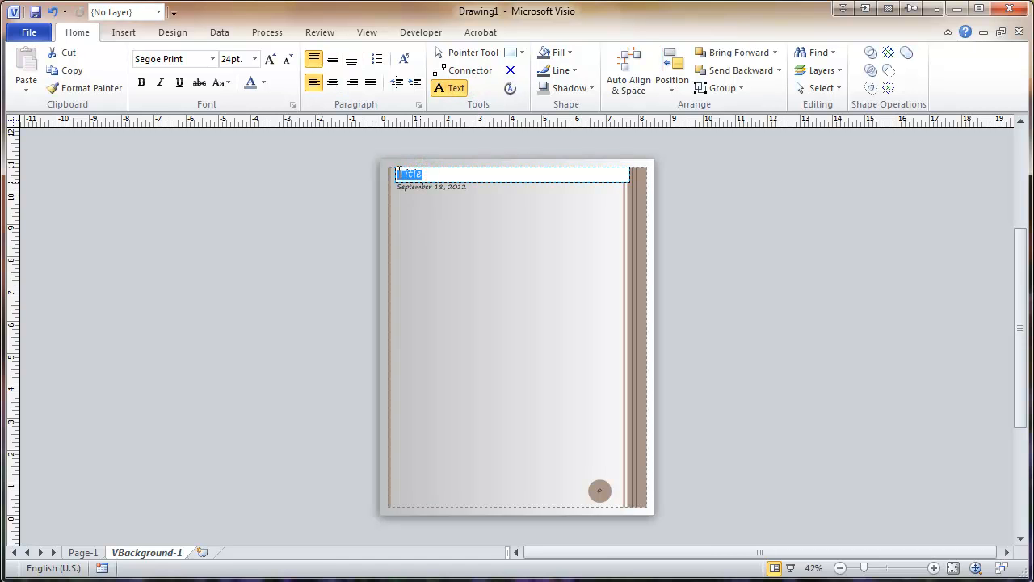
mouse_move(352, 184)
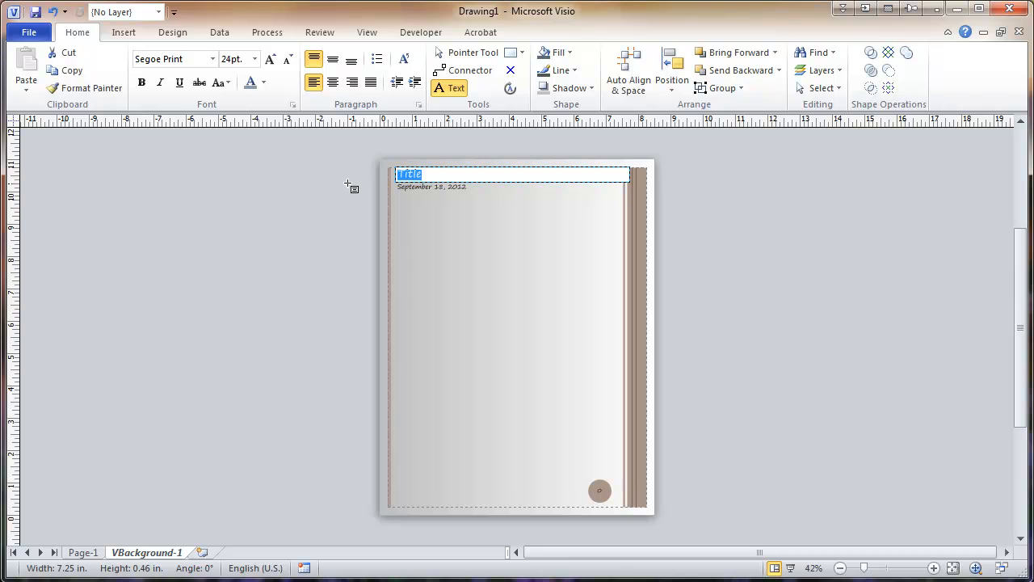
text(Special Effects Demonstration)
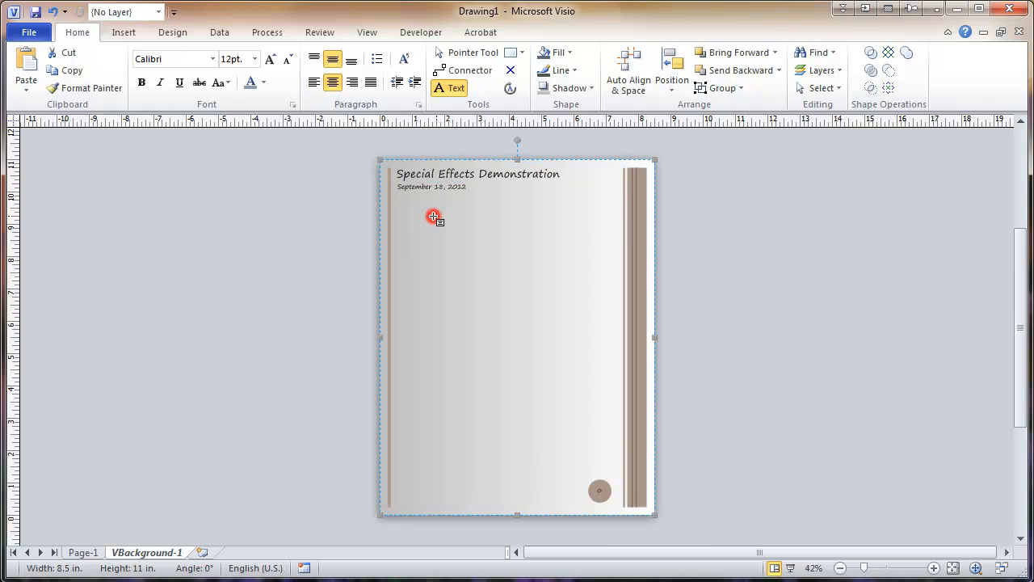
mouse_move(123, 525)
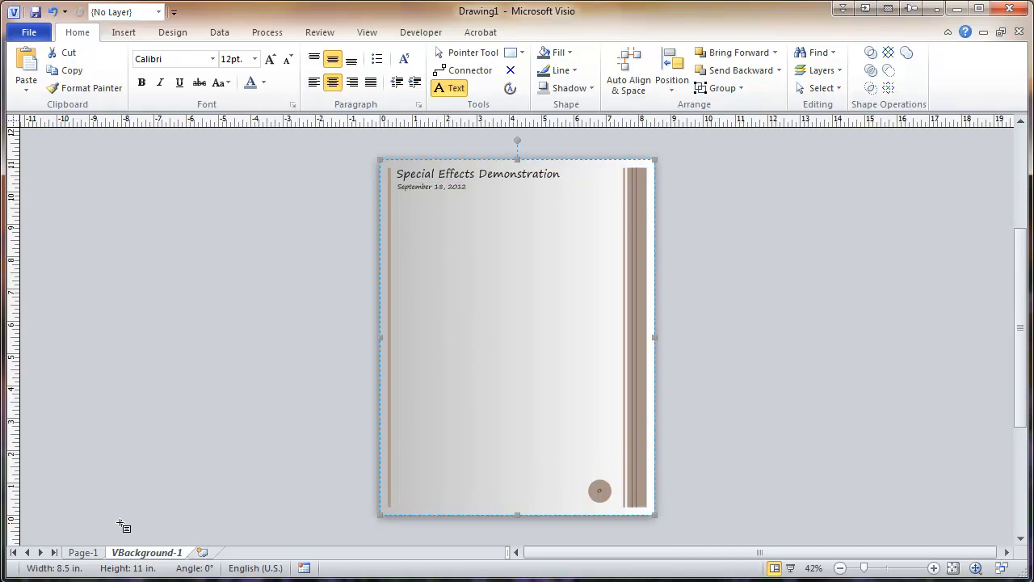
click(84, 553)
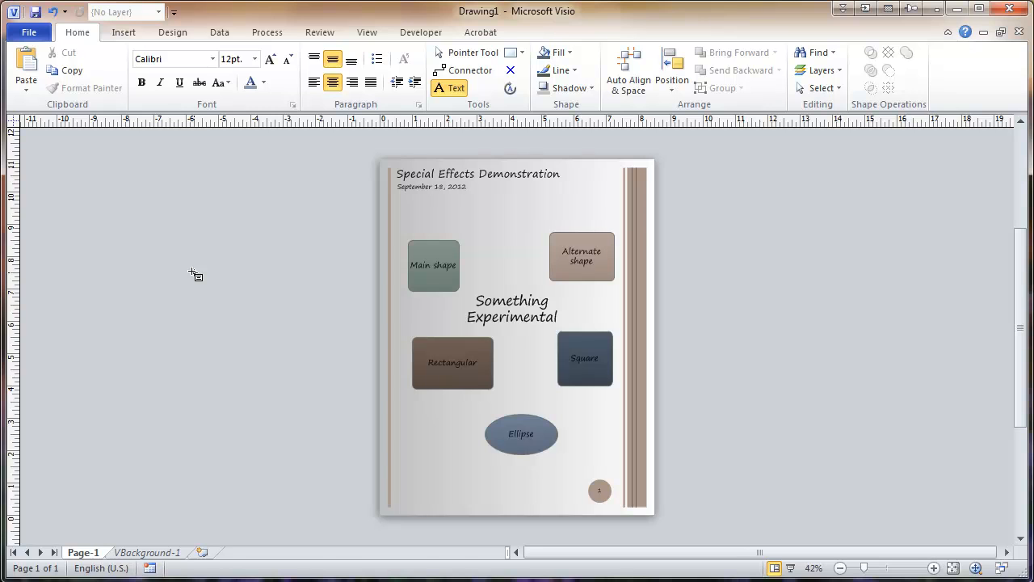
mouse_move(204, 234)
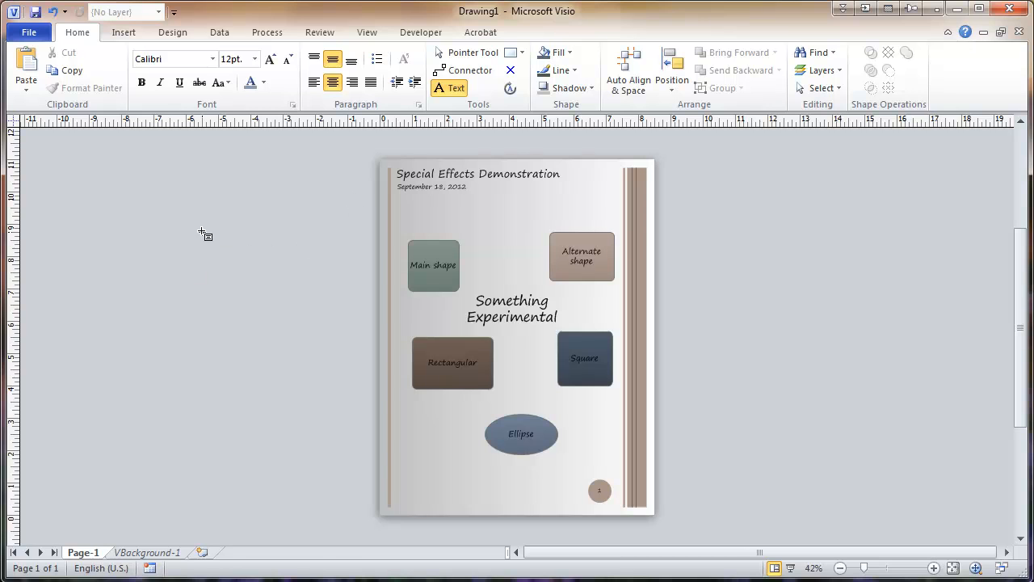
click(172, 33)
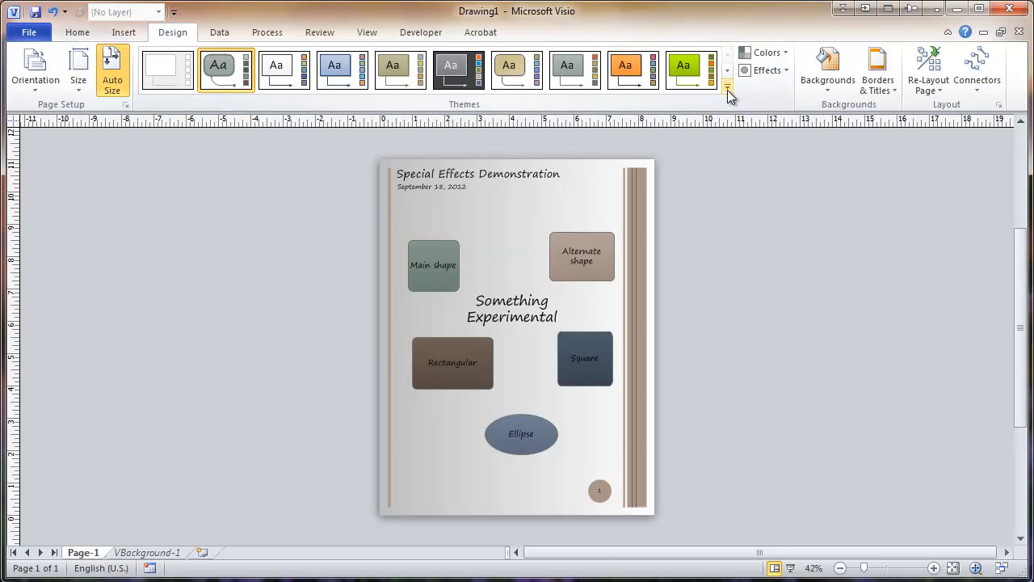
click(727, 92)
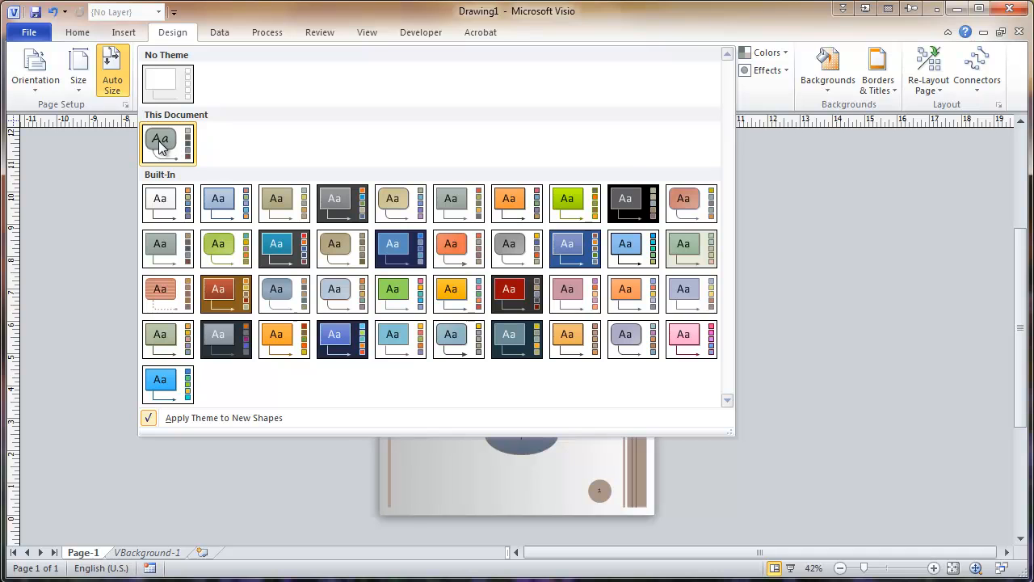
mouse_move(816, 229)
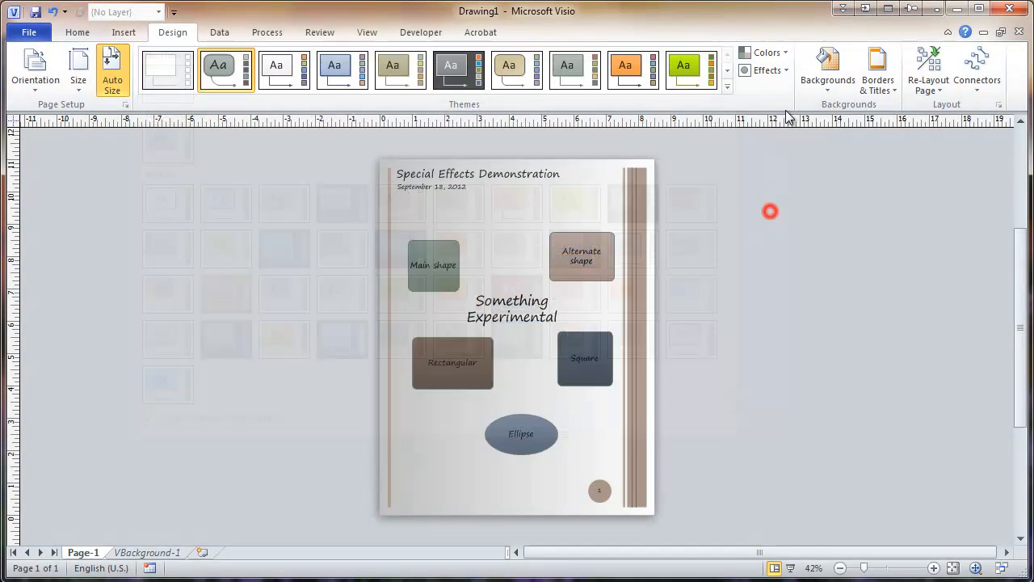
click(759, 51)
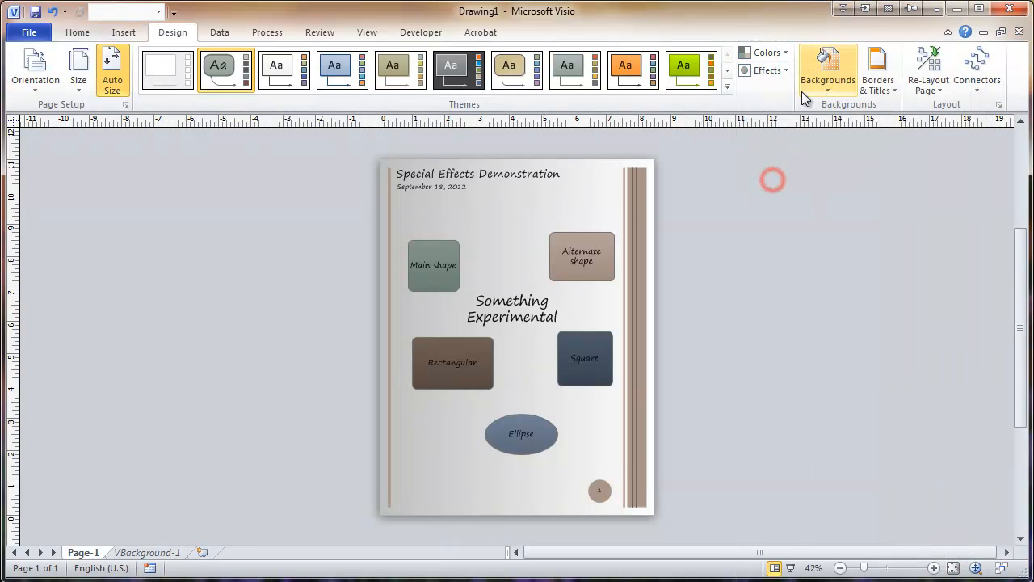
click(762, 72)
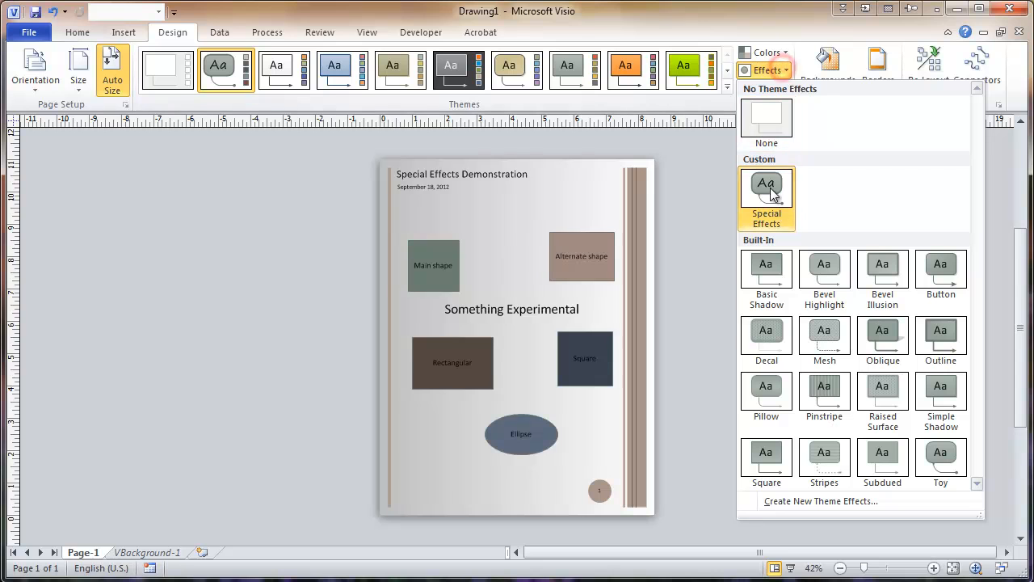
click(766, 197)
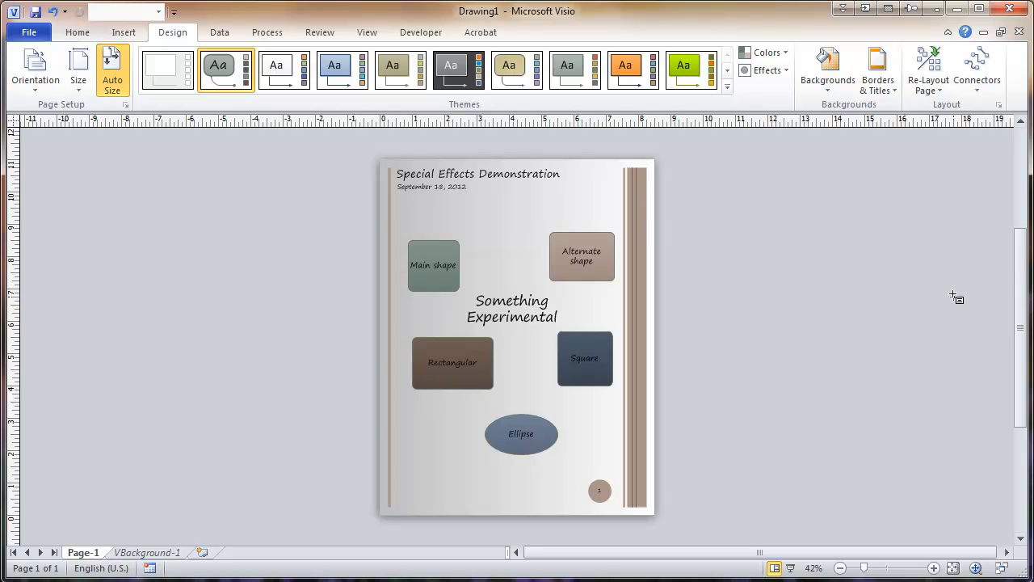
mouse_move(763, 224)
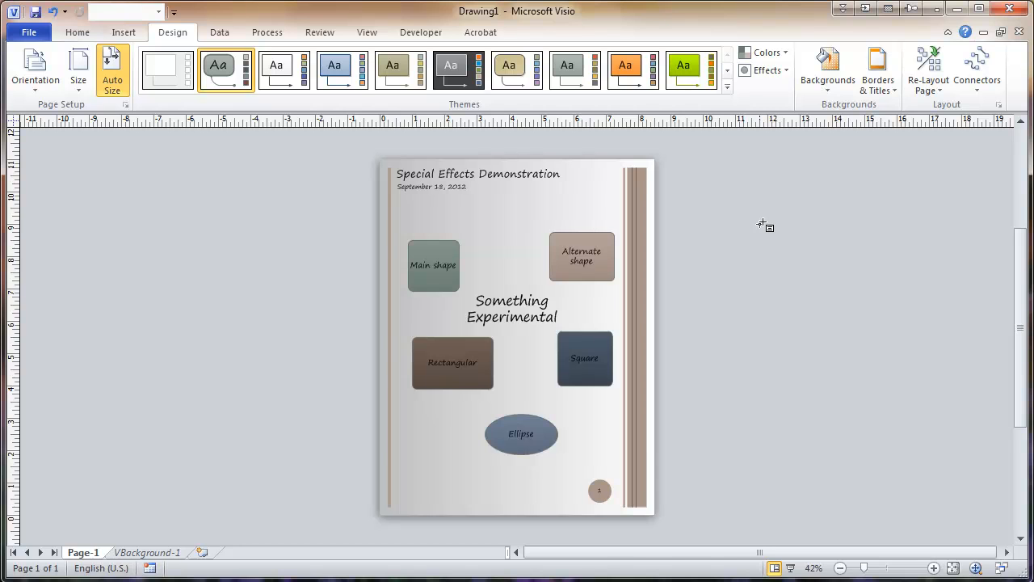
click(366, 32)
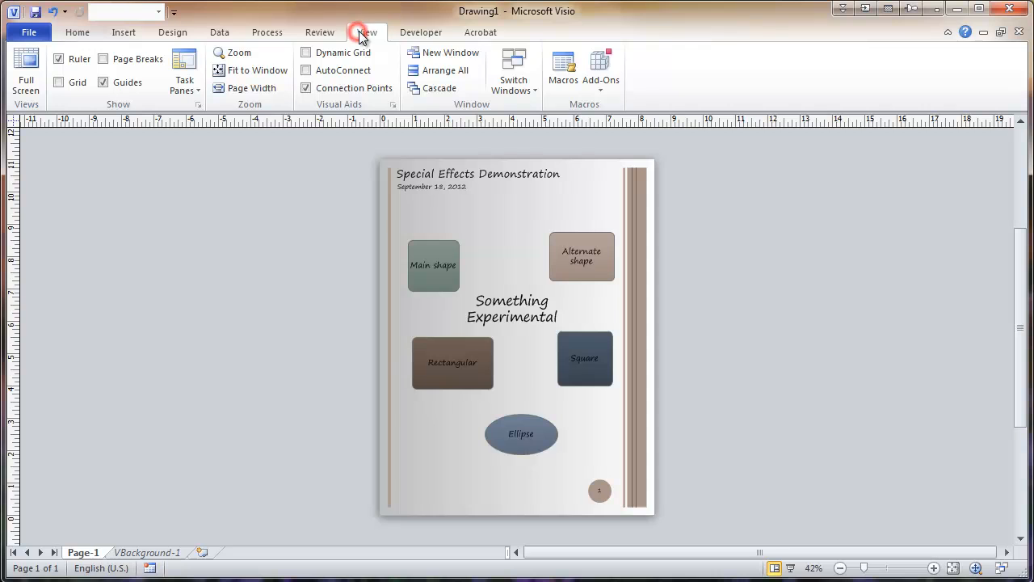
Step: Switch windows to the Closing Dr Infrastructor link.vsd drawing
click(513, 68)
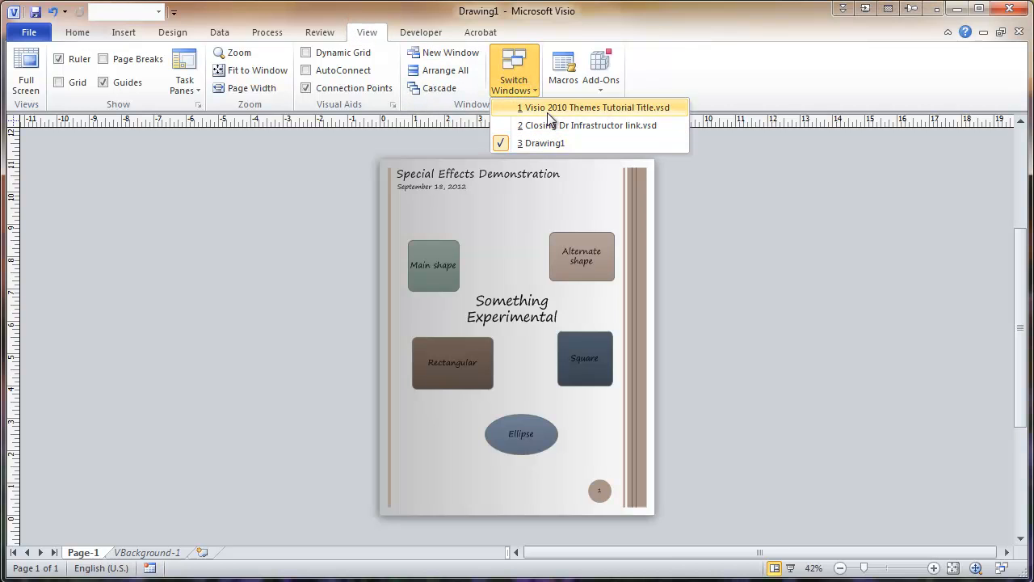
click(593, 126)
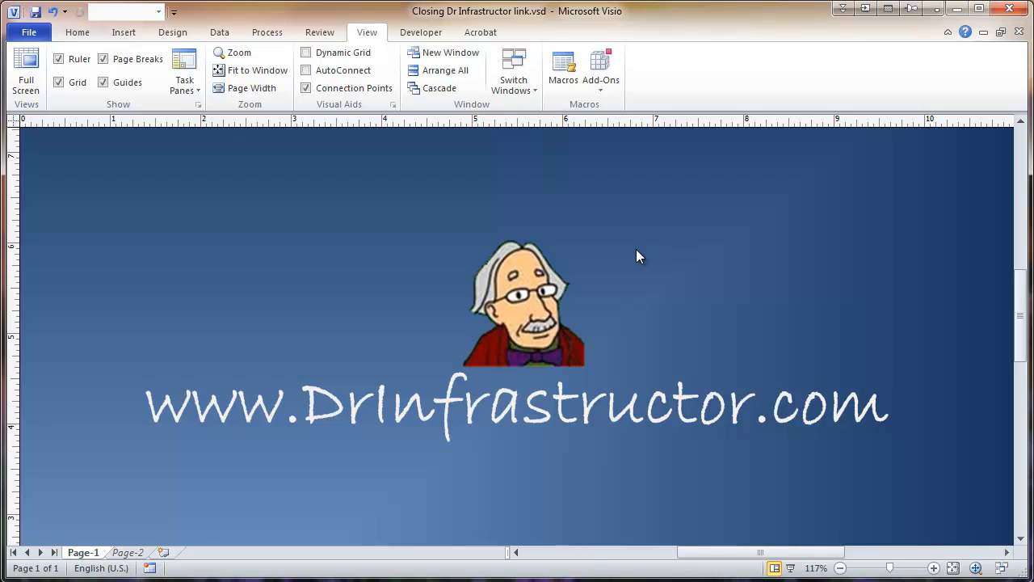
mouse_move(582, 268)
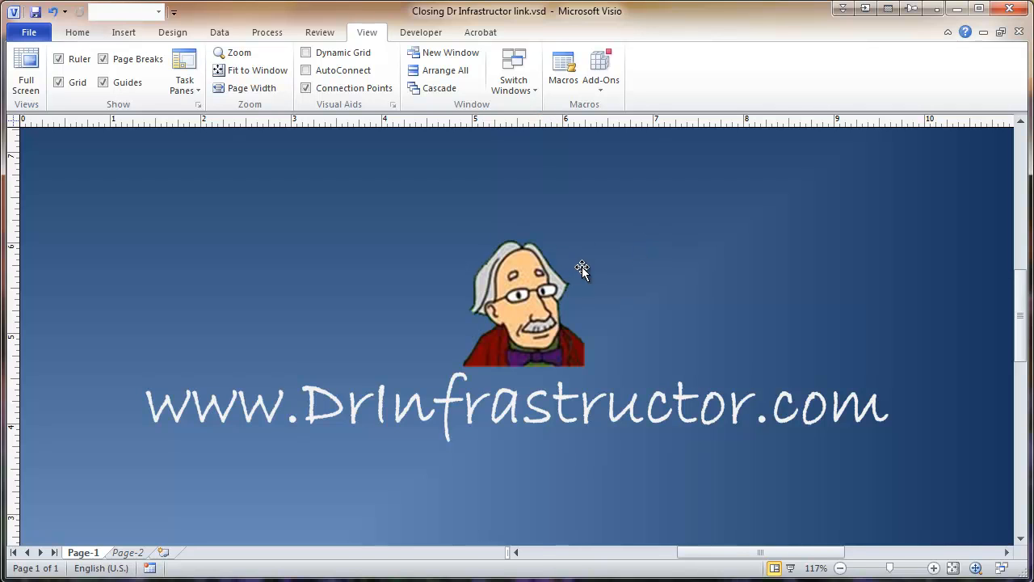